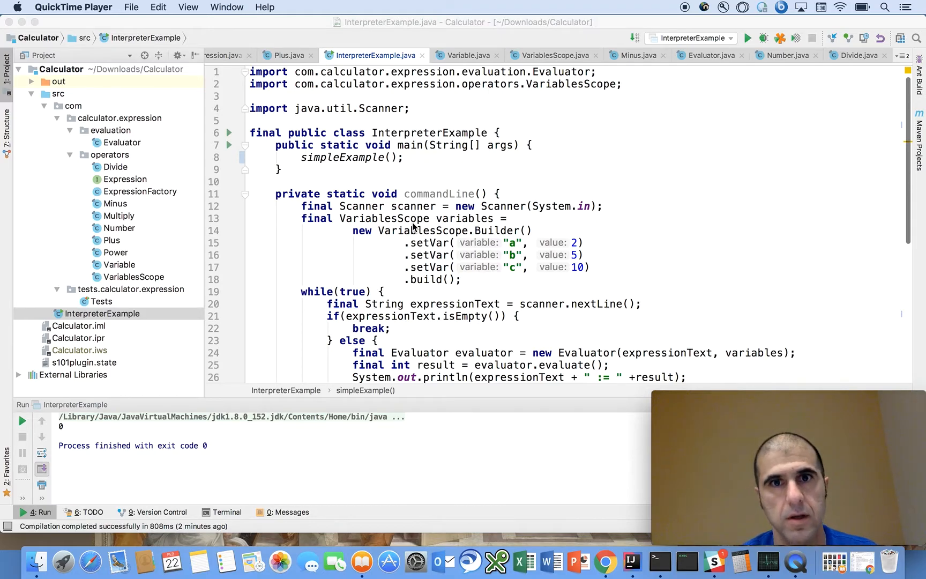
{"action": "mouse_move", "coordinate": [603, 559]}
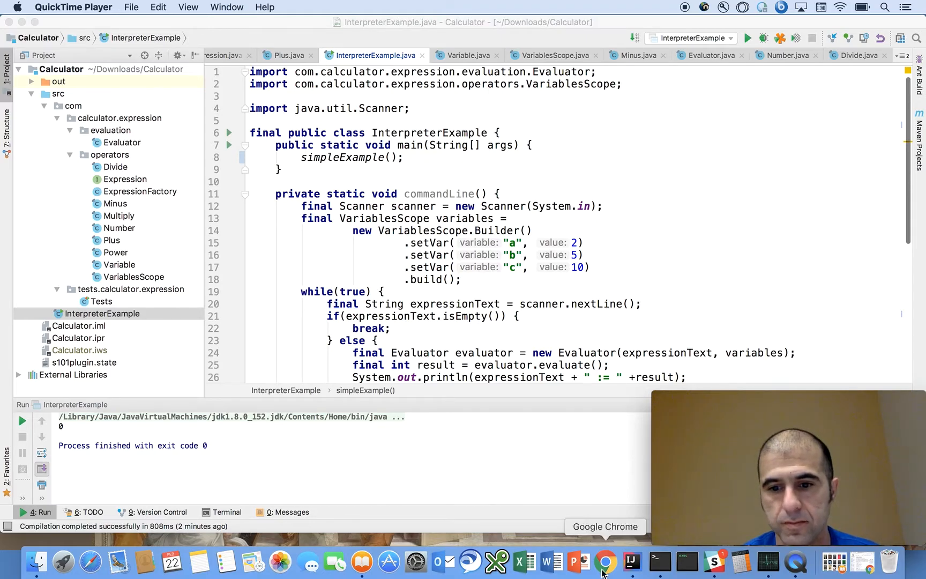
- Switch to Chrome showing the Wikipedia Infix notation article
{"action": "left_click", "coordinate": [605, 560]}
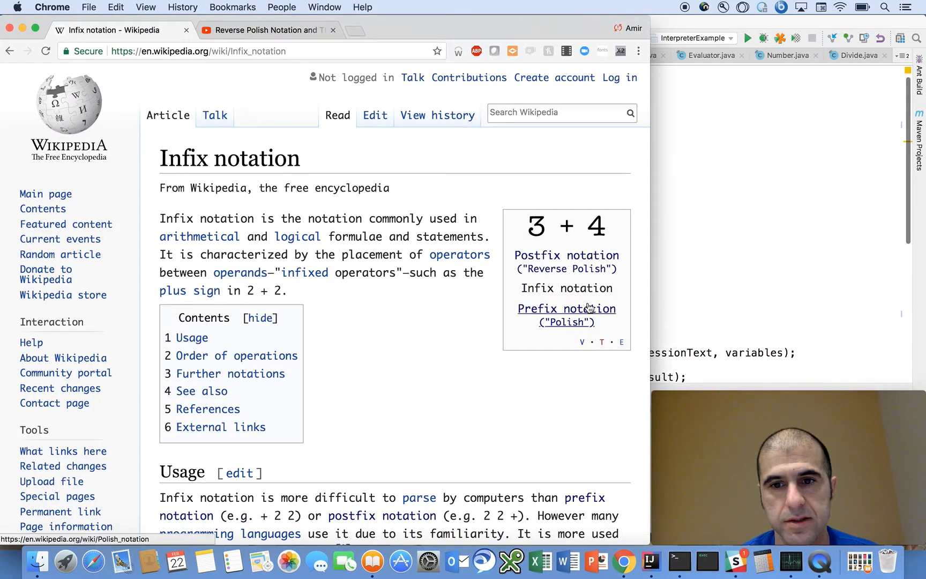
{"action": "mouse_move", "coordinate": [467, 287]}
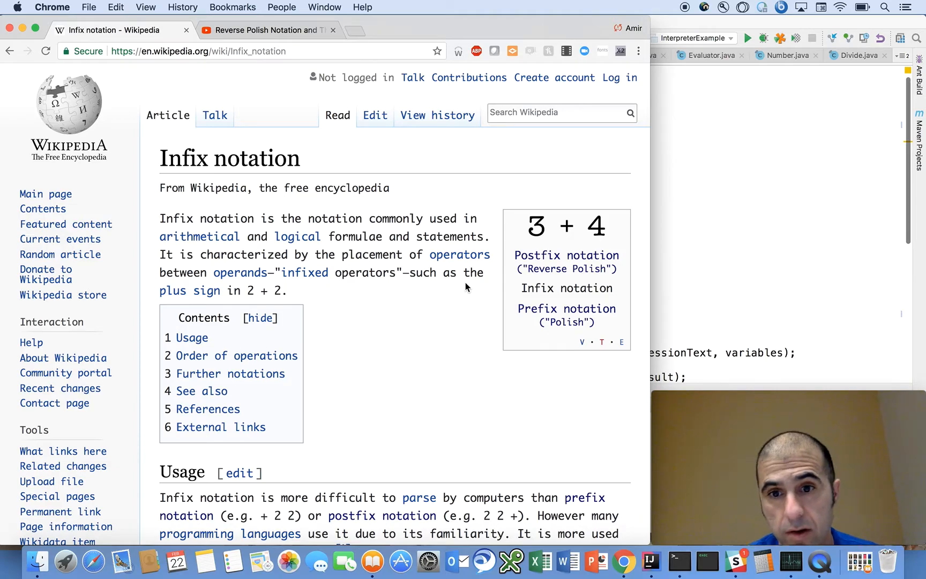
{"action": "mouse_move", "coordinate": [539, 349]}
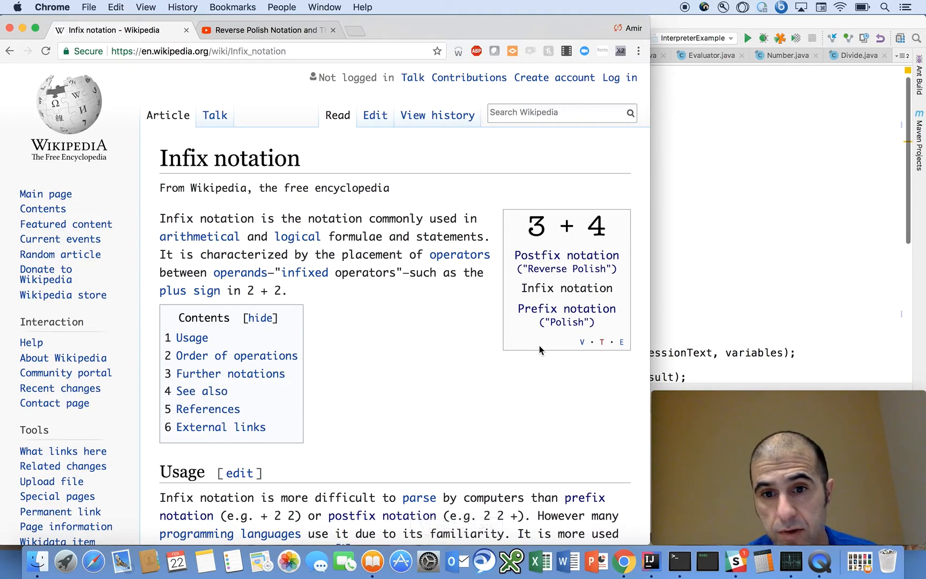
{"action": "mouse_move", "coordinate": [566, 309]}
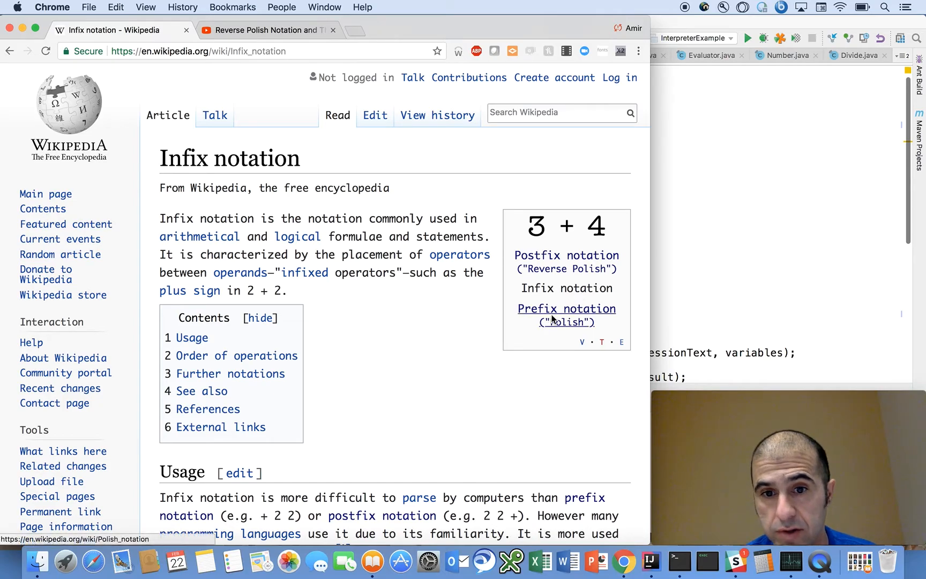
{"action": "mouse_move", "coordinate": [567, 309]}
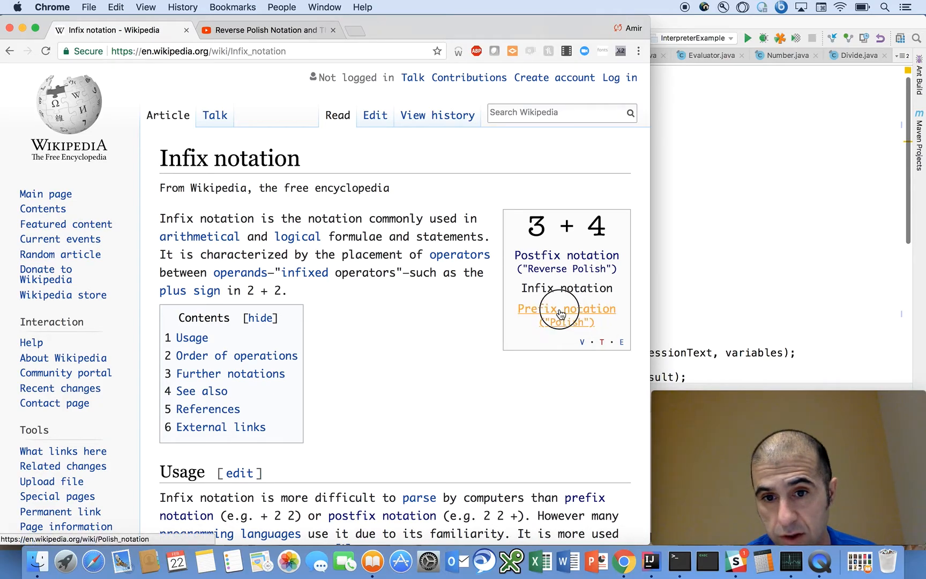
- Follow the infobox link to the Polish (prefix) notation article
{"action": "left_click", "coordinate": [565, 309]}
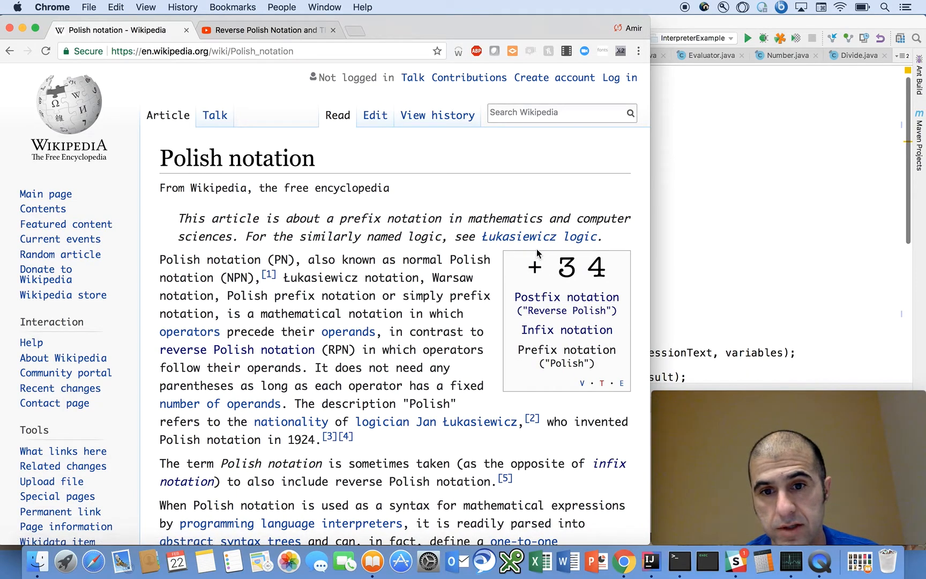
{"action": "mouse_move", "coordinate": [535, 268]}
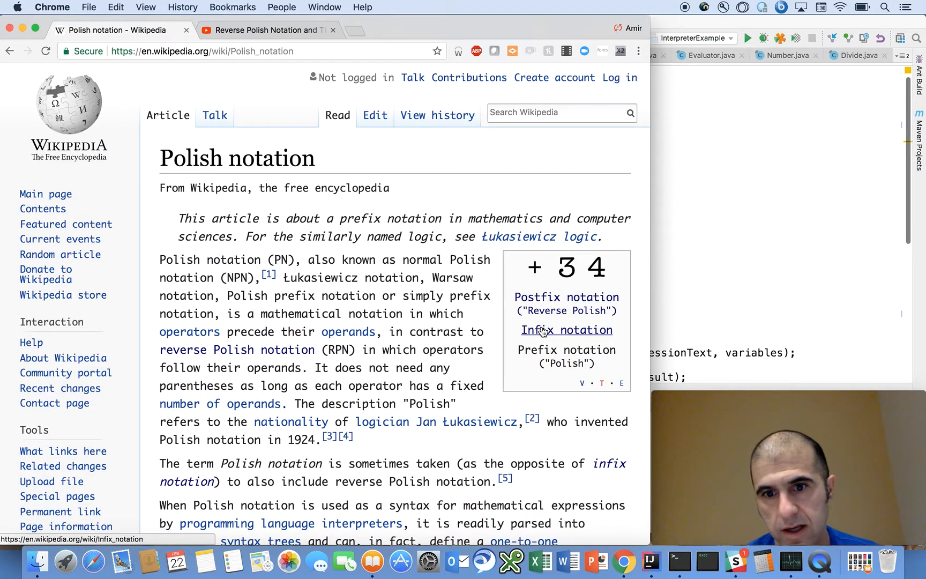
{"action": "mouse_move", "coordinate": [572, 322]}
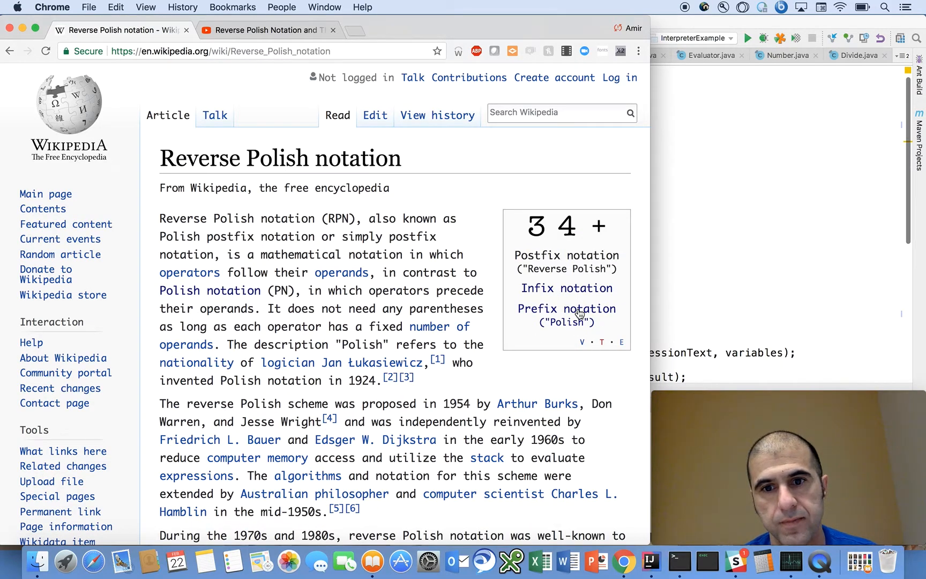
{"action": "mouse_move", "coordinate": [564, 403]}
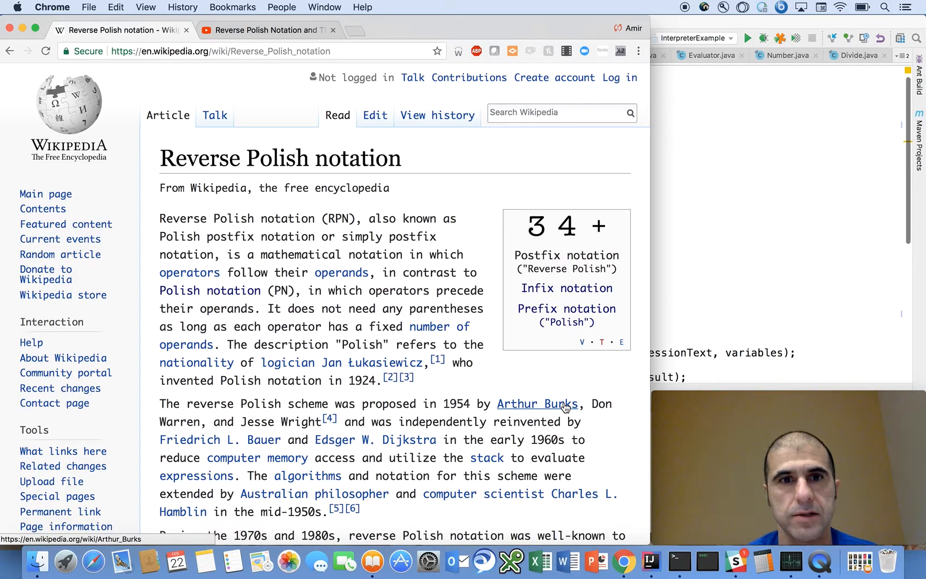
{"action": "mouse_move", "coordinate": [434, 236]}
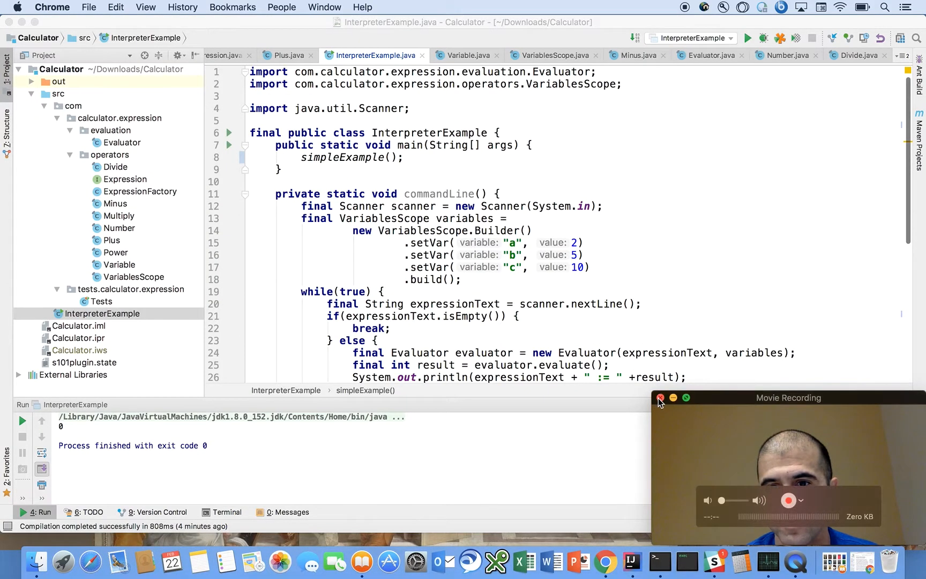
- Return to the calculator code and locate simpleExample with its VariablesScope and "a b -" expression
{"action": "left_click", "coordinate": [659, 398]}
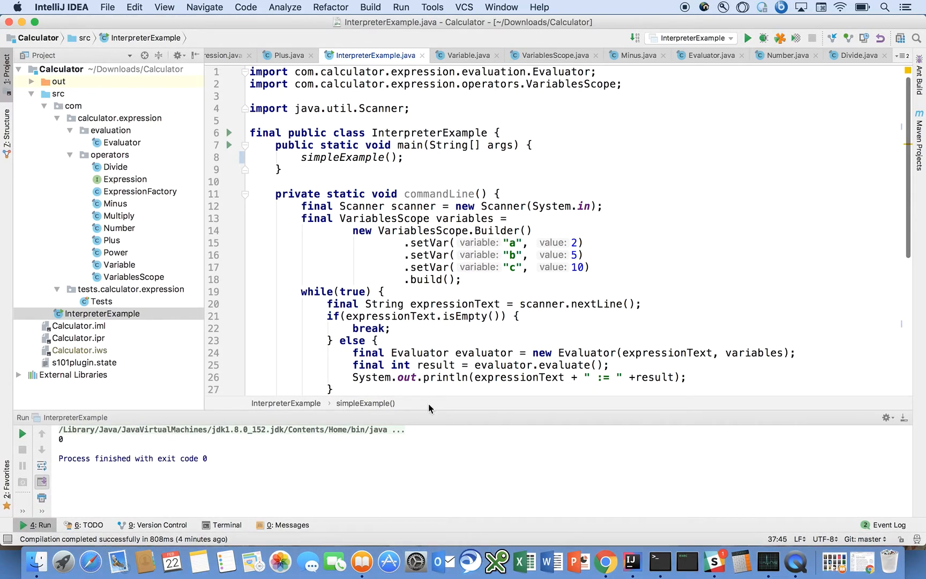
{"action": "mouse_move", "coordinate": [366, 404]}
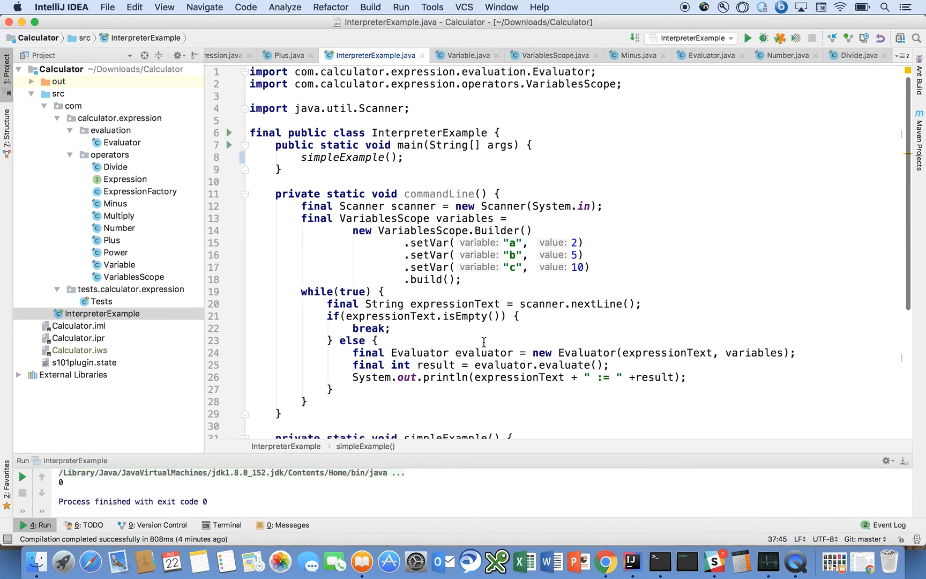
{"action": "mouse_move", "coordinate": [439, 194]}
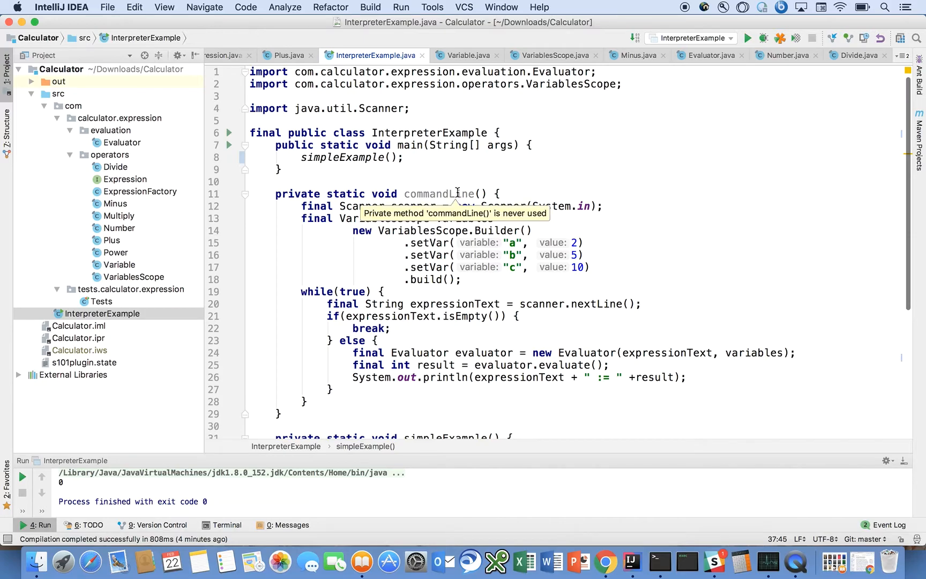
{"action": "mouse_move", "coordinate": [412, 258]}
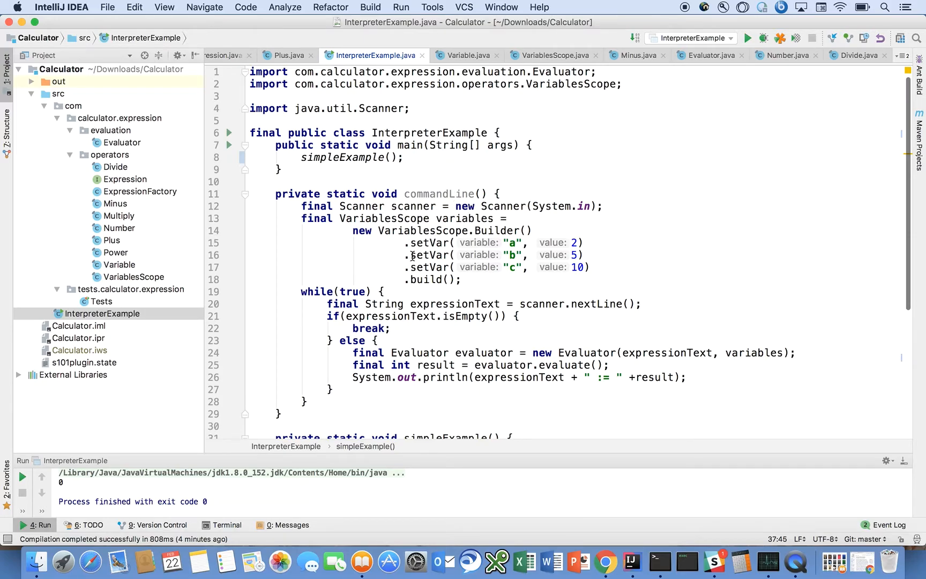
{"action": "scroll", "scroll_direction": "down", "scroll_amount": 3}
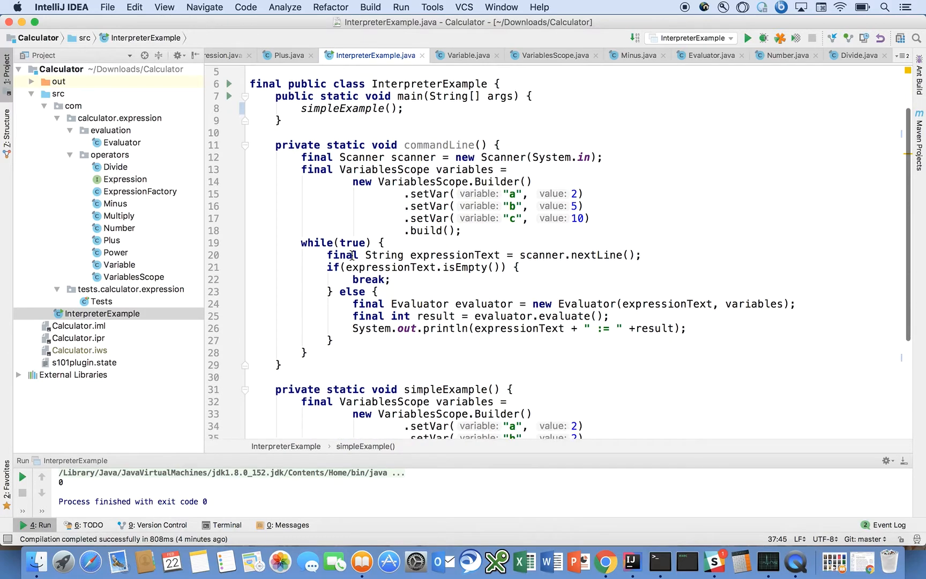
{"action": "left_click", "coordinate": [355, 107]}
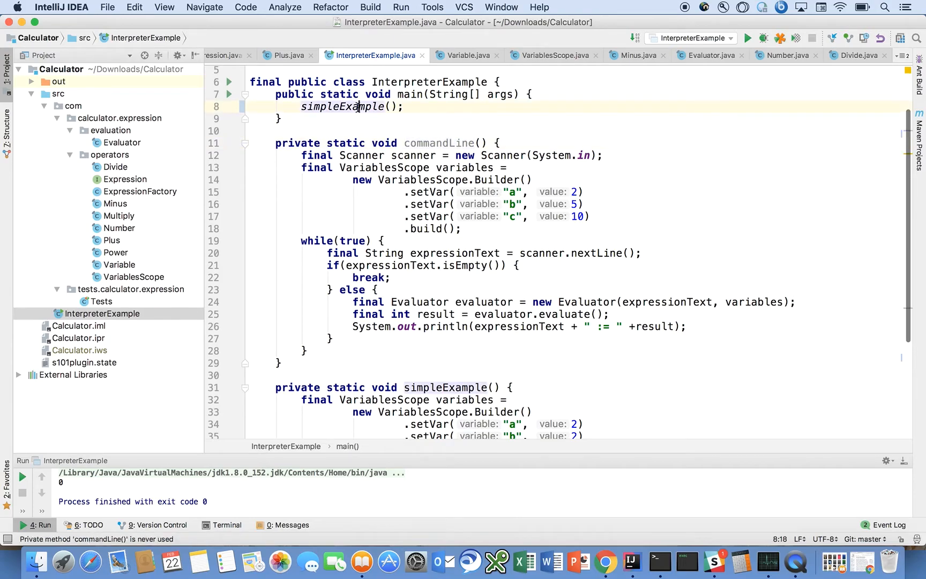
{"action": "scroll", "scroll_direction": "down", "scroll_amount": 3}
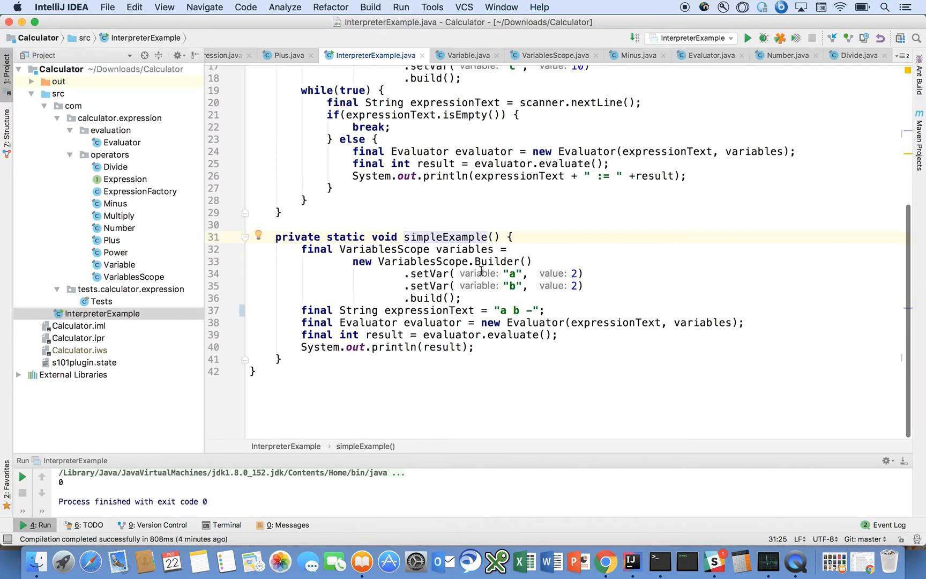
{"action": "mouse_move", "coordinate": [418, 285]}
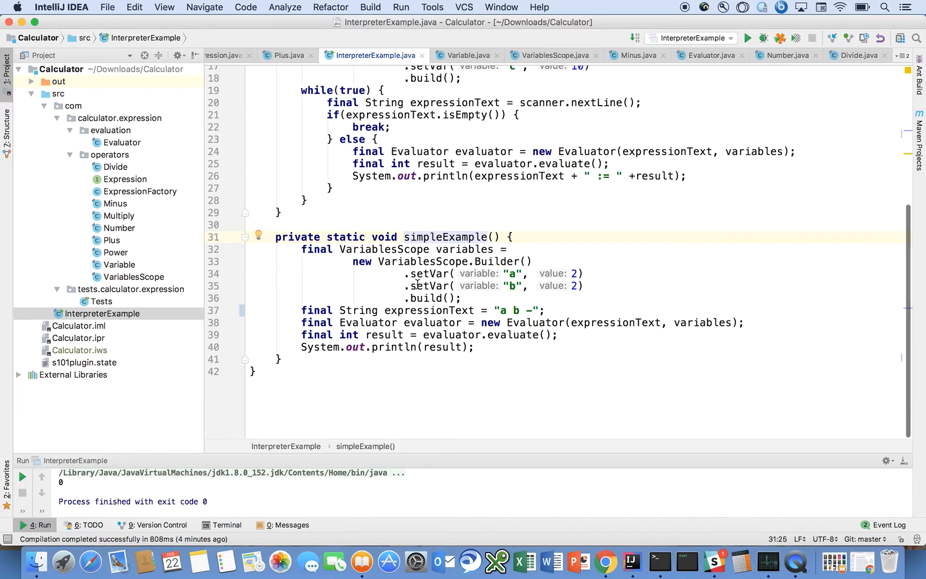
{"action": "left_click", "coordinate": [382, 249]}
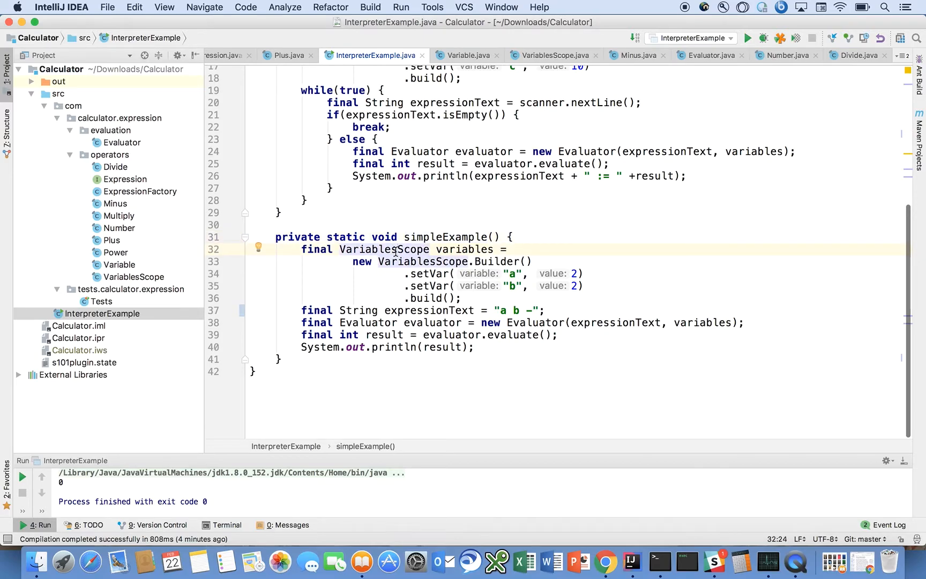
{"action": "mouse_move", "coordinate": [443, 275]}
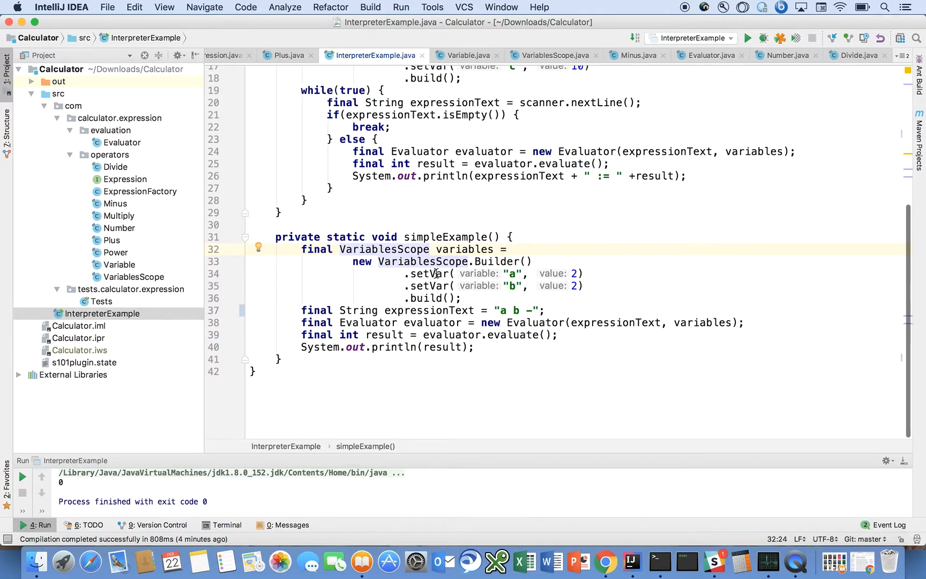
{"action": "mouse_move", "coordinate": [449, 285]}
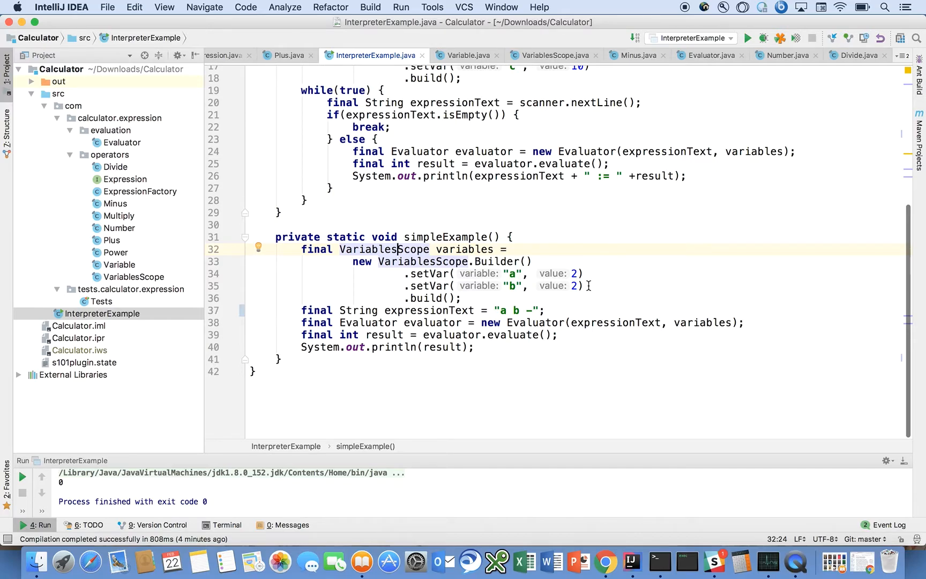
{"action": "left_click", "coordinate": [441, 310]}
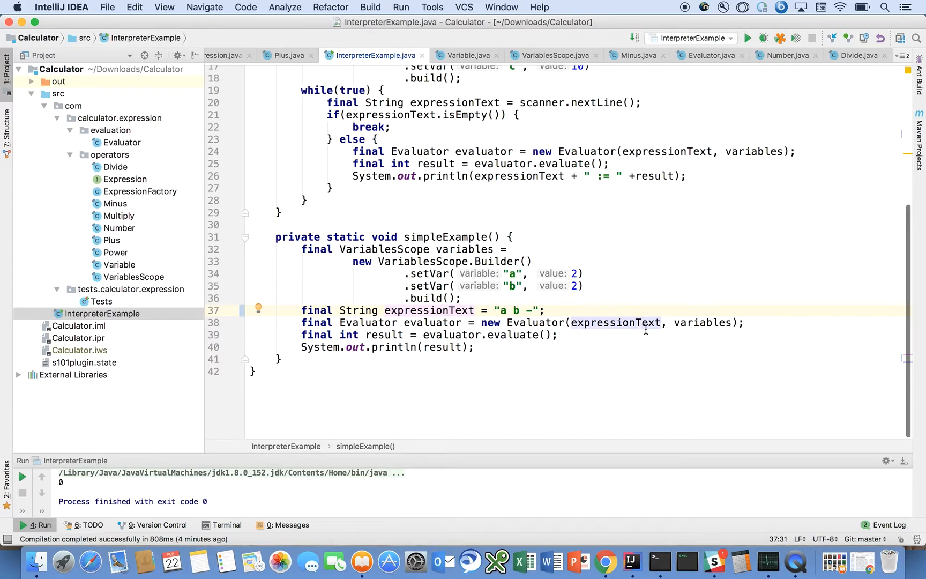
{"action": "mouse_move", "coordinate": [411, 340]}
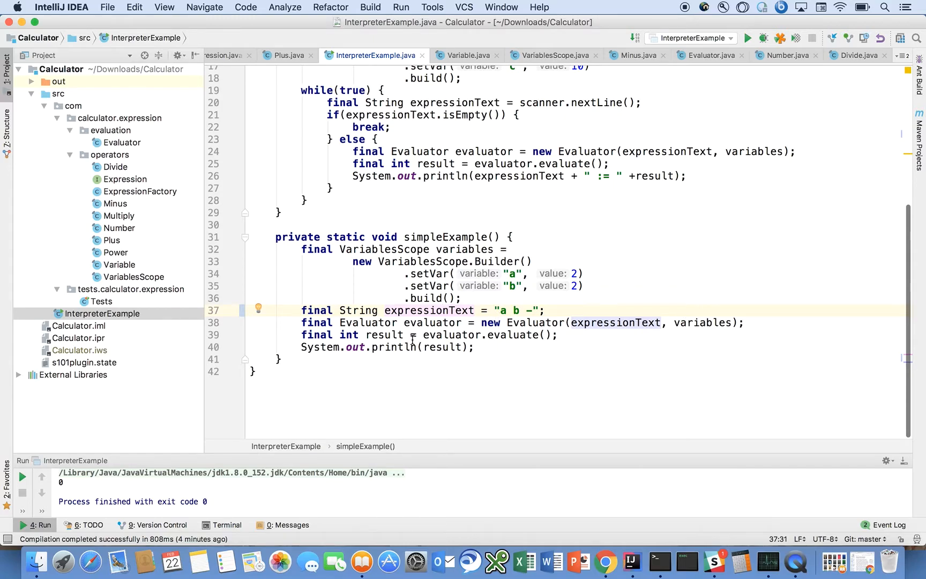
{"action": "mouse_move", "coordinate": [716, 68]}
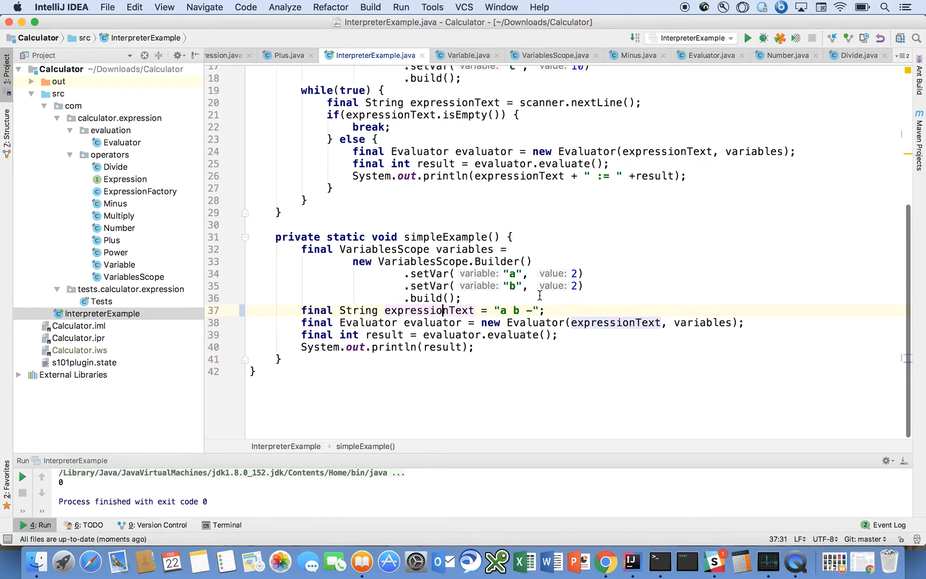
- Change the expression to "a b +" then "a b ^" and rerun, printing 8
{"action": "type", "text": "+"}
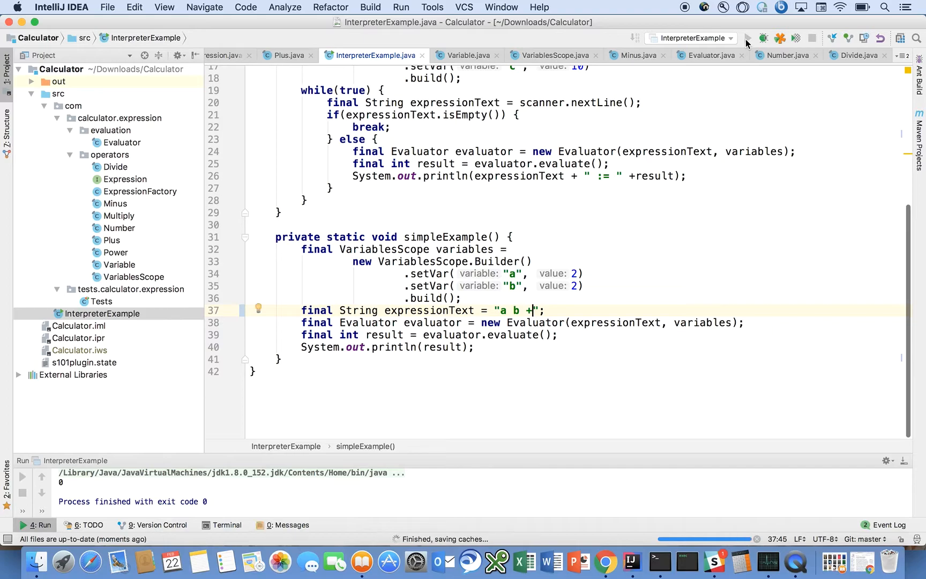
{"action": "left_click", "coordinate": [746, 37]}
{"action": "type", "text": "3"}
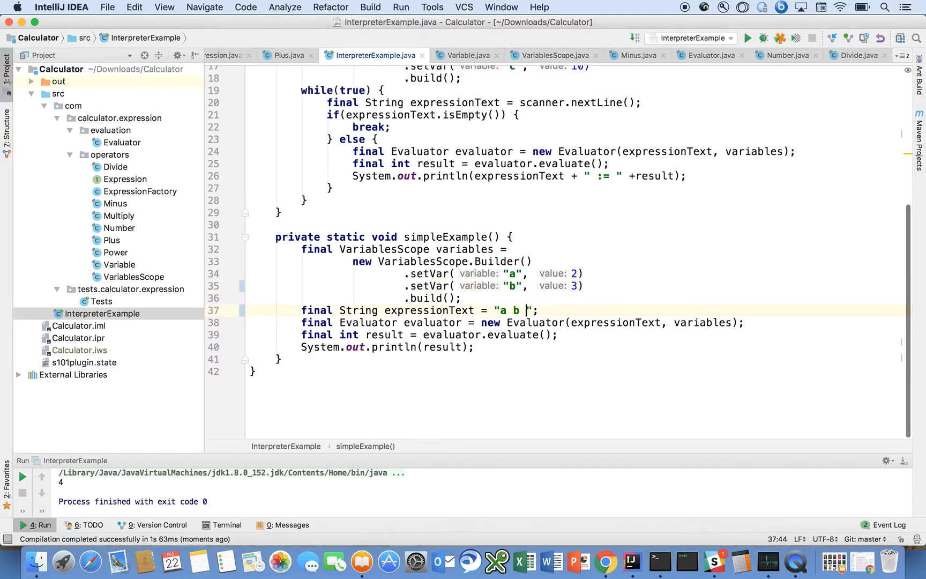
{"action": "type", "text": "^"}
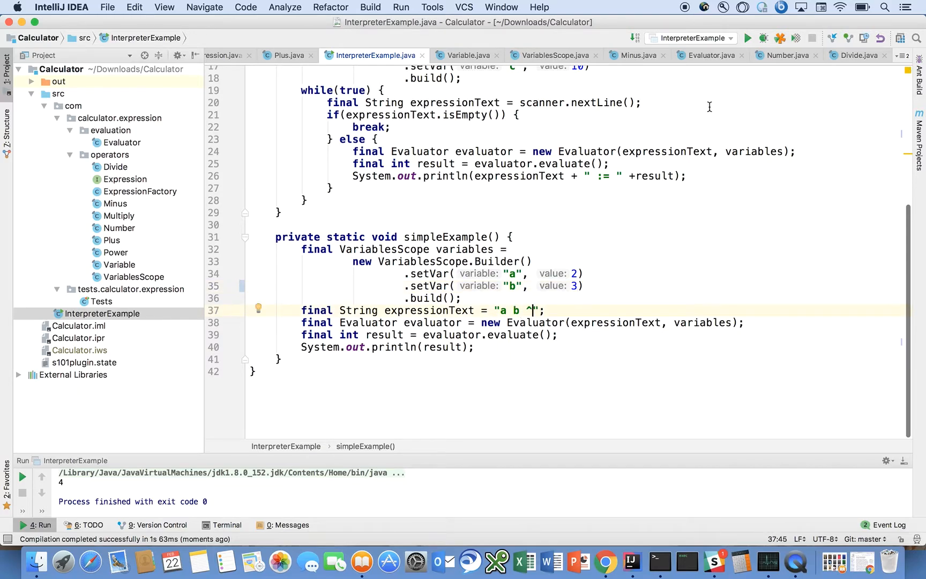
{"action": "left_click", "coordinate": [746, 37]}
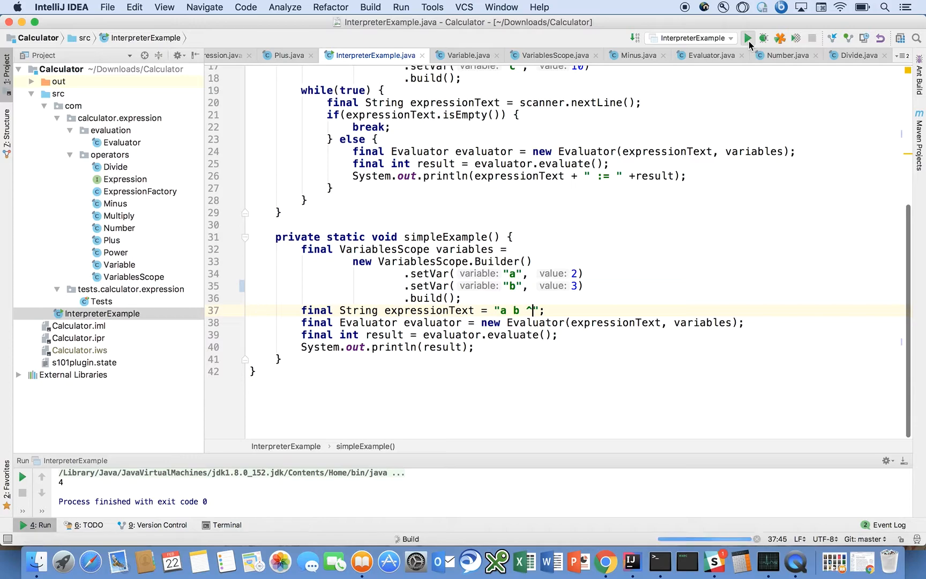
{"action": "left_click", "coordinate": [746, 38]}
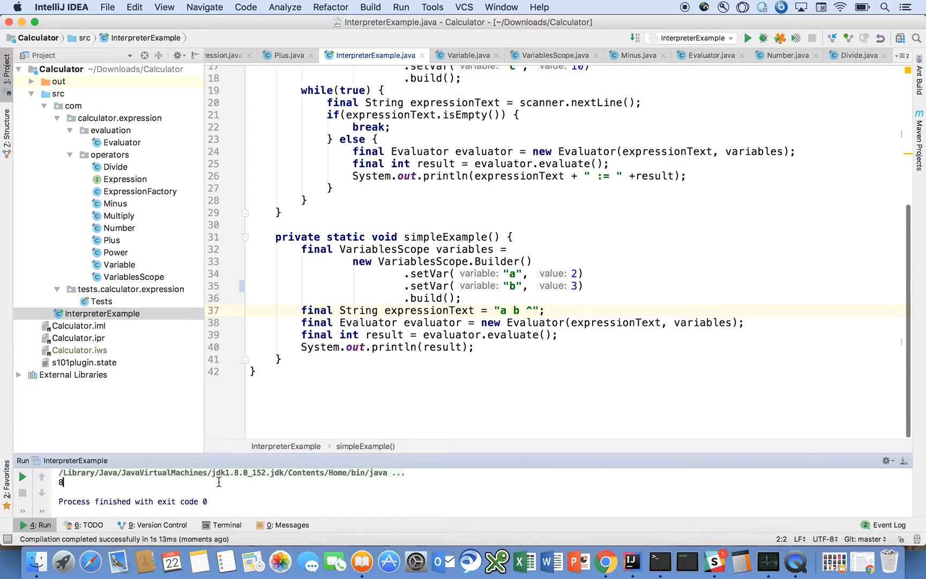
{"action": "mouse_move", "coordinate": [107, 118]}
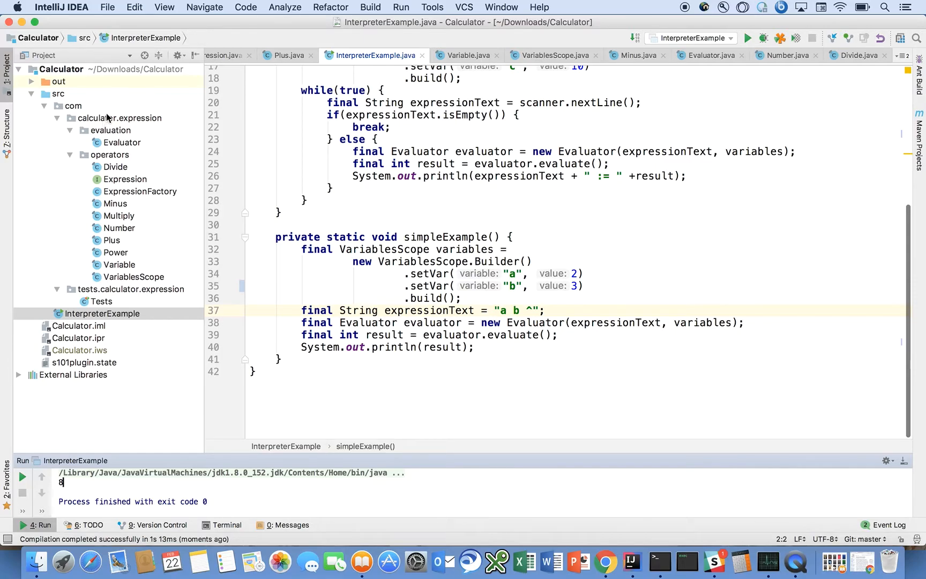
{"action": "left_click", "coordinate": [119, 118]}
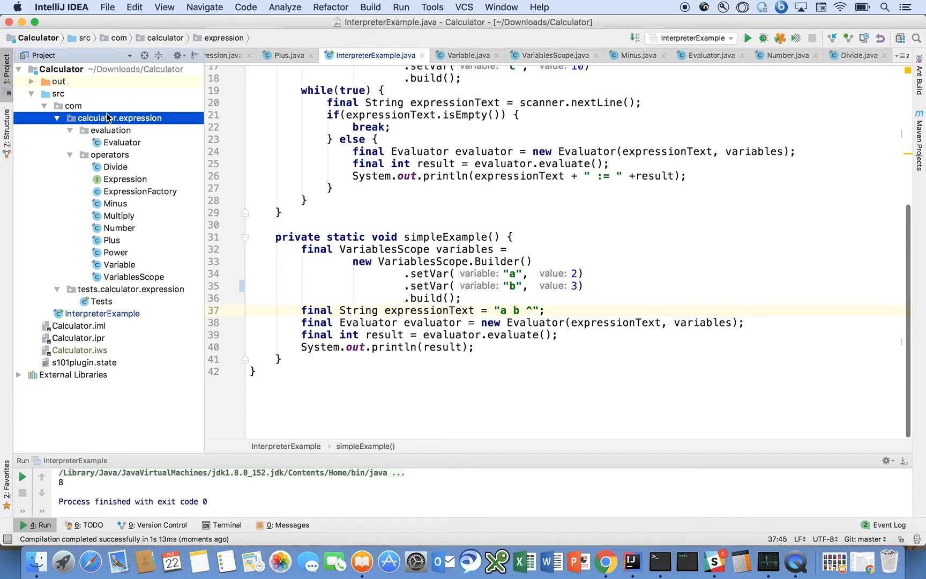
{"action": "mouse_move", "coordinate": [120, 125]}
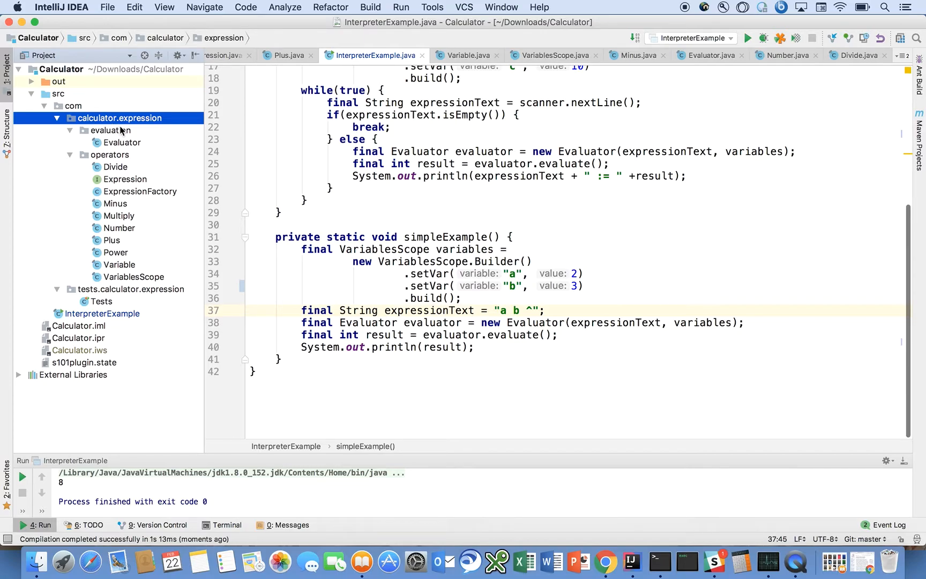
{"action": "left_click", "coordinate": [109, 130]}
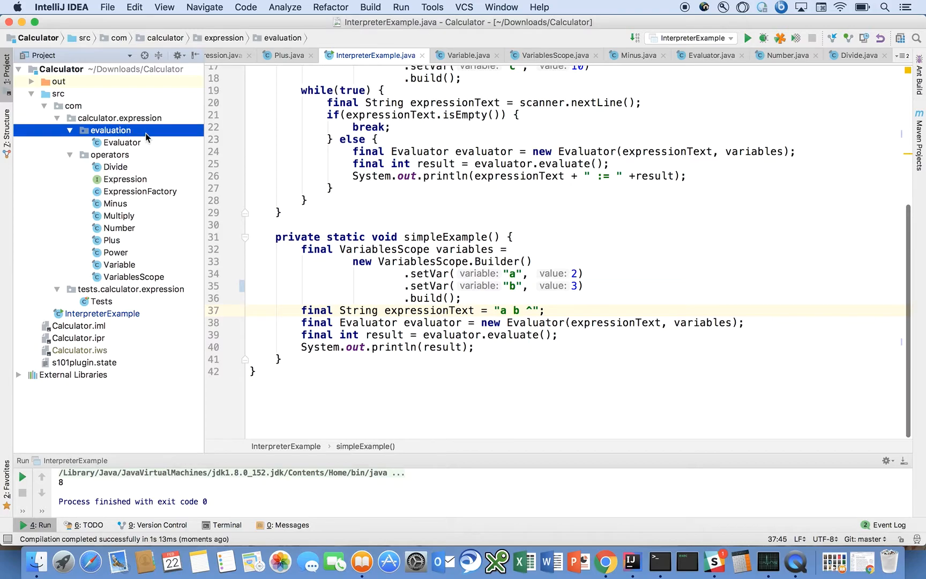
{"action": "left_click", "coordinate": [110, 154]}
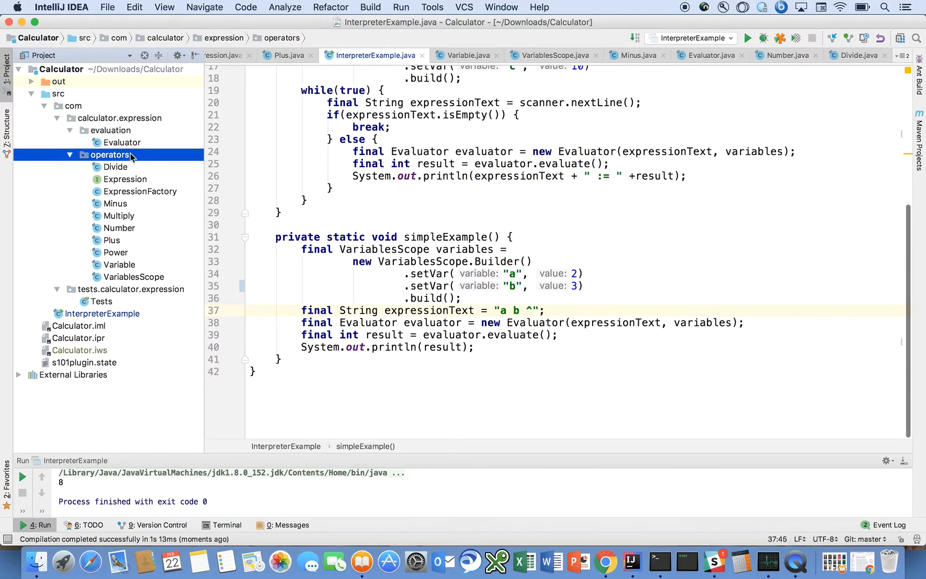
{"action": "mouse_move", "coordinate": [141, 204]}
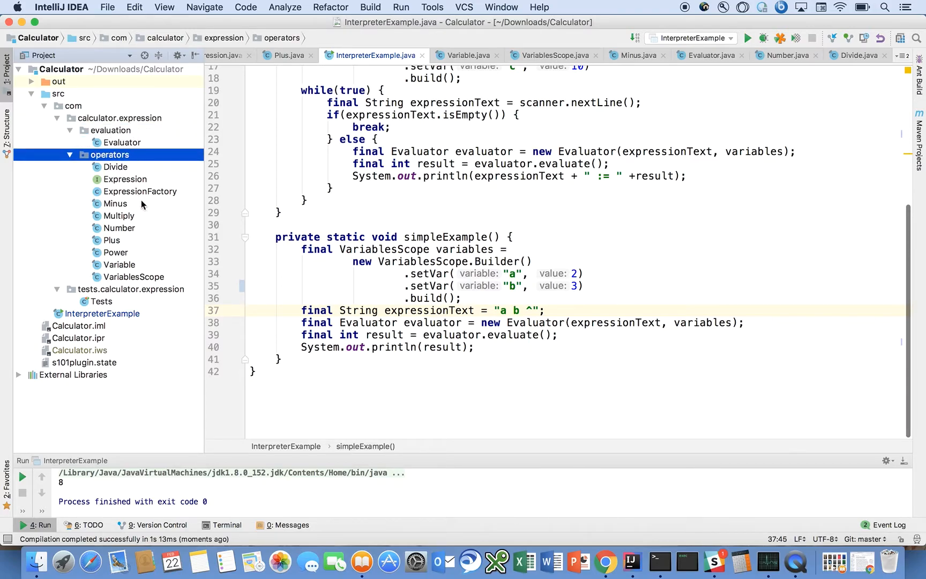
{"action": "mouse_move", "coordinate": [157, 179]}
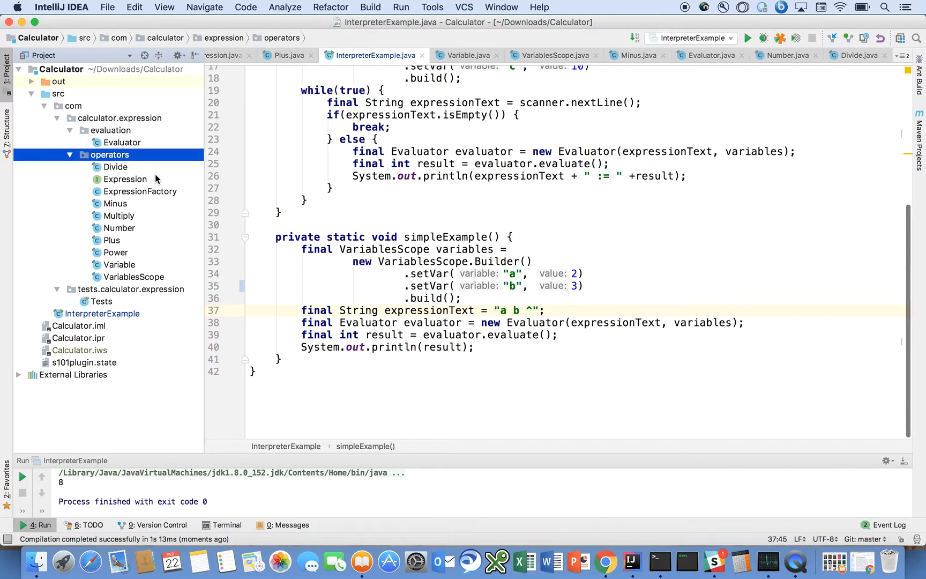
{"action": "left_click", "coordinate": [124, 179]}
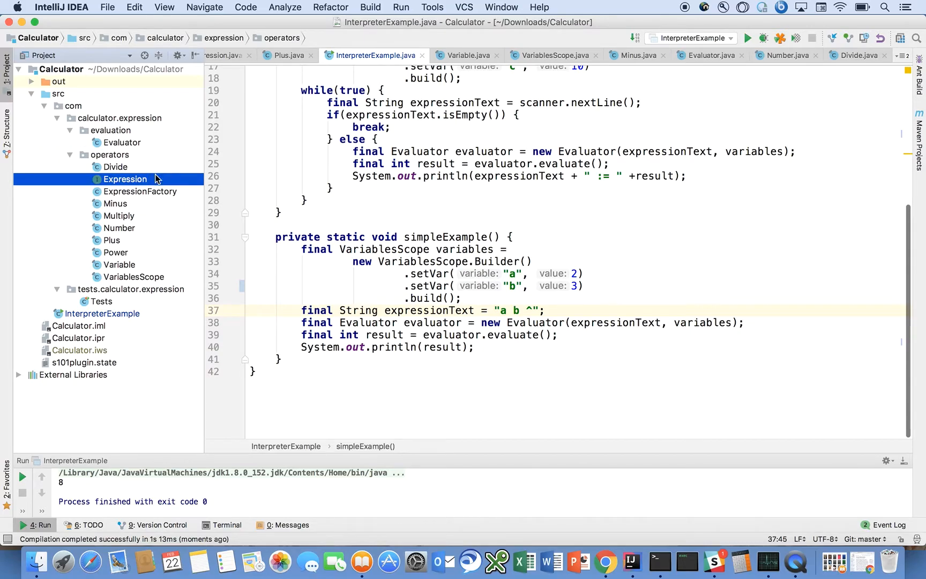
- Open Expression.java with its single int interpret() method
{"action": "double_click", "coordinate": [124, 179]}
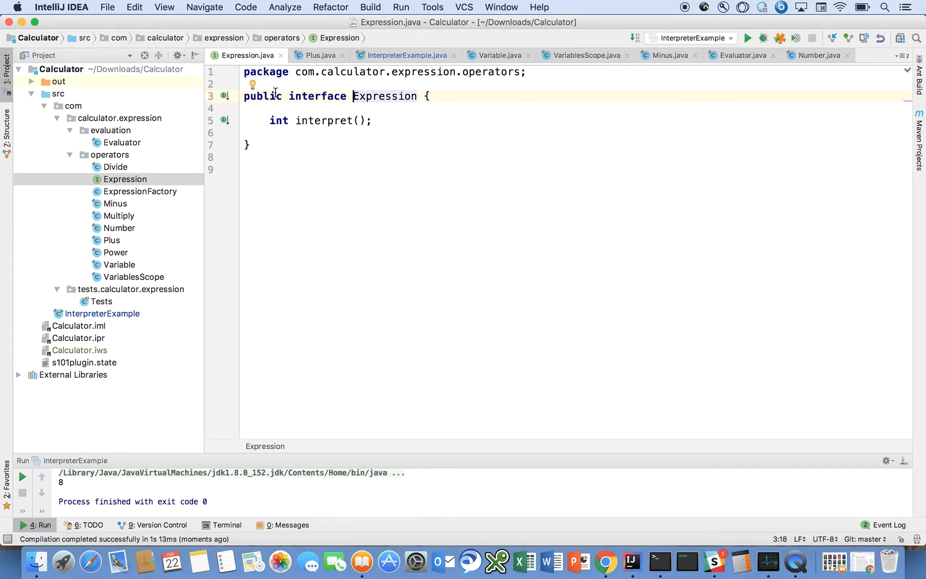
{"action": "mouse_move", "coordinate": [434, 86]}
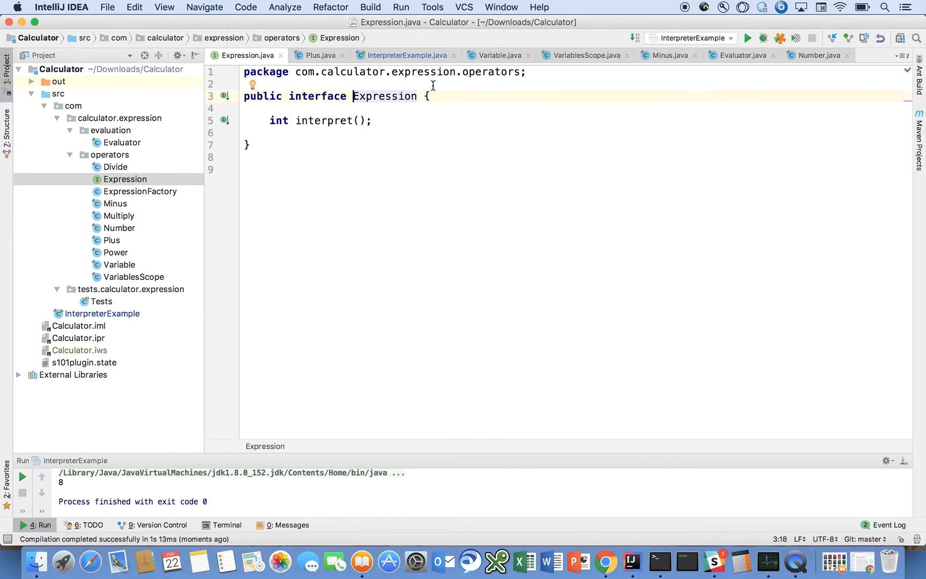
{"action": "mouse_move", "coordinate": [335, 120]}
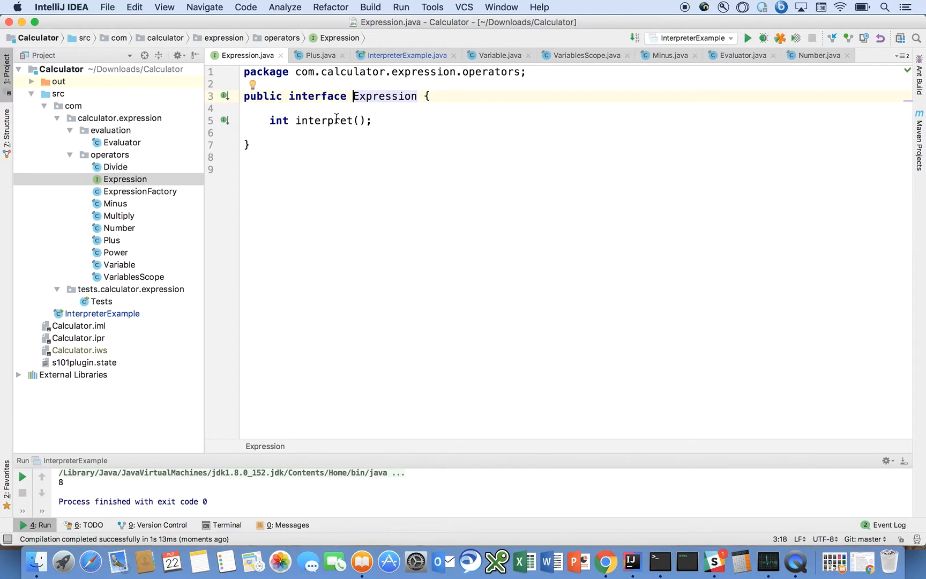
- List the seven classes implementing Expression via the gutter icon
{"action": "left_click", "coordinate": [280, 120]}
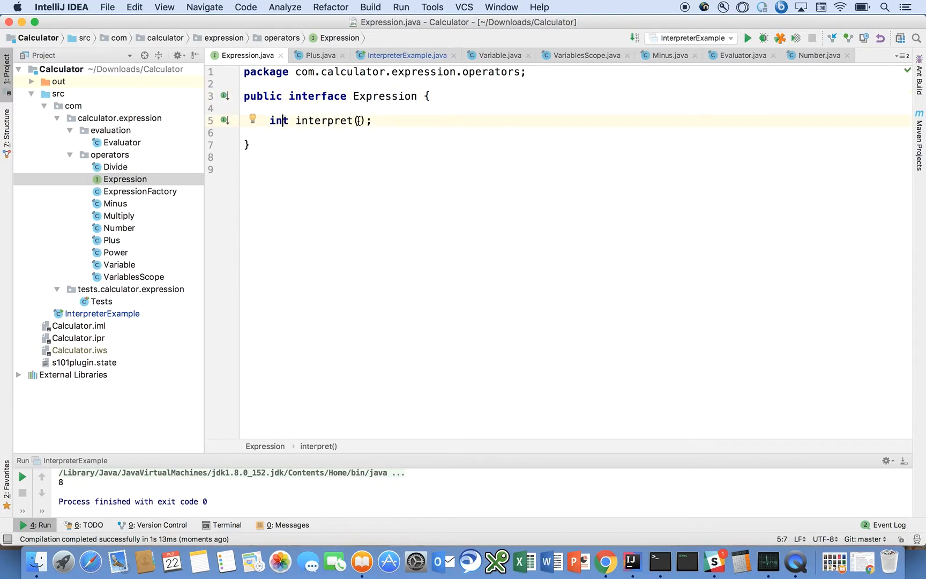
{"action": "mouse_move", "coordinate": [266, 120]}
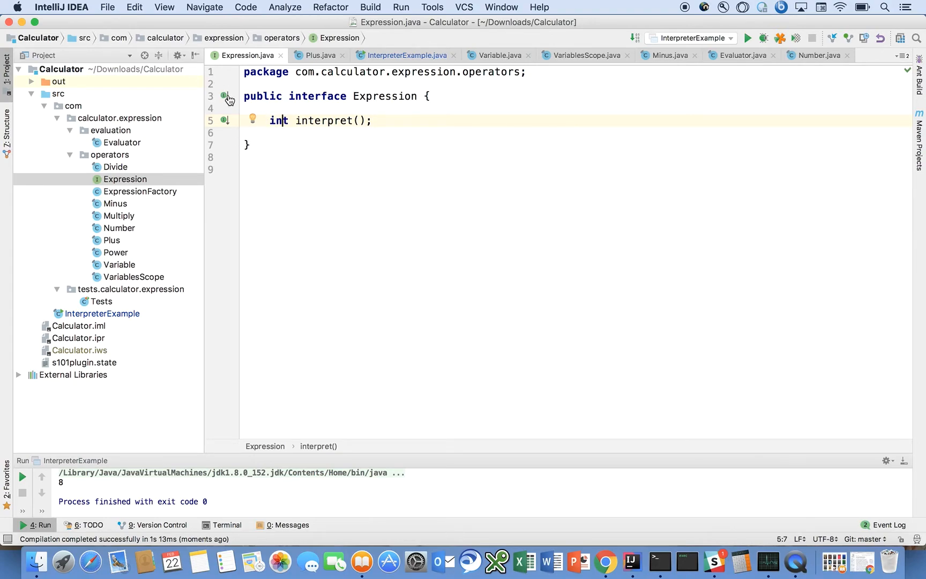
{"action": "mouse_move", "coordinate": [225, 95]}
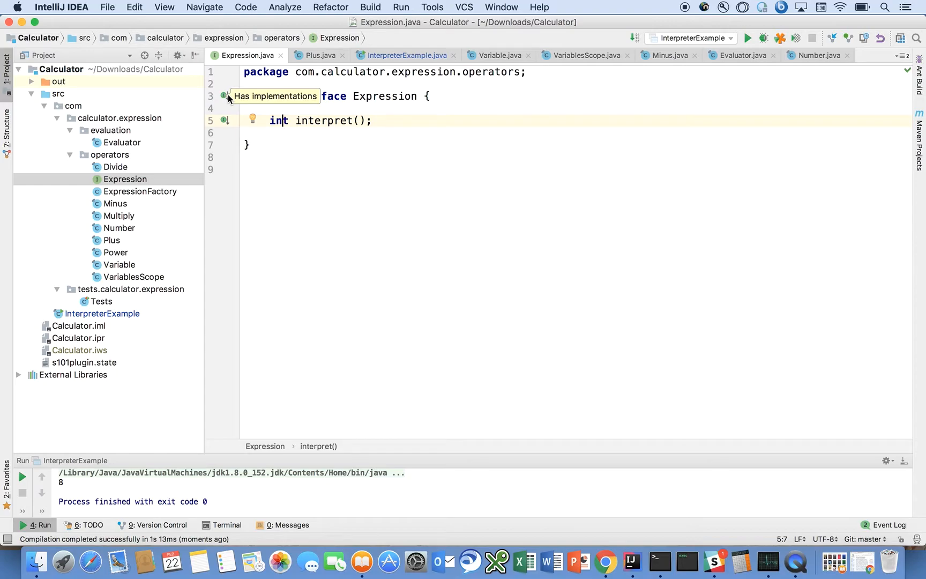
{"action": "left_click", "coordinate": [224, 95]}
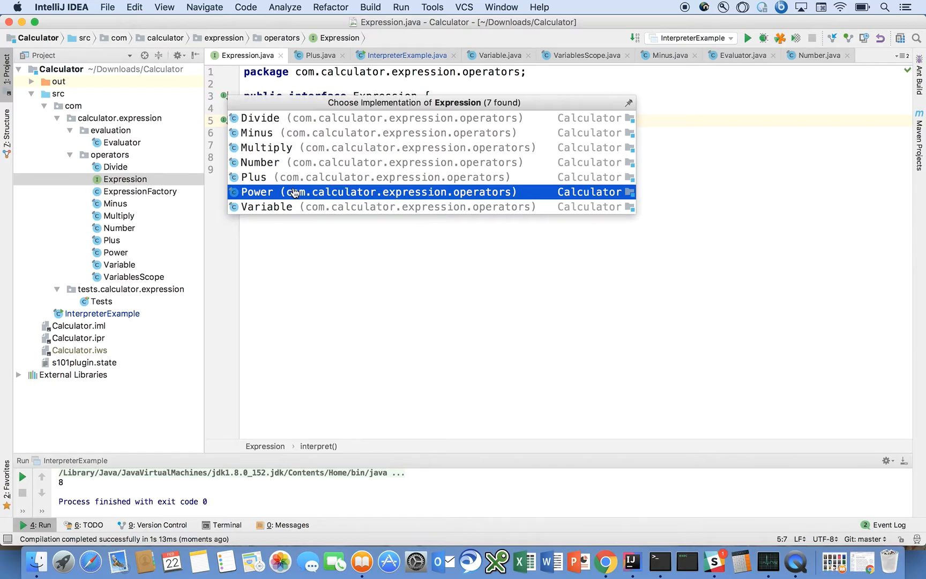
- Open the Plus class and look at its leftOperand field and adding interpret method
{"action": "left_click", "coordinate": [253, 177]}
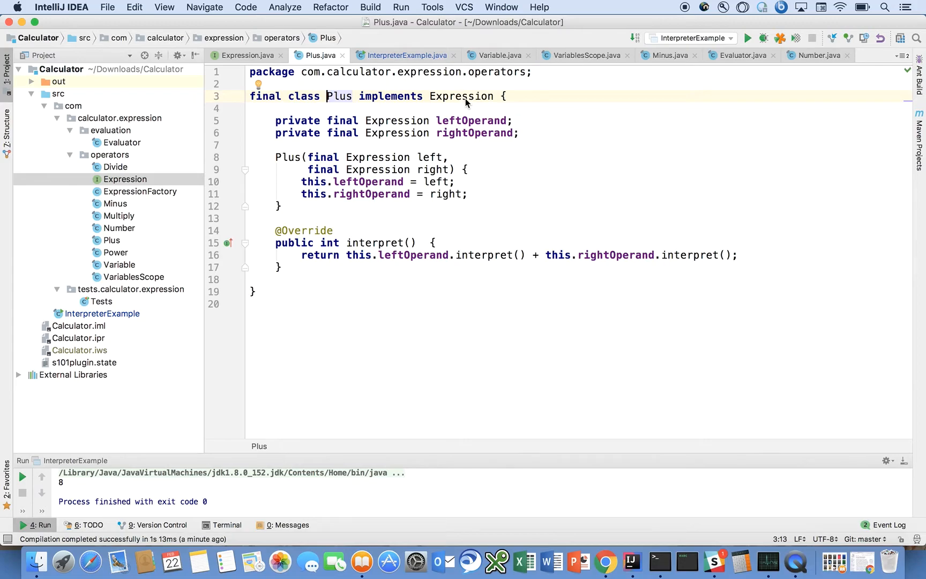
{"action": "mouse_move", "coordinate": [412, 143]}
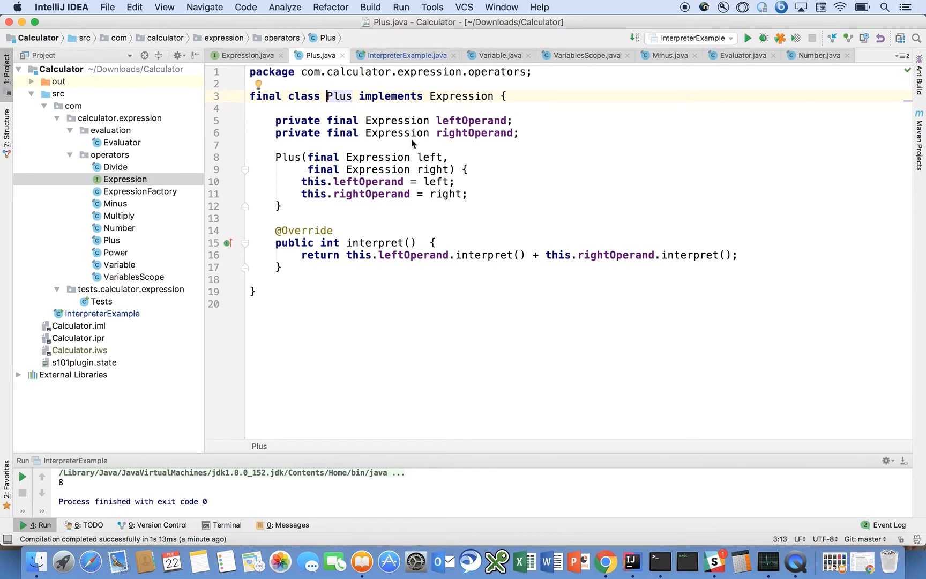
{"action": "mouse_move", "coordinate": [424, 130]}
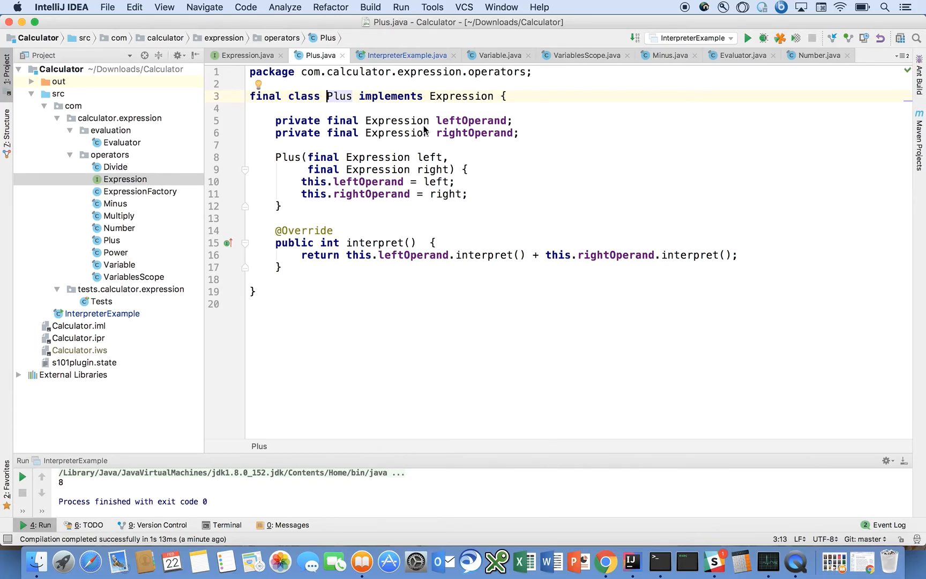
{"action": "mouse_move", "coordinate": [369, 183]}
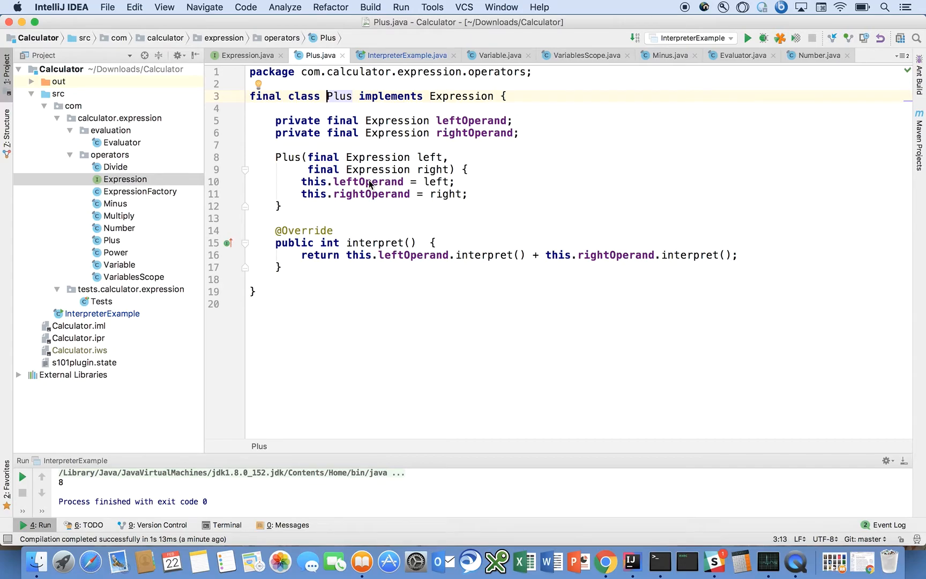
{"action": "mouse_move", "coordinate": [379, 196]}
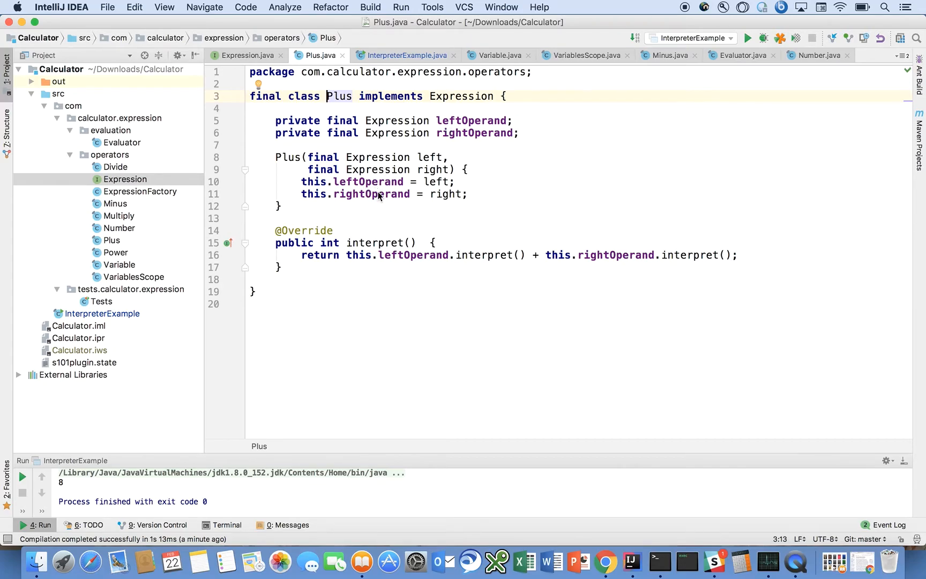
{"action": "mouse_move", "coordinate": [406, 246]}
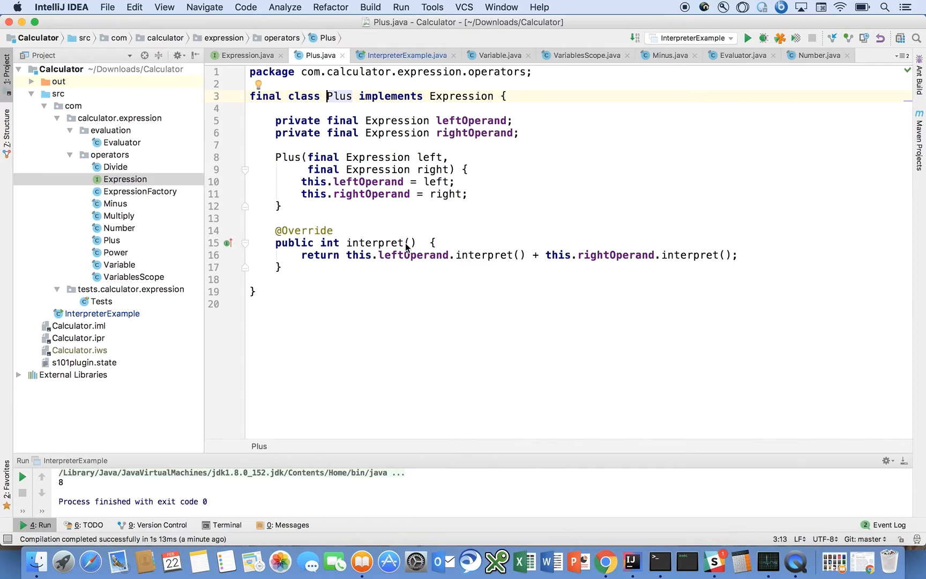
{"action": "mouse_move", "coordinate": [409, 245]}
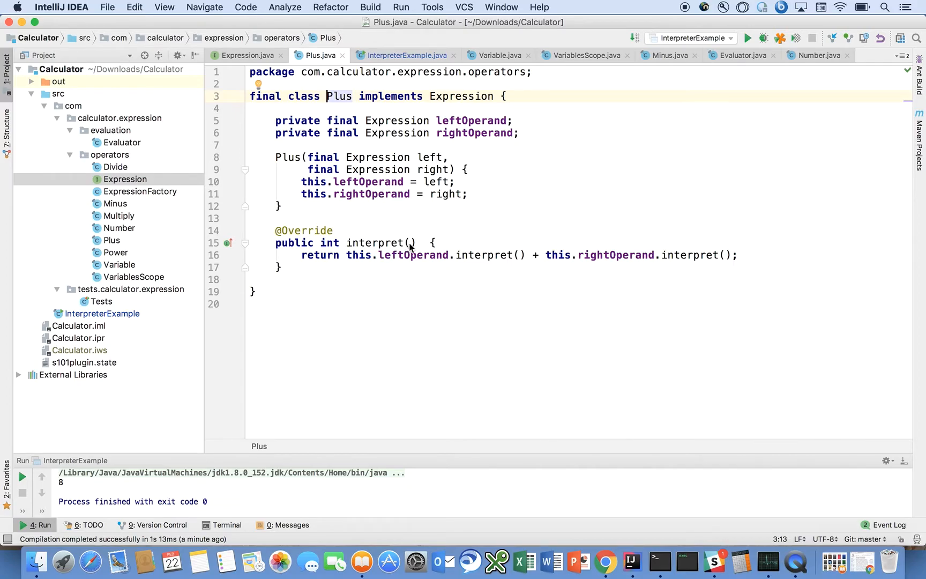
{"action": "left_click", "coordinate": [387, 120]}
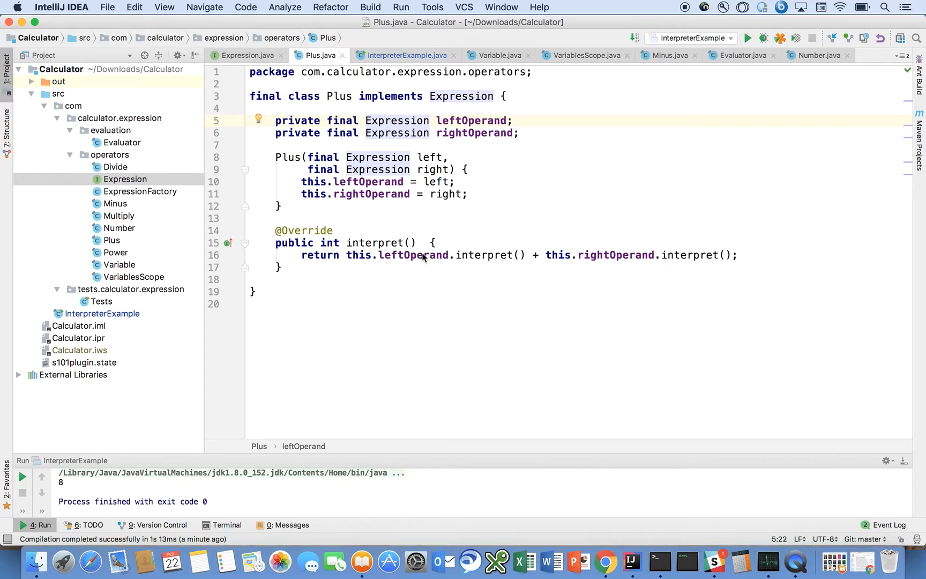
{"action": "mouse_move", "coordinate": [511, 264]}
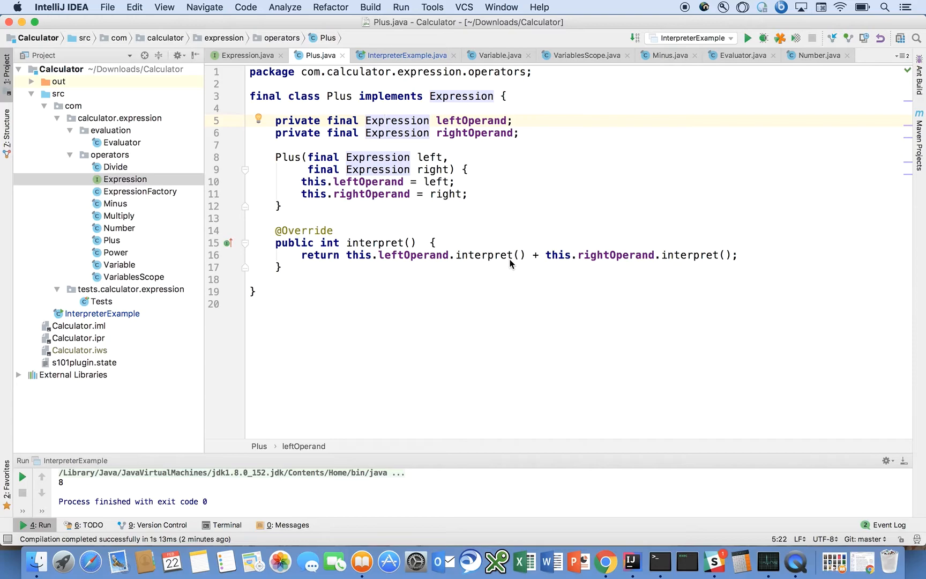
{"action": "mouse_move", "coordinate": [496, 258]}
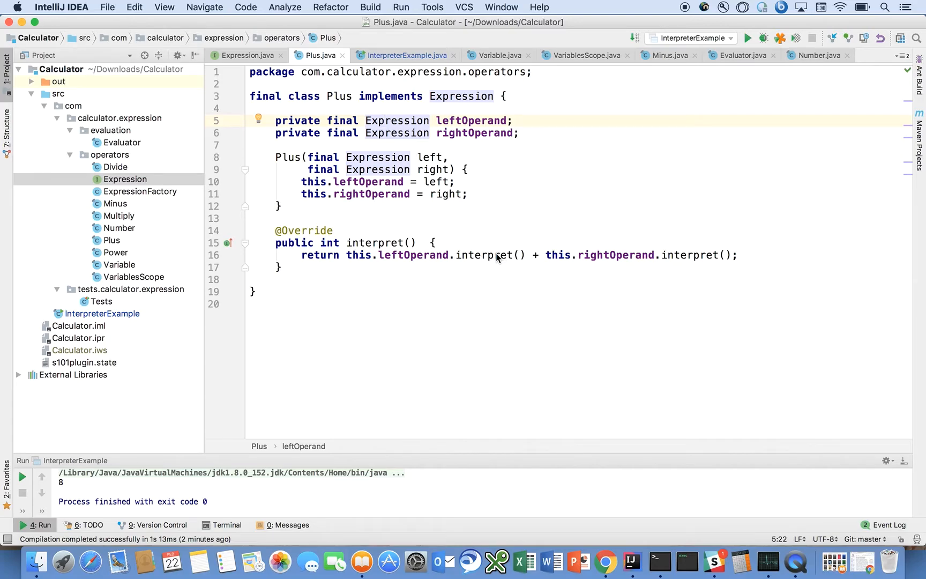
{"action": "left_click", "coordinate": [535, 255]}
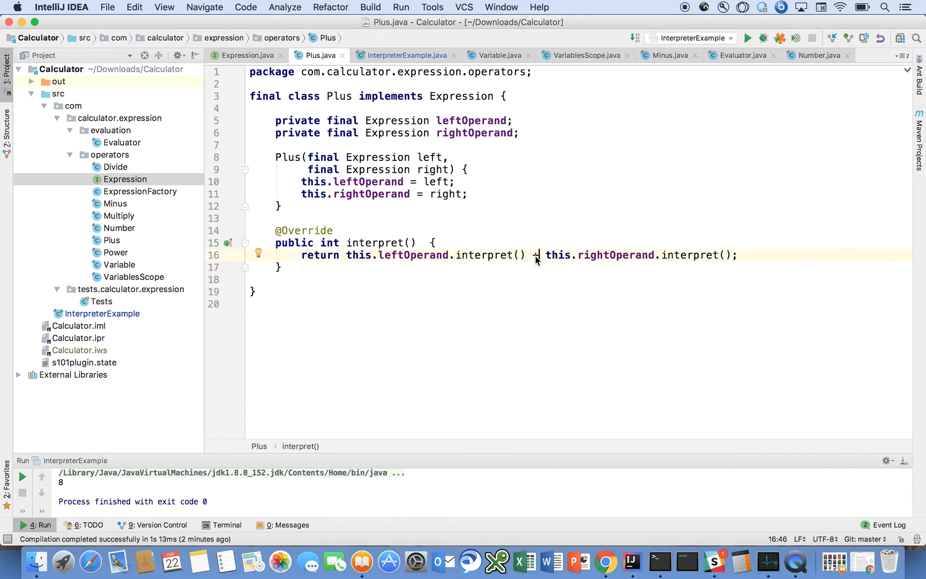
{"action": "mouse_move", "coordinate": [133, 234]}
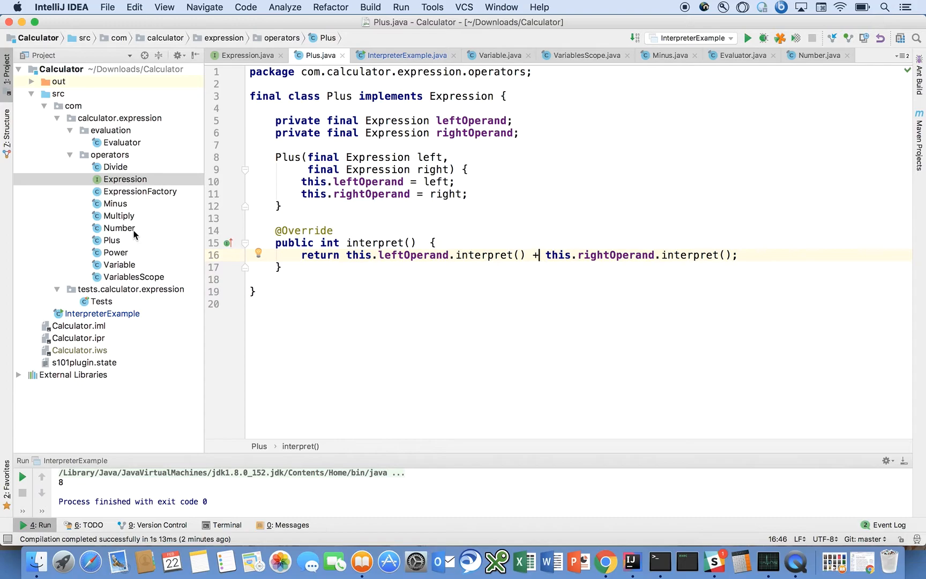
{"action": "mouse_move", "coordinate": [131, 240]}
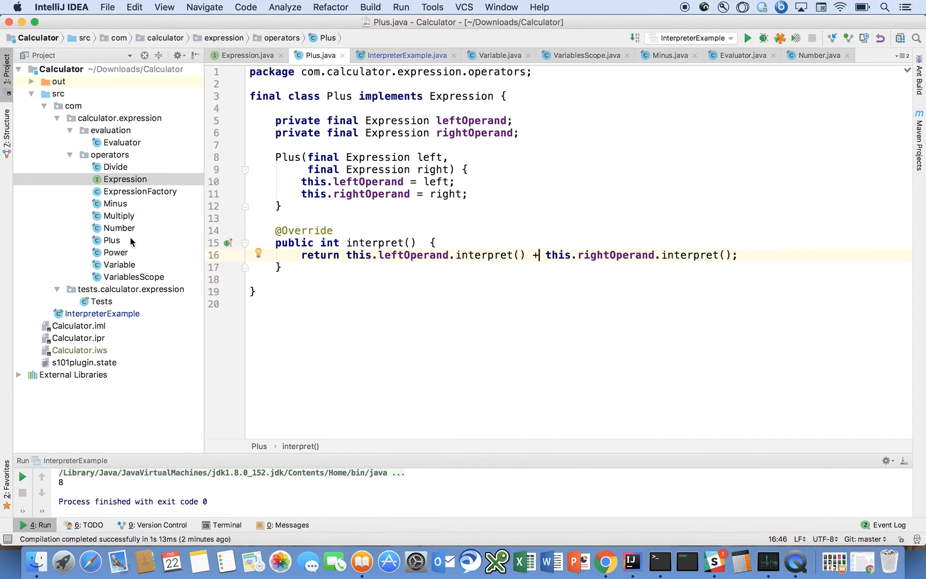
{"action": "mouse_move", "coordinate": [125, 183]}
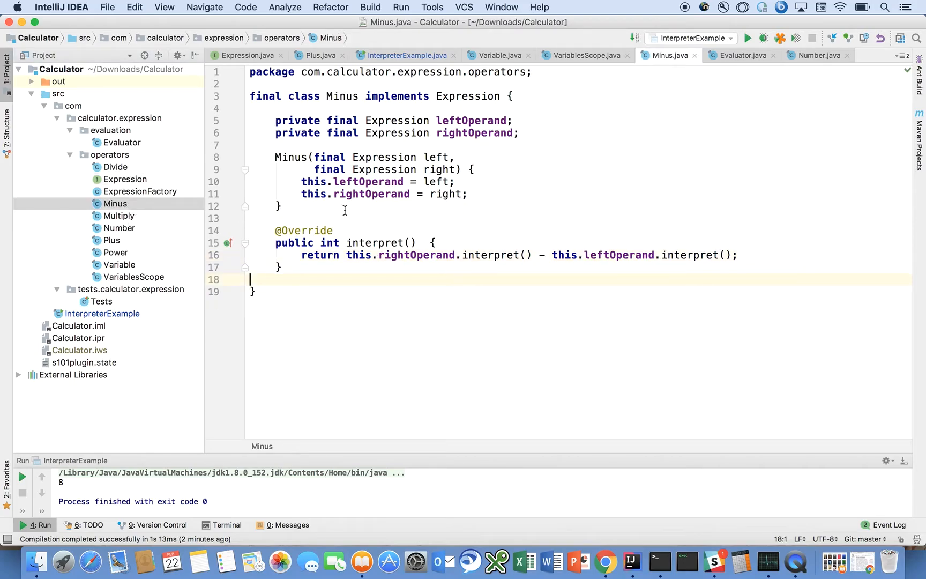
{"action": "mouse_move", "coordinate": [431, 239]}
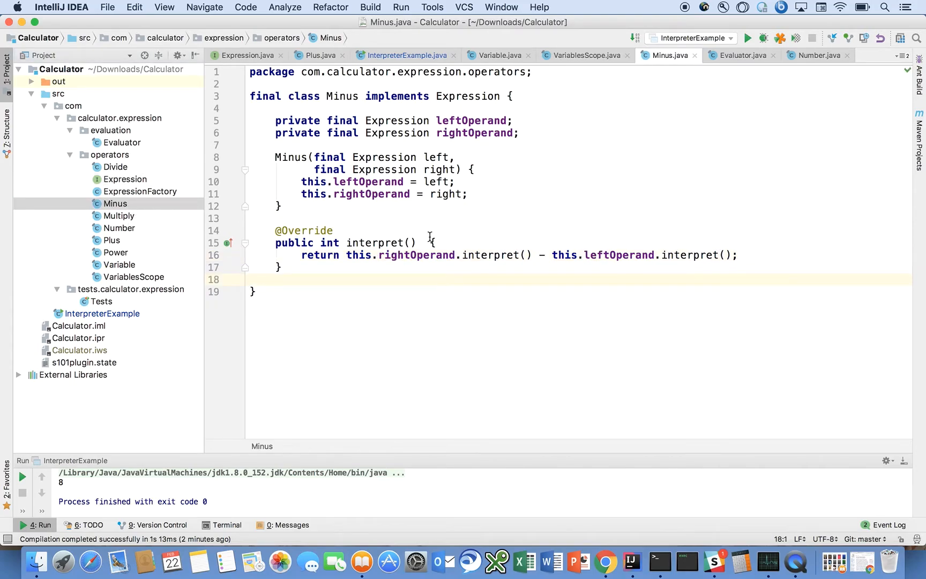
- Focus on the subtraction inside Minus's interpret method
{"action": "left_click", "coordinate": [544, 254]}
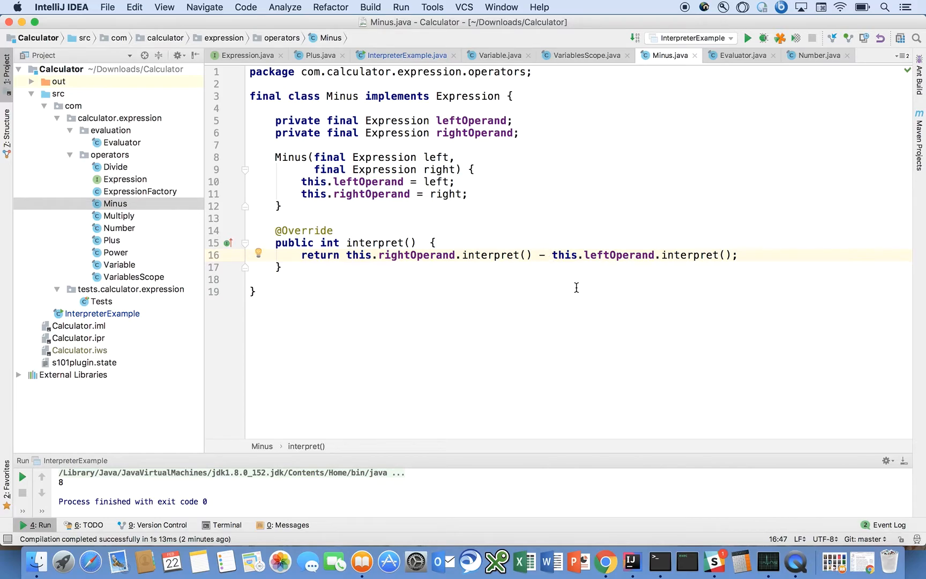
{"action": "mouse_move", "coordinate": [195, 188]}
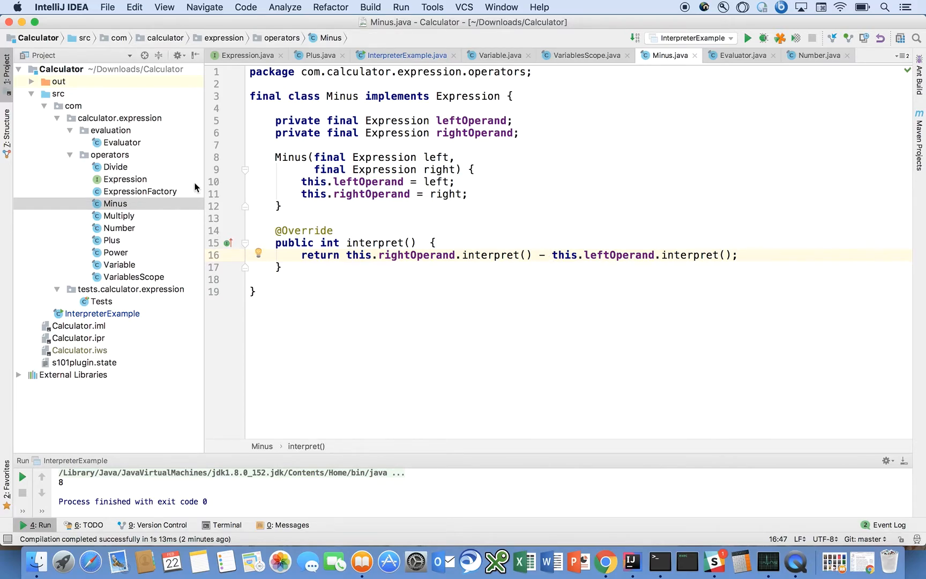
{"action": "mouse_move", "coordinate": [141, 170]}
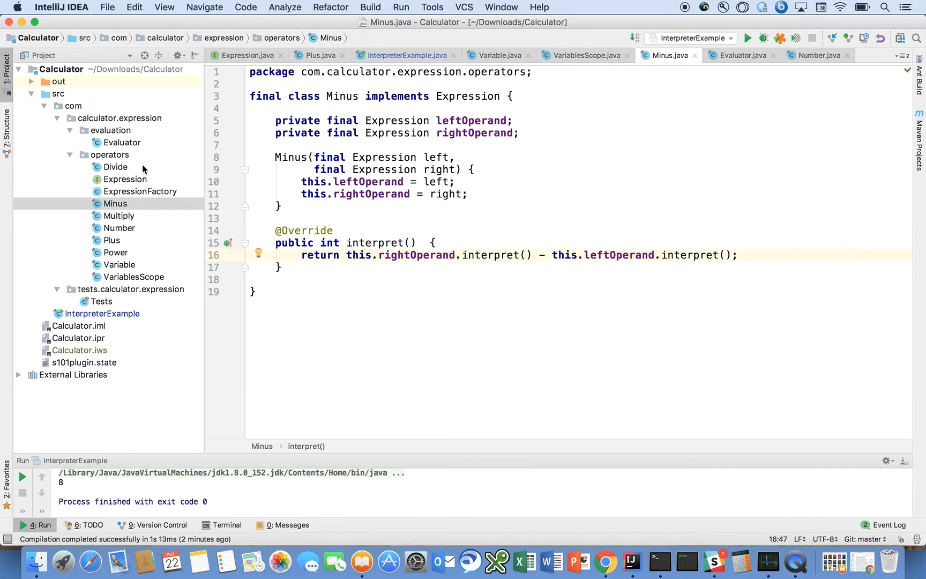
- Open Divide and highlight the numerator and denominator usages in interpret, then pick Power
{"action": "left_click", "coordinate": [114, 166]}
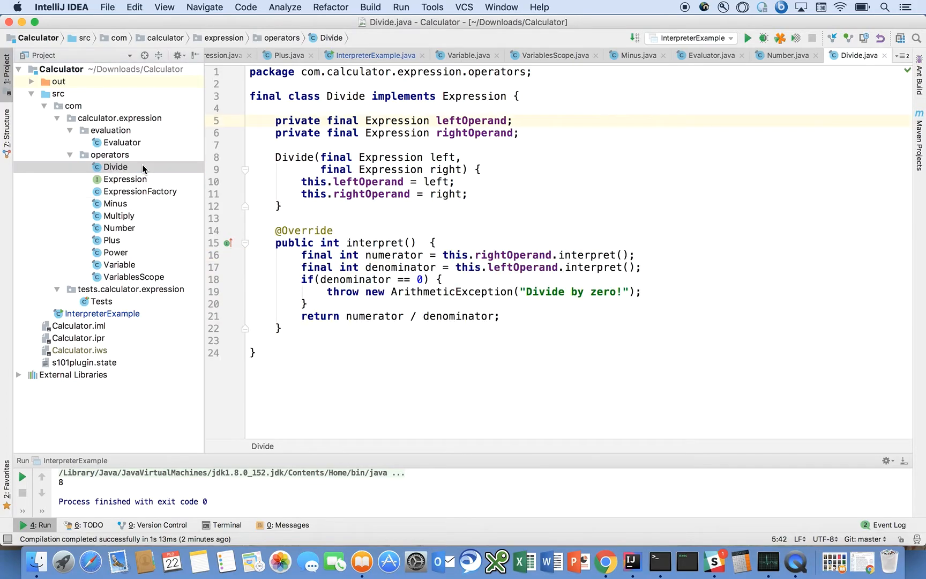
{"action": "mouse_move", "coordinate": [412, 217]}
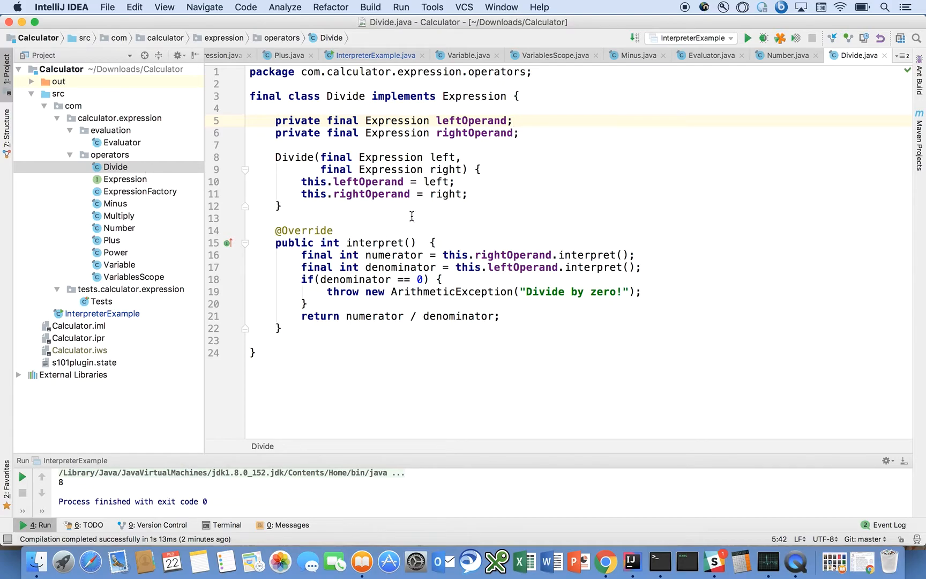
{"action": "left_click", "coordinate": [387, 254]}
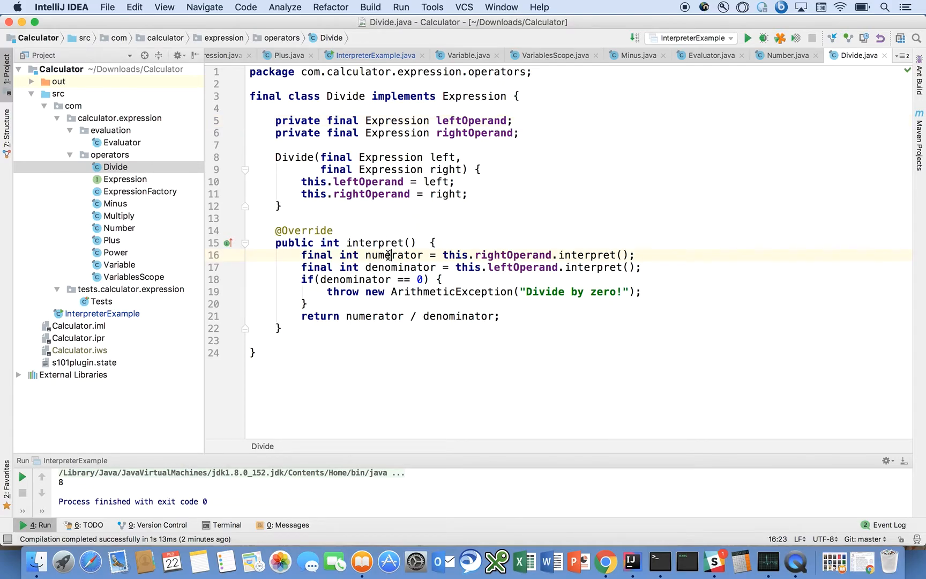
{"action": "double_click", "coordinate": [400, 267]}
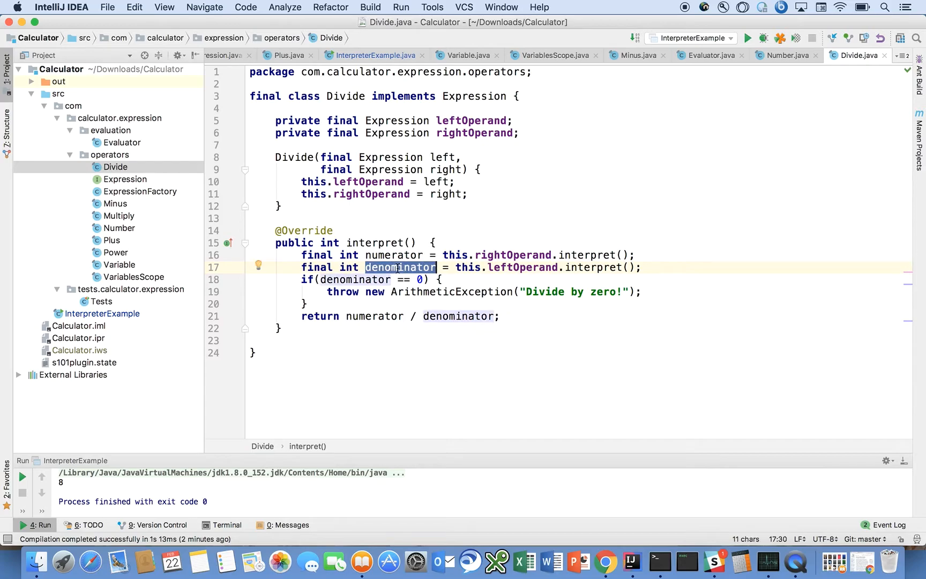
{"action": "mouse_move", "coordinate": [371, 280]}
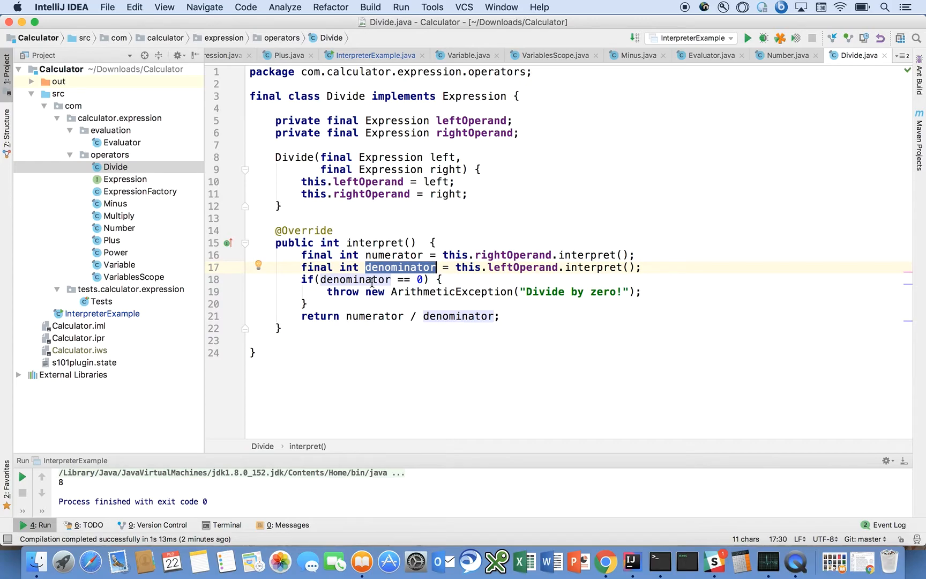
{"action": "mouse_move", "coordinate": [497, 298]}
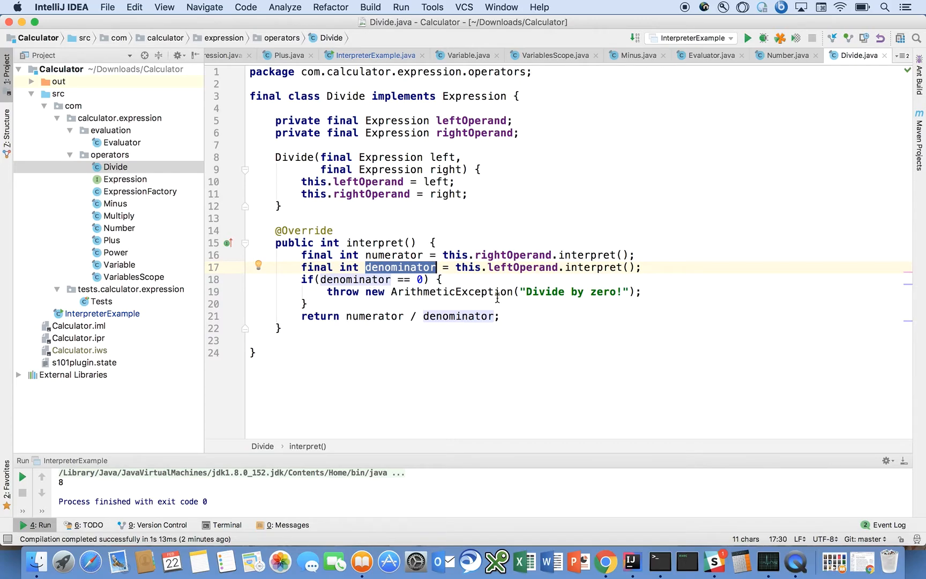
{"action": "mouse_move", "coordinate": [505, 297]}
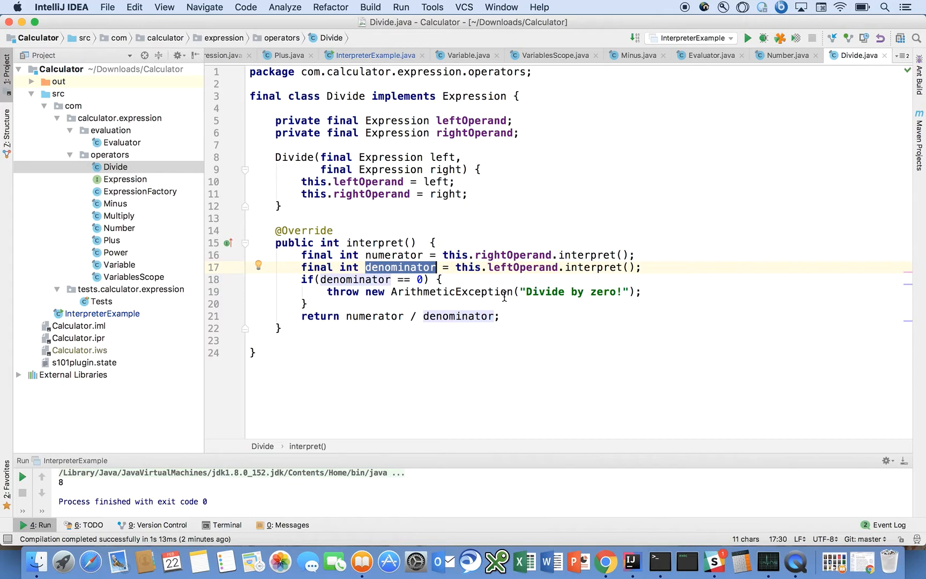
{"action": "mouse_move", "coordinate": [362, 321]}
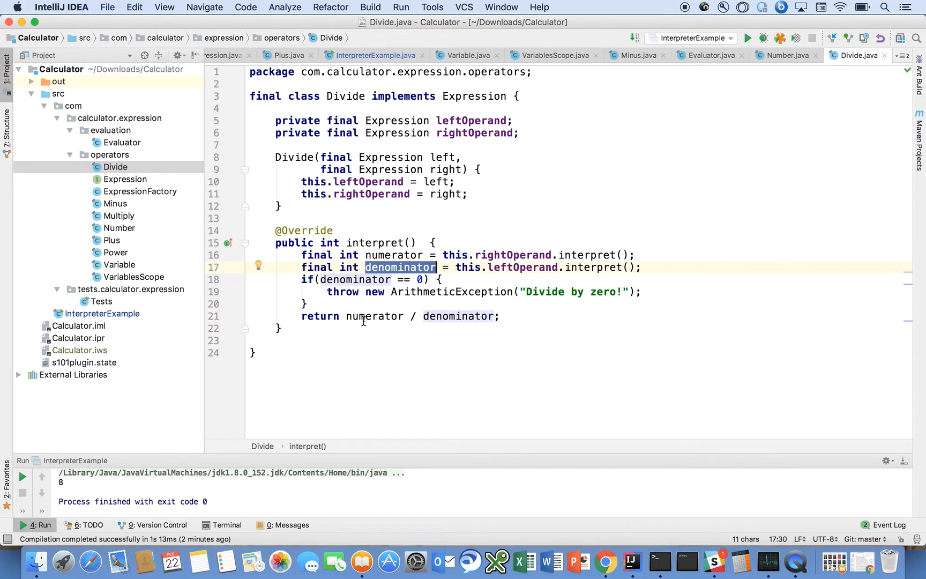
{"action": "mouse_move", "coordinate": [448, 316]}
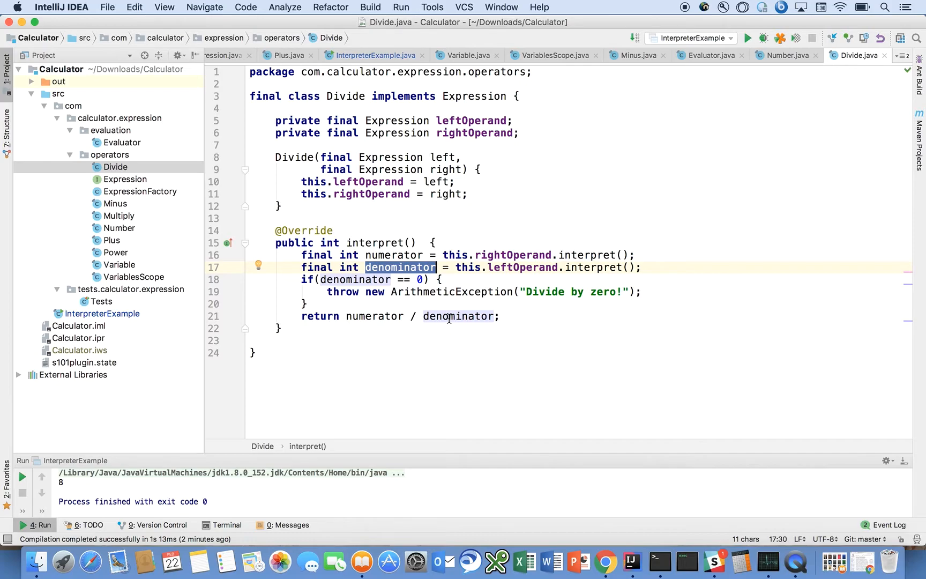
{"action": "double_click", "coordinate": [374, 316]}
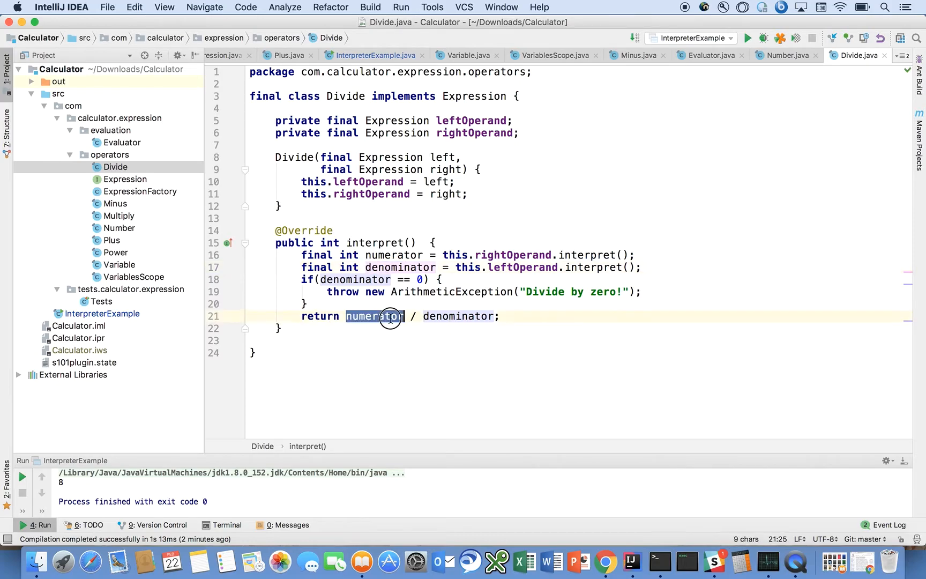
{"action": "double_click", "coordinate": [459, 316]}
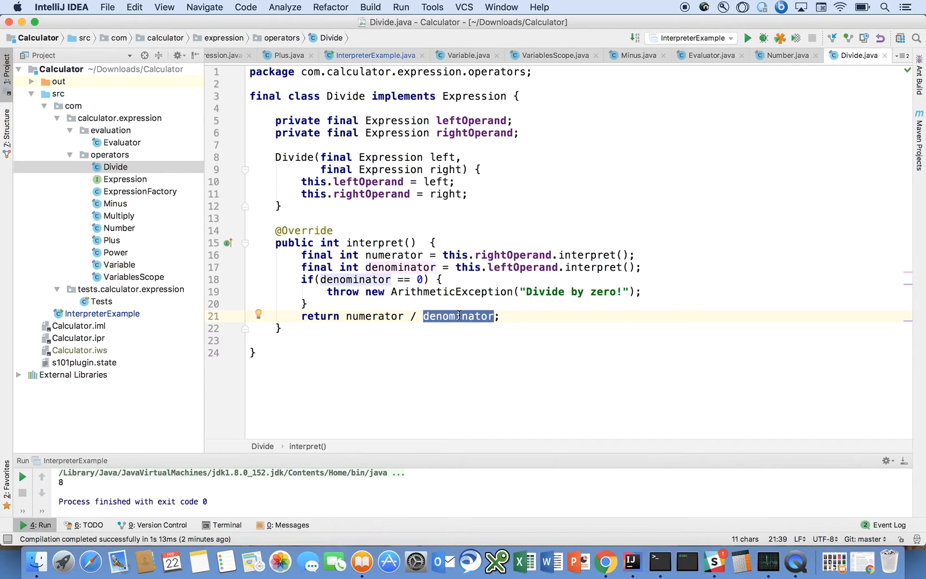
{"action": "mouse_move", "coordinate": [404, 310]}
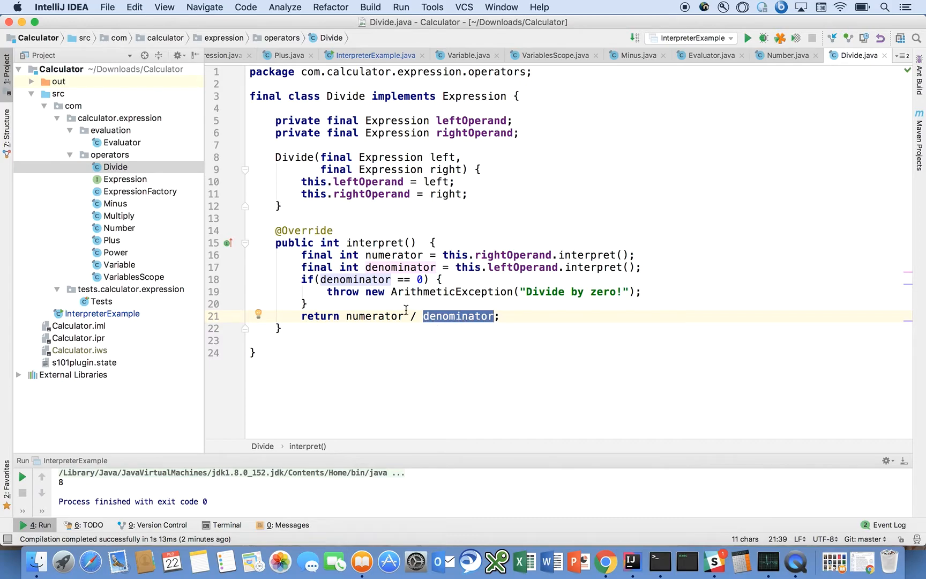
{"action": "mouse_move", "coordinate": [459, 317]}
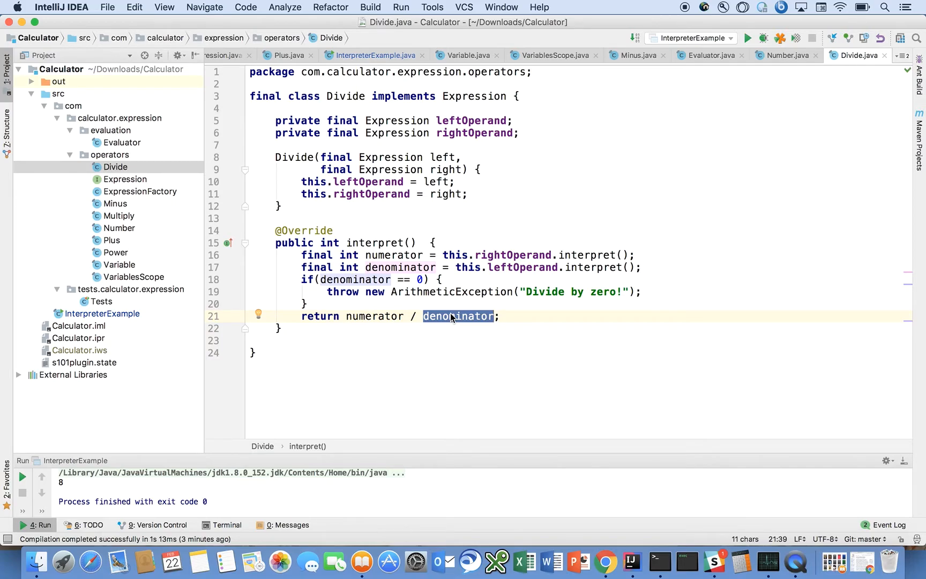
{"action": "mouse_move", "coordinate": [125, 246]}
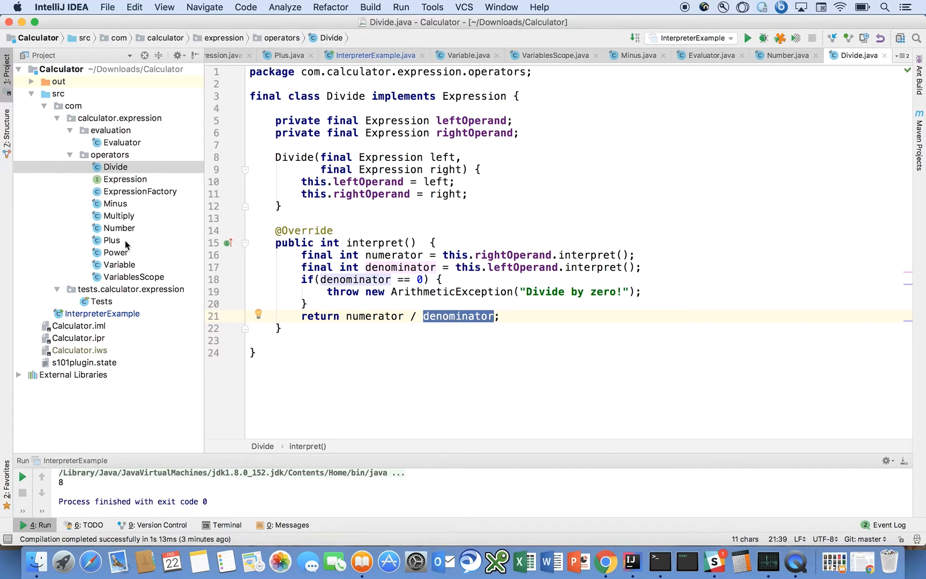
{"action": "left_click", "coordinate": [116, 252]}
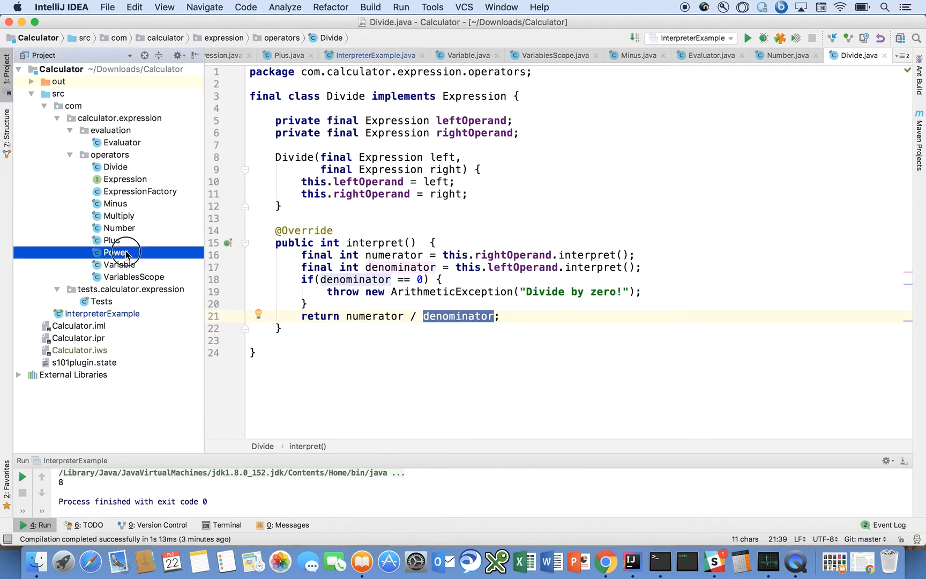
{"action": "double_click", "coordinate": [116, 252]}
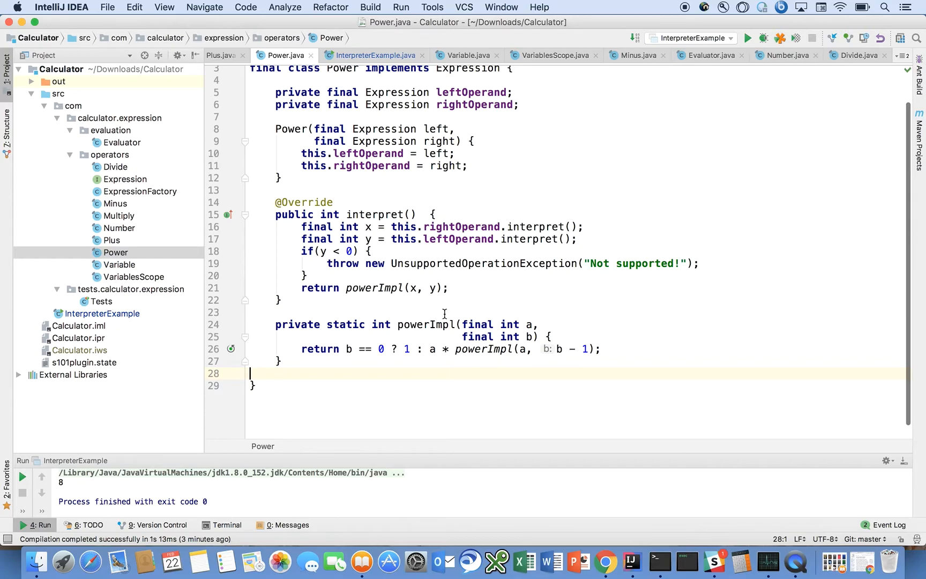
{"action": "mouse_move", "coordinate": [376, 235]}
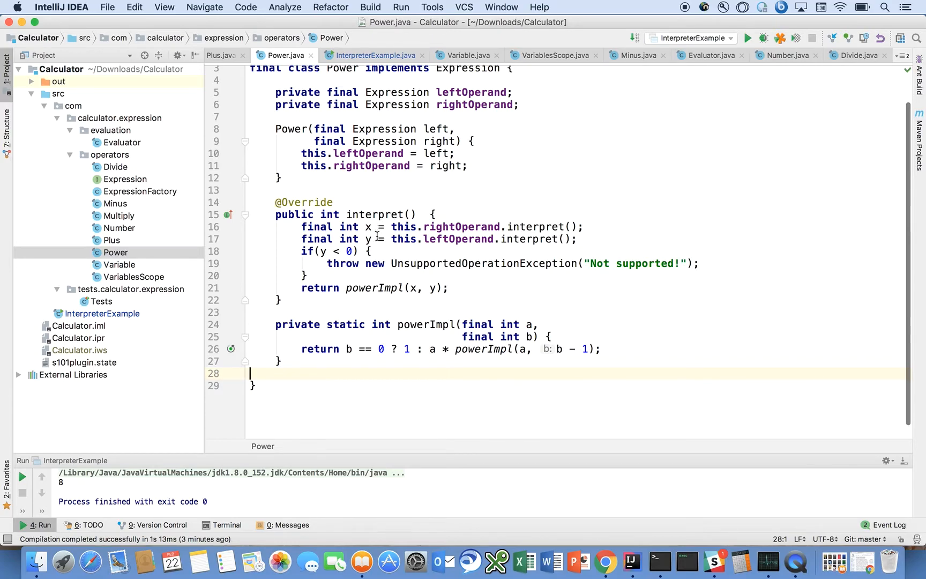
{"action": "mouse_move", "coordinate": [348, 251]}
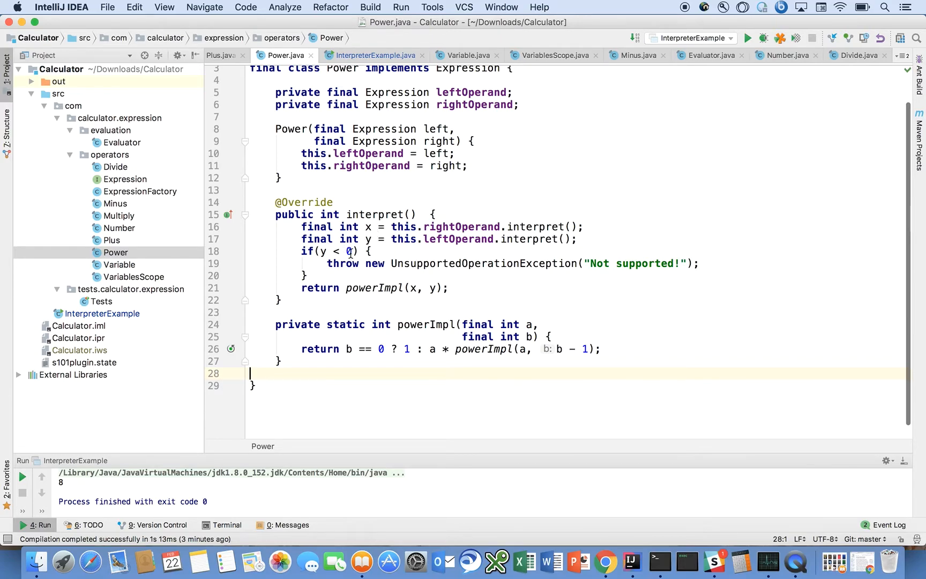
{"action": "mouse_move", "coordinate": [466, 267]}
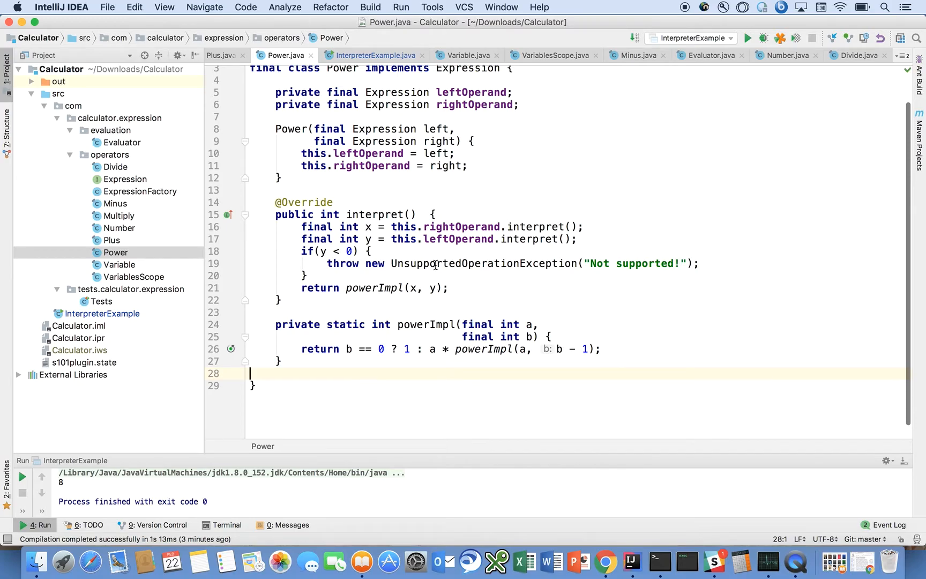
{"action": "mouse_move", "coordinate": [397, 276]}
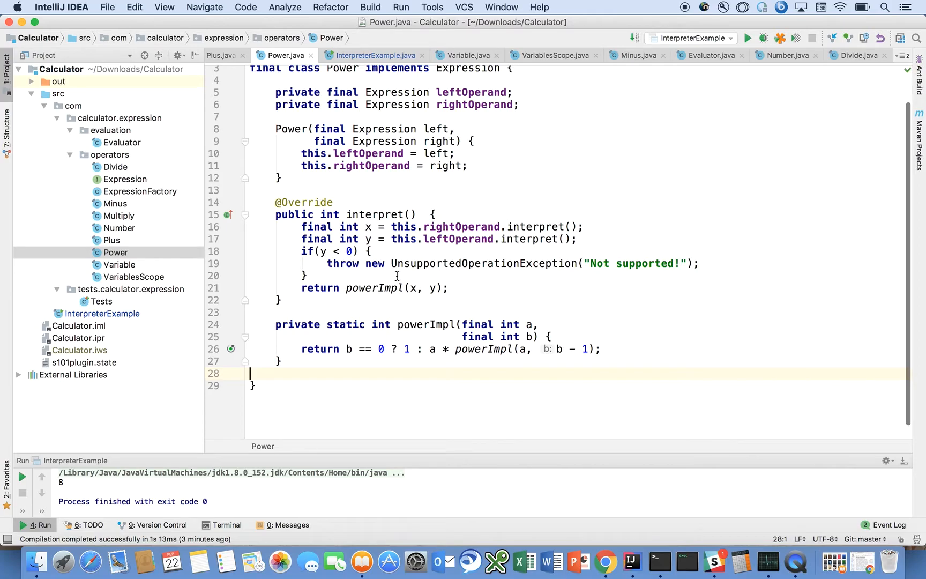
{"action": "mouse_move", "coordinate": [356, 226]}
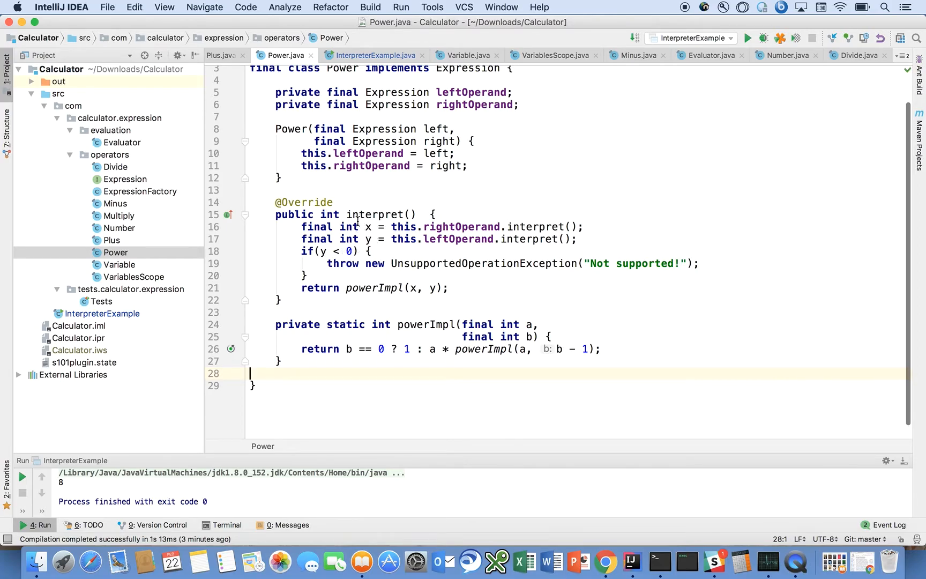
{"action": "mouse_move", "coordinate": [366, 227]}
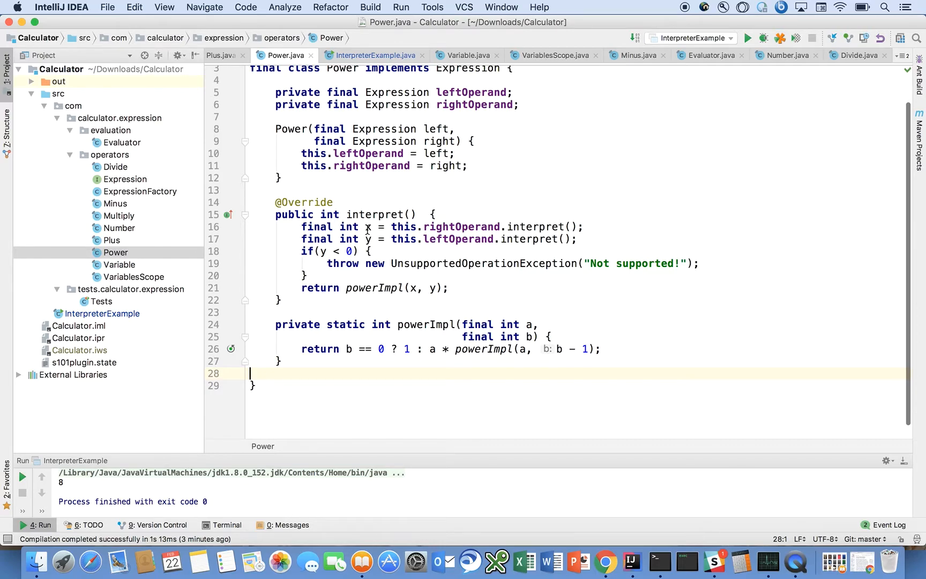
{"action": "mouse_move", "coordinate": [358, 341]}
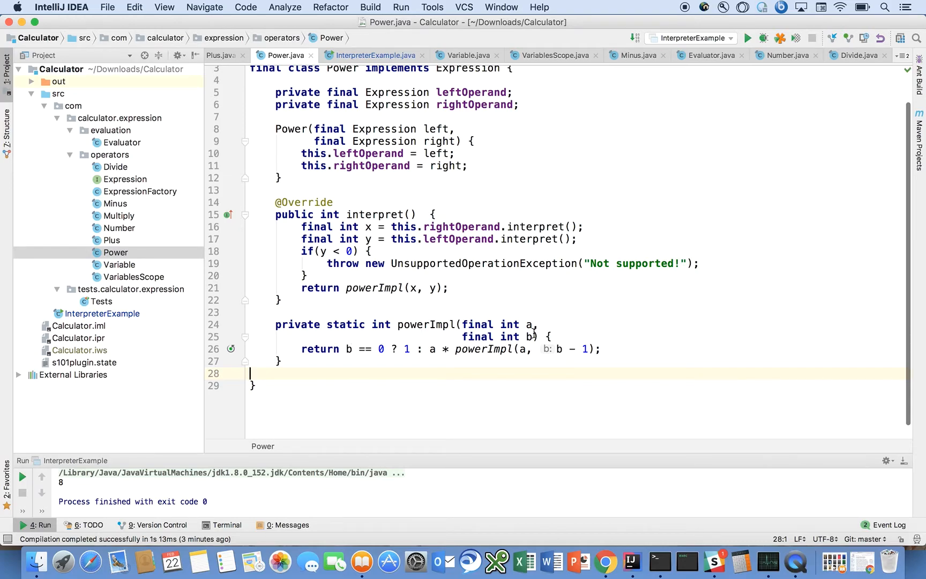
{"action": "double_click", "coordinate": [527, 336]}
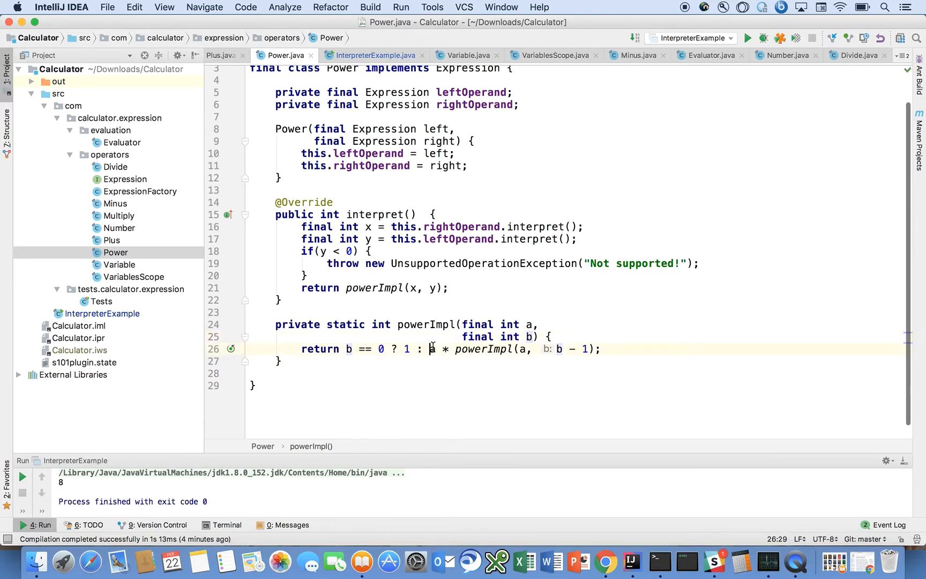
{"action": "mouse_move", "coordinate": [448, 349]}
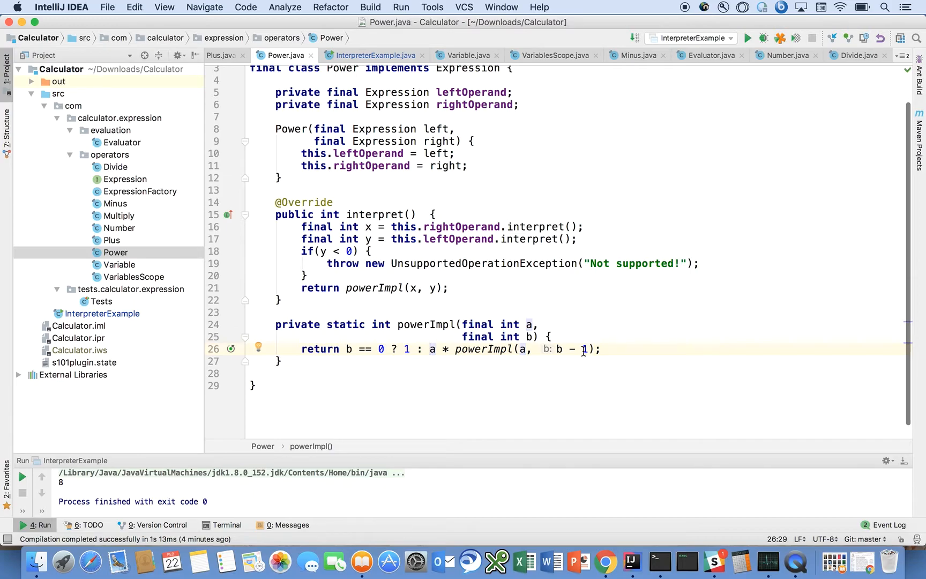
{"action": "mouse_move", "coordinate": [453, 333]}
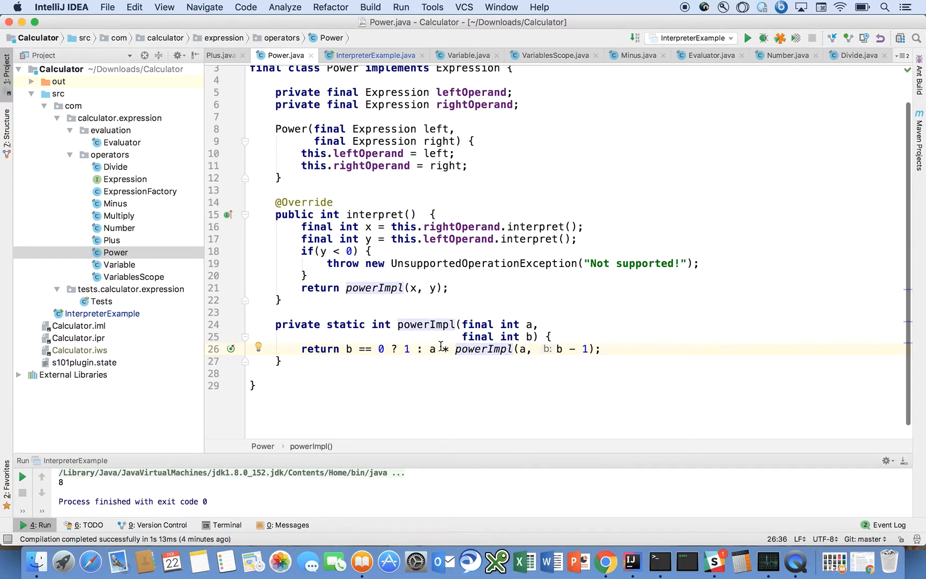
{"action": "left_click", "coordinate": [429, 336]}
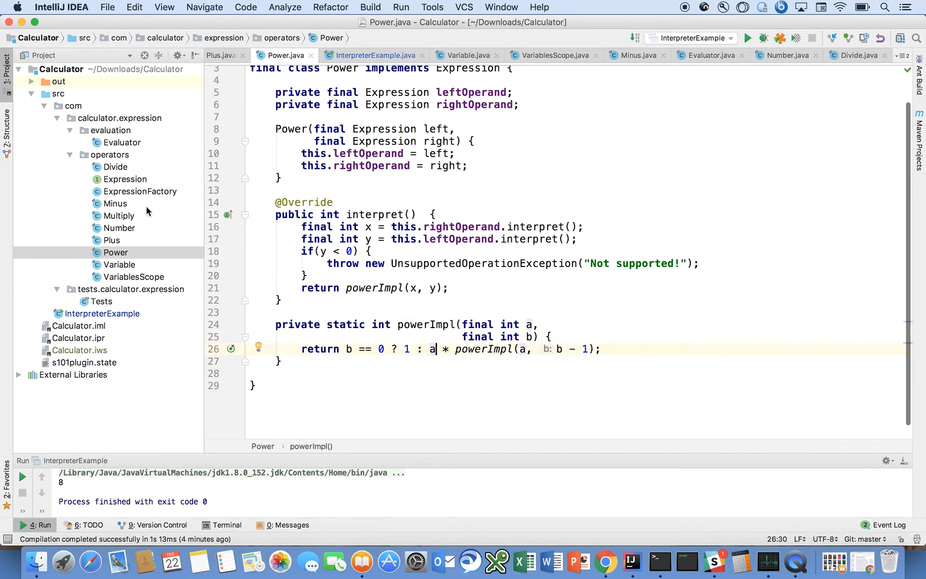
{"action": "mouse_move", "coordinate": [133, 252]}
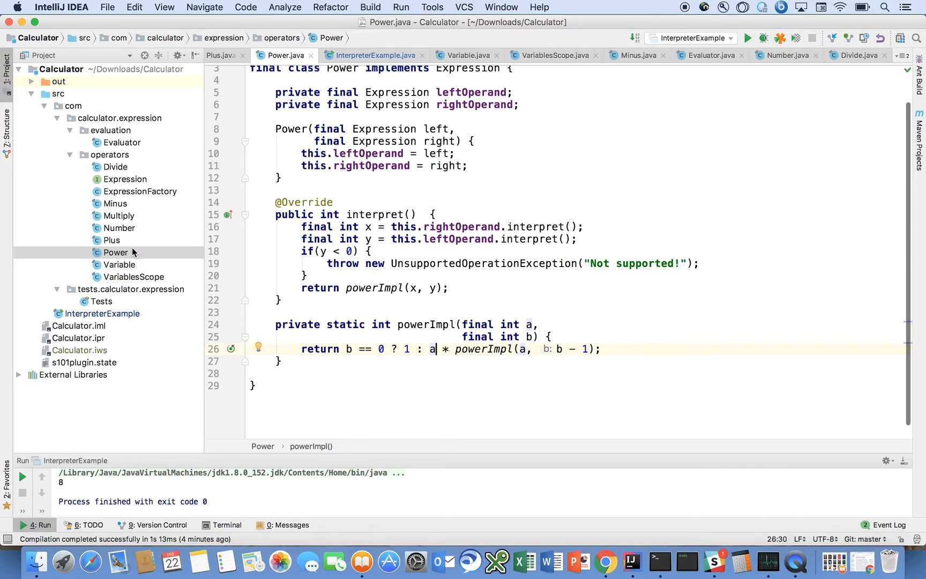
{"action": "mouse_move", "coordinate": [120, 264]}
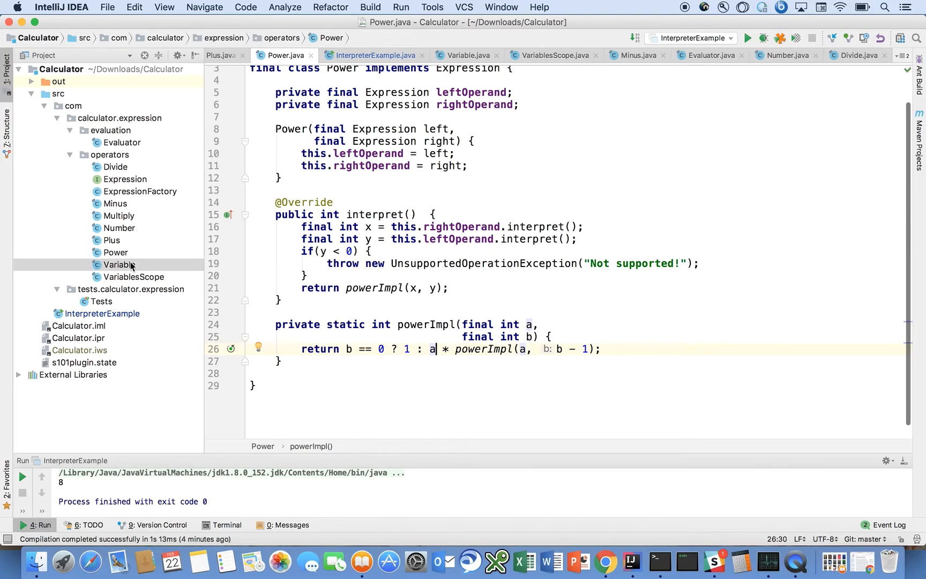
- Open the Variable class whose interpret looks up its name in the scope
{"action": "left_click", "coordinate": [120, 263]}
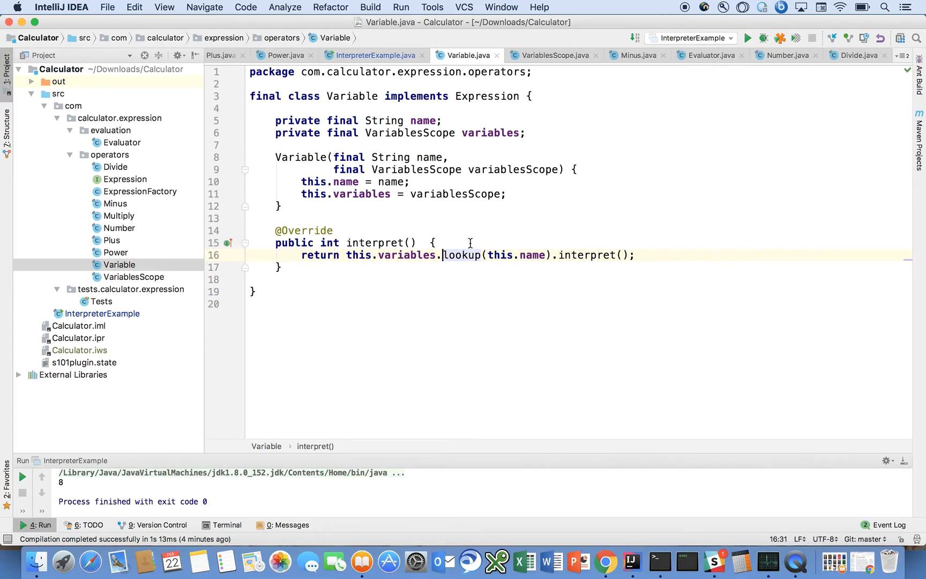
{"action": "mouse_move", "coordinate": [165, 178]}
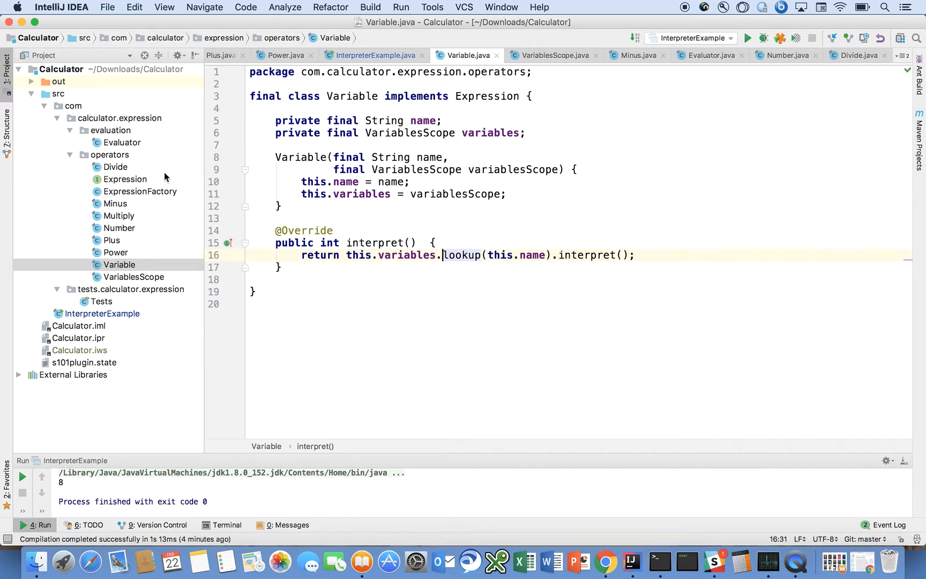
{"action": "mouse_move", "coordinate": [122, 249]}
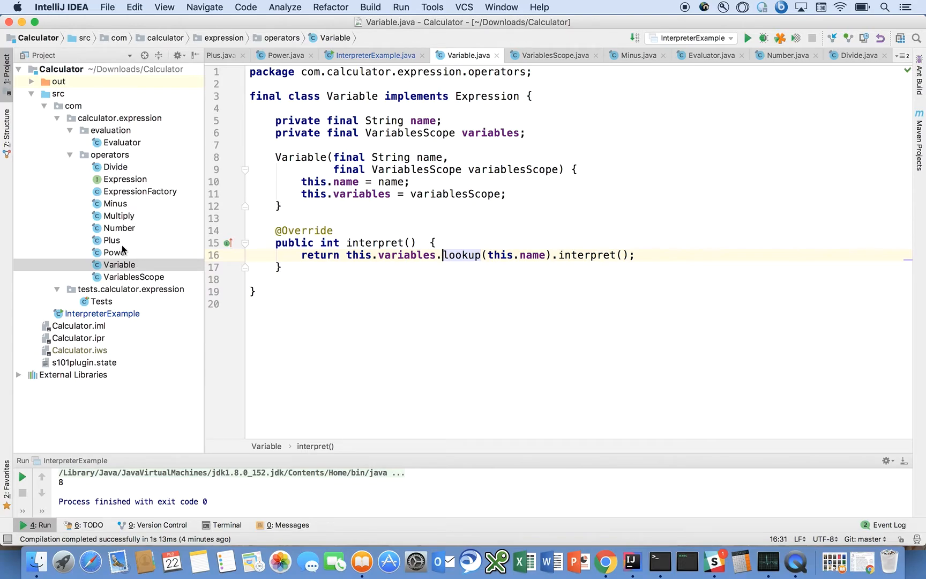
{"action": "mouse_move", "coordinate": [125, 221]}
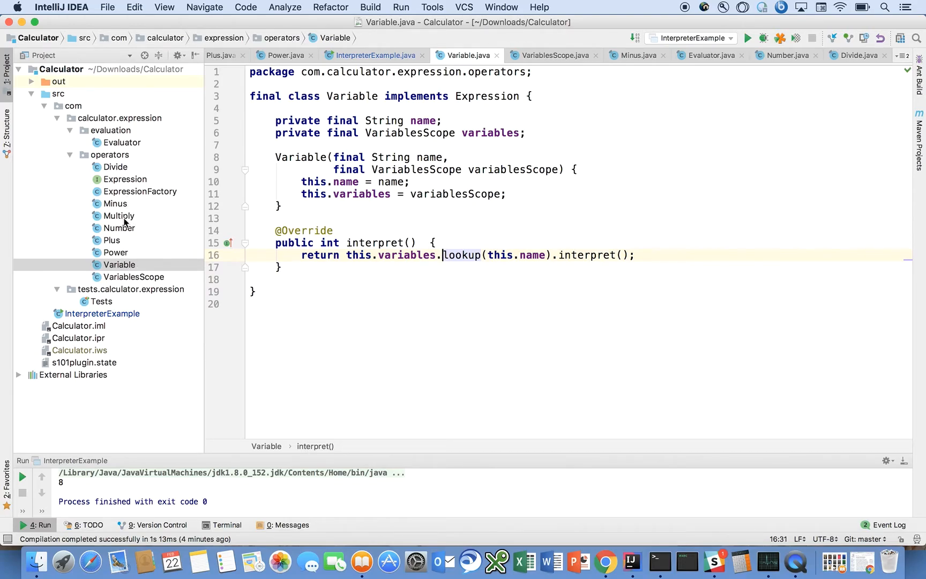
{"action": "mouse_move", "coordinate": [124, 236]}
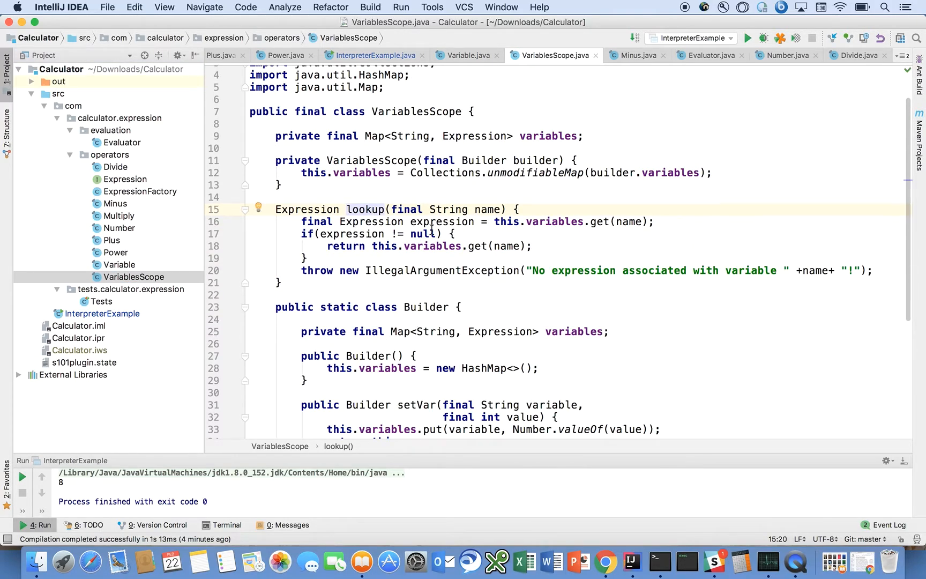
{"action": "scroll", "scroll_direction": "down", "scroll_amount": 3}
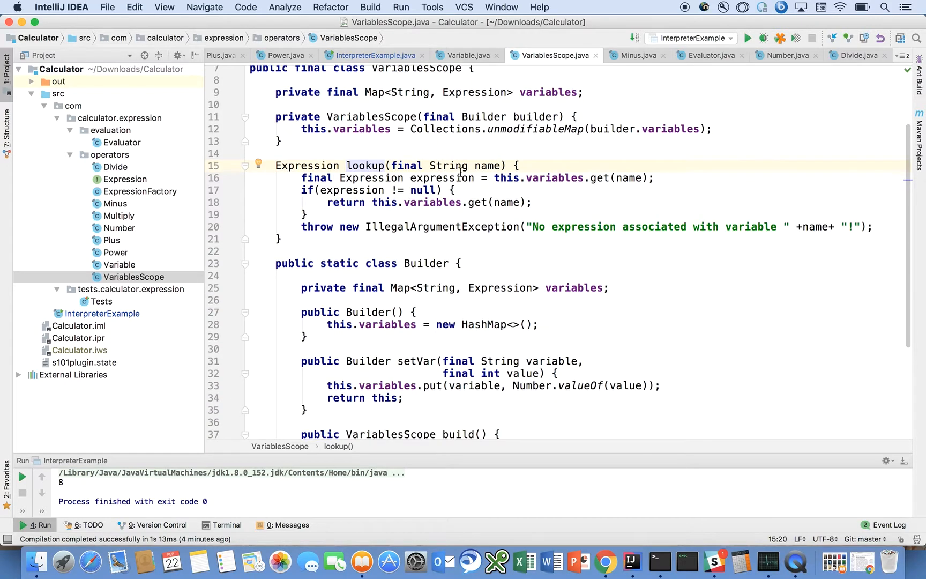
{"action": "scroll", "scroll_direction": "up", "scroll_amount": 3}
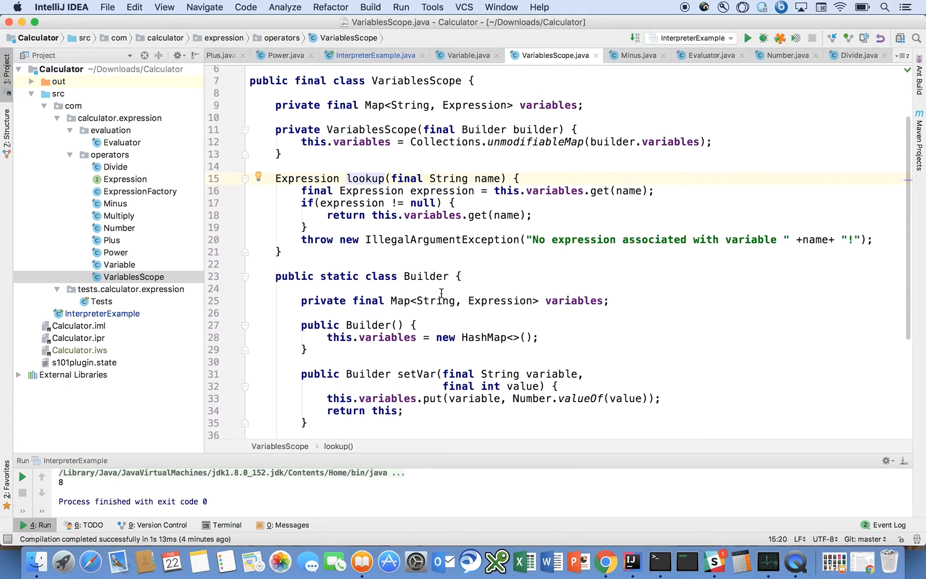
{"action": "mouse_move", "coordinate": [398, 101]}
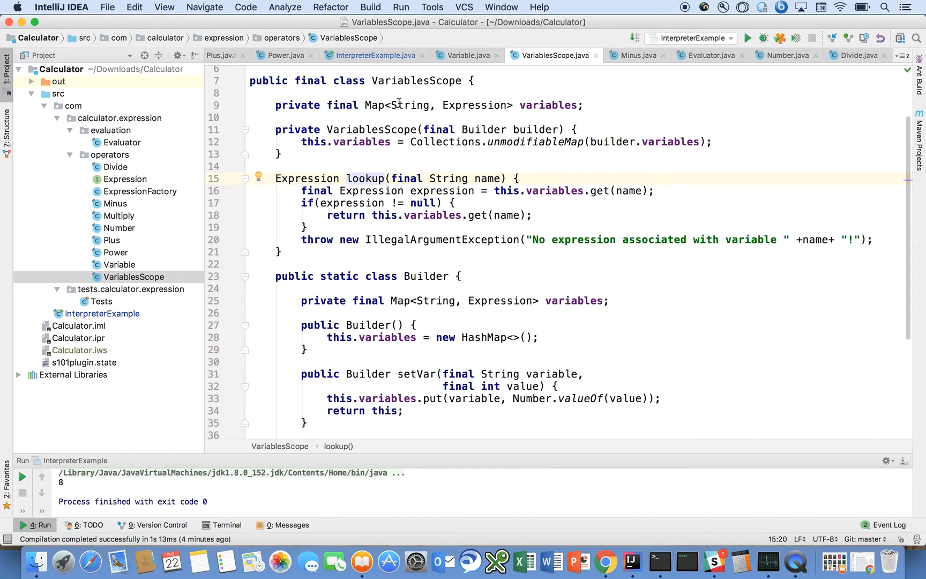
{"action": "left_click", "coordinate": [406, 106]}
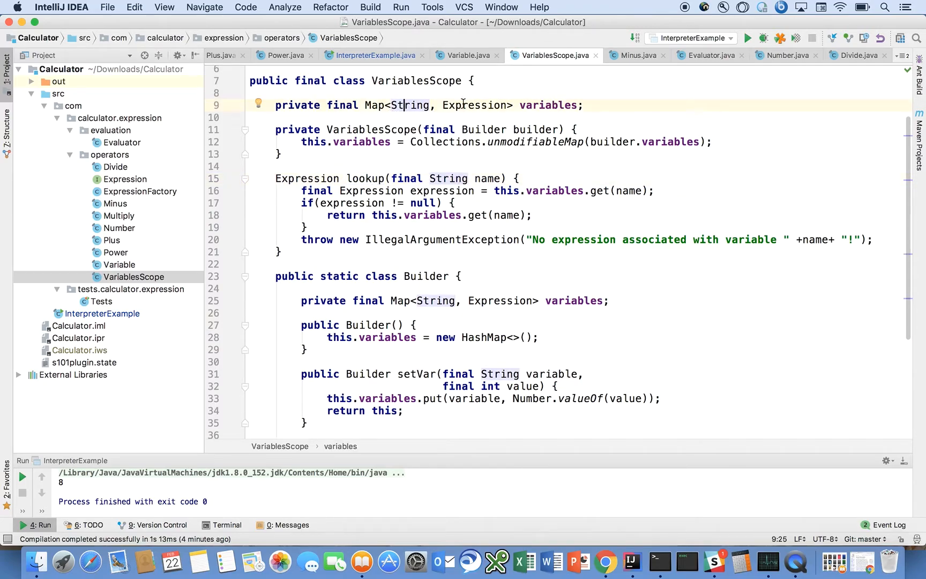
{"action": "left_click", "coordinate": [474, 105]}
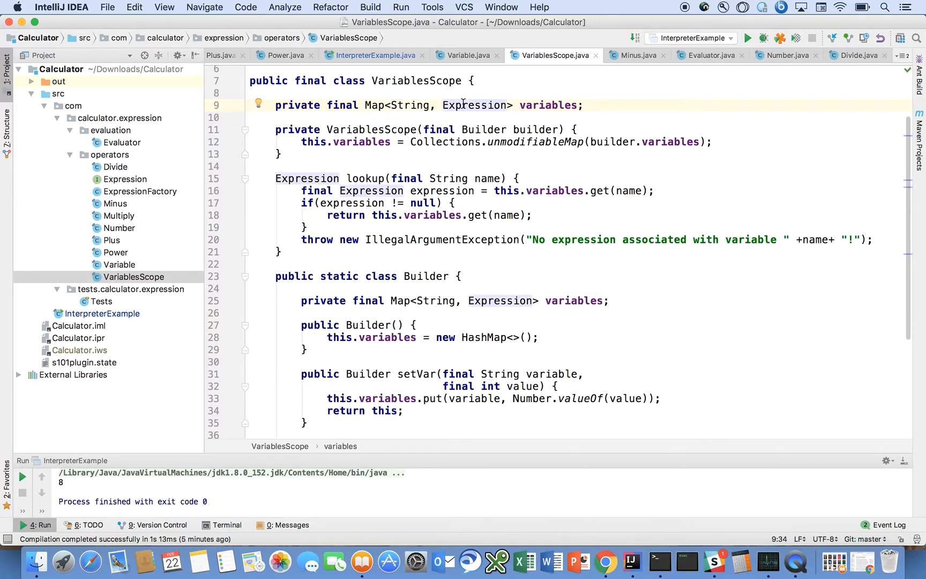
{"action": "mouse_move", "coordinate": [495, 215]}
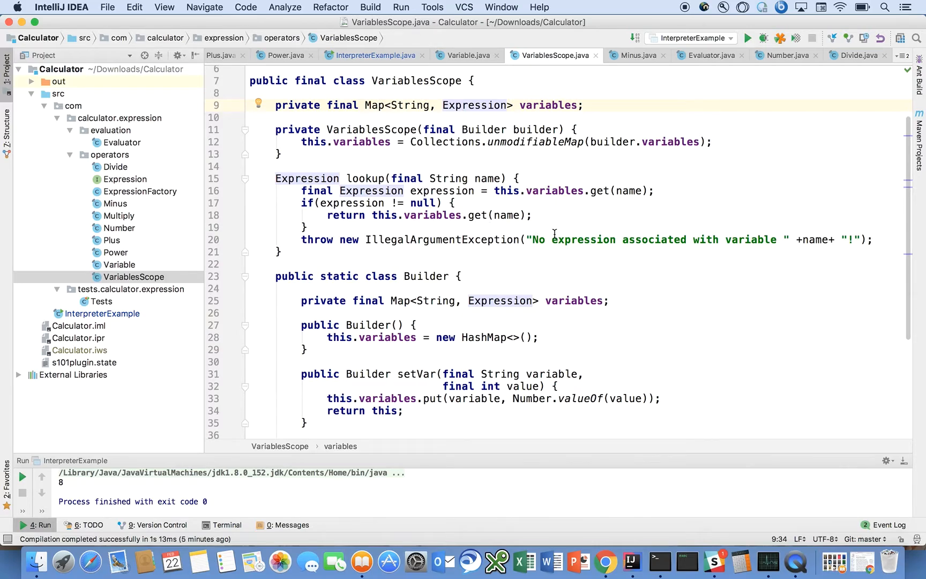
{"action": "scroll", "scroll_direction": "down", "scroll_amount": 3}
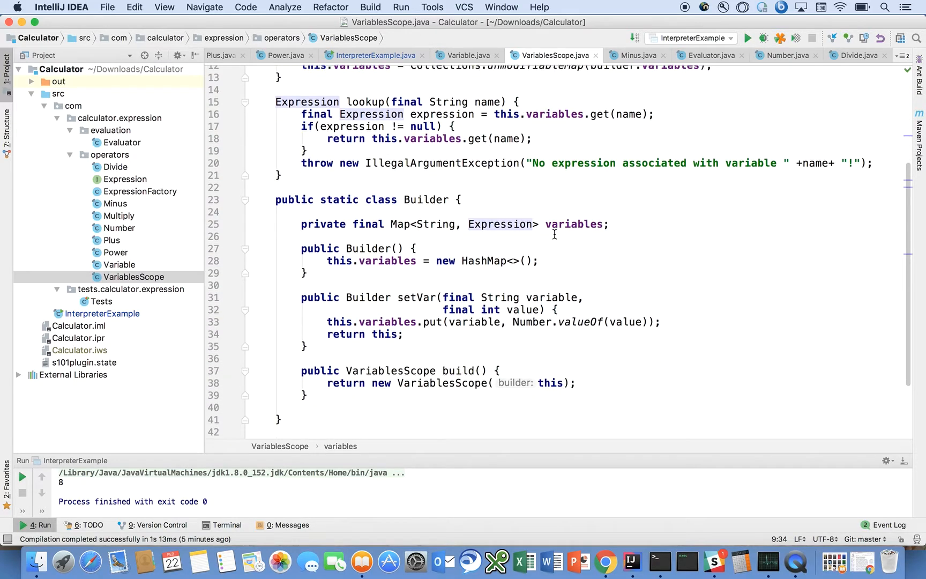
{"action": "scroll", "scroll_direction": "up", "scroll_amount": 3}
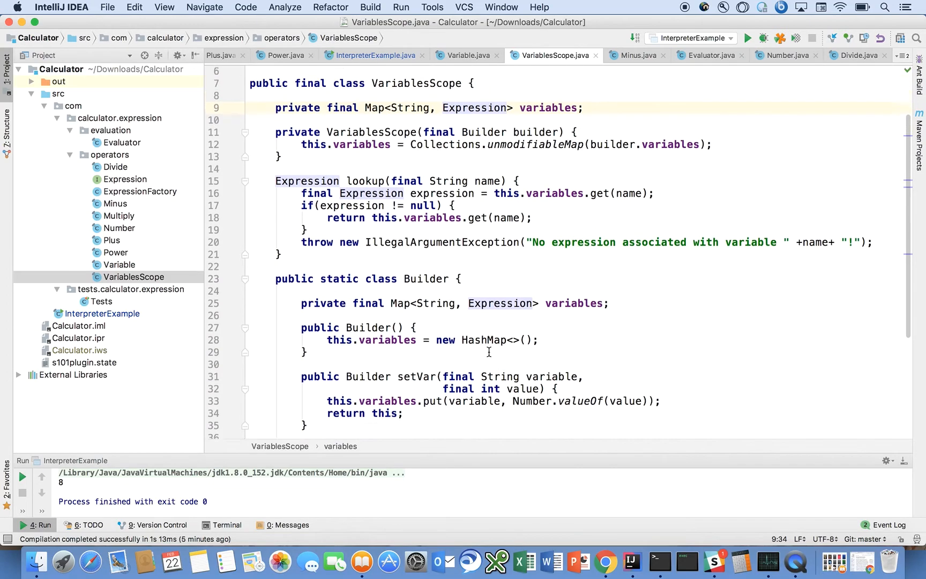
{"action": "scroll", "scroll_direction": "up", "scroll_amount": 3}
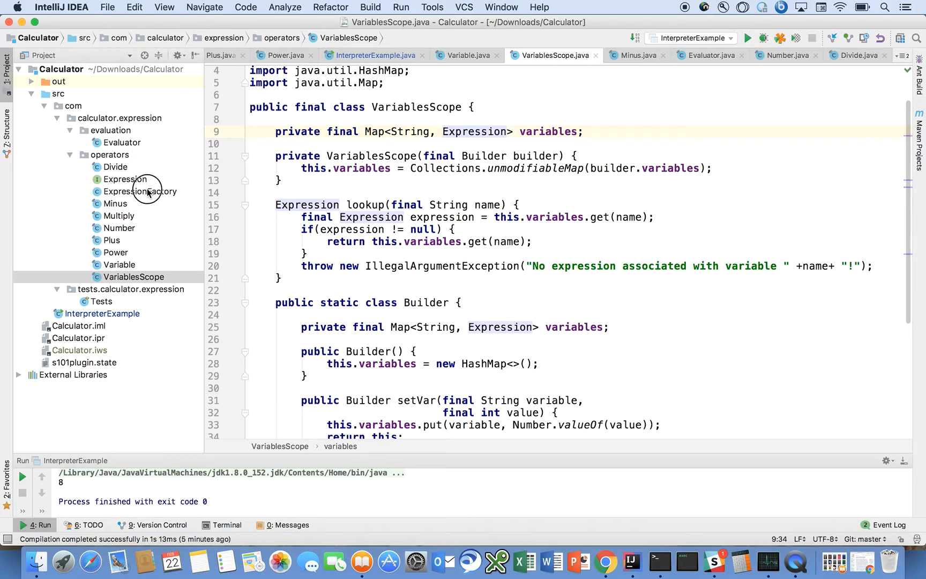
- View ExpressionFactory's createExpression, operator-token switch and createVariableExpression
{"action": "left_click", "coordinate": [140, 192]}
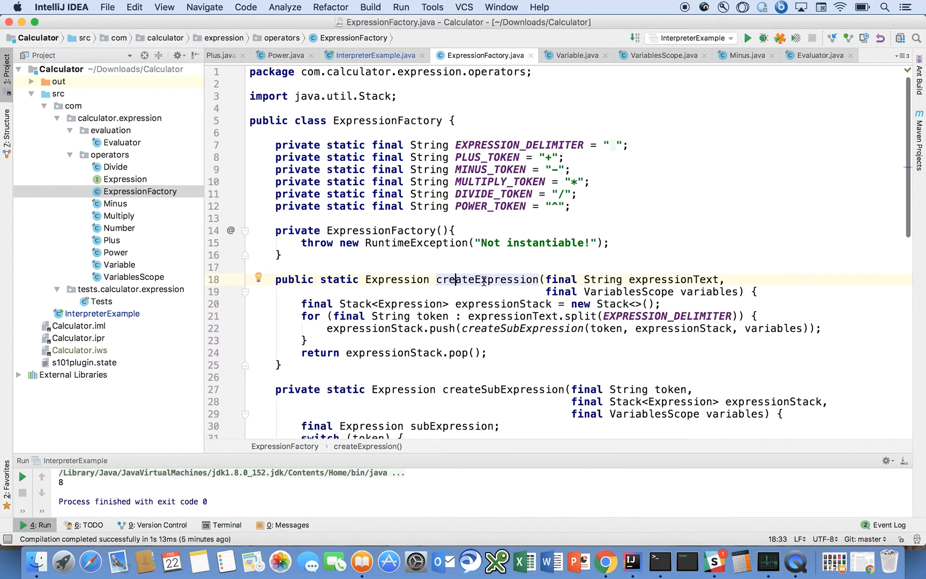
{"action": "scroll", "scroll_direction": "down", "scroll_amount": 3}
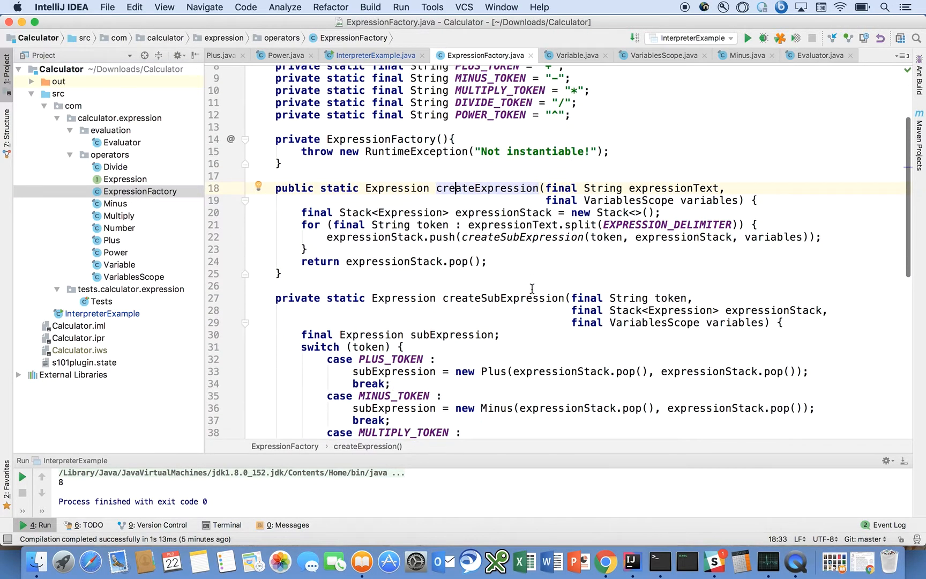
{"action": "scroll", "scroll_direction": "down", "scroll_amount": 3}
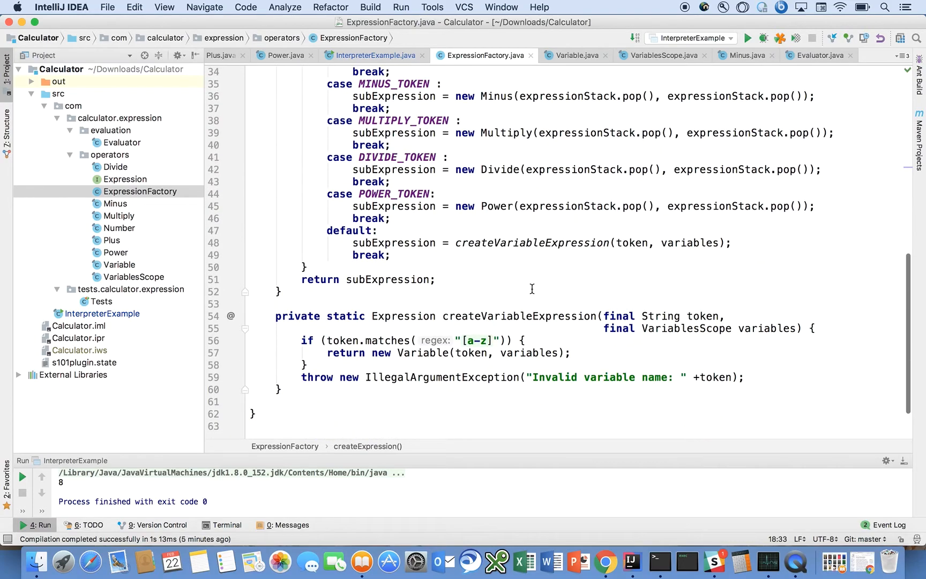
{"action": "mouse_move", "coordinate": [109, 315]}
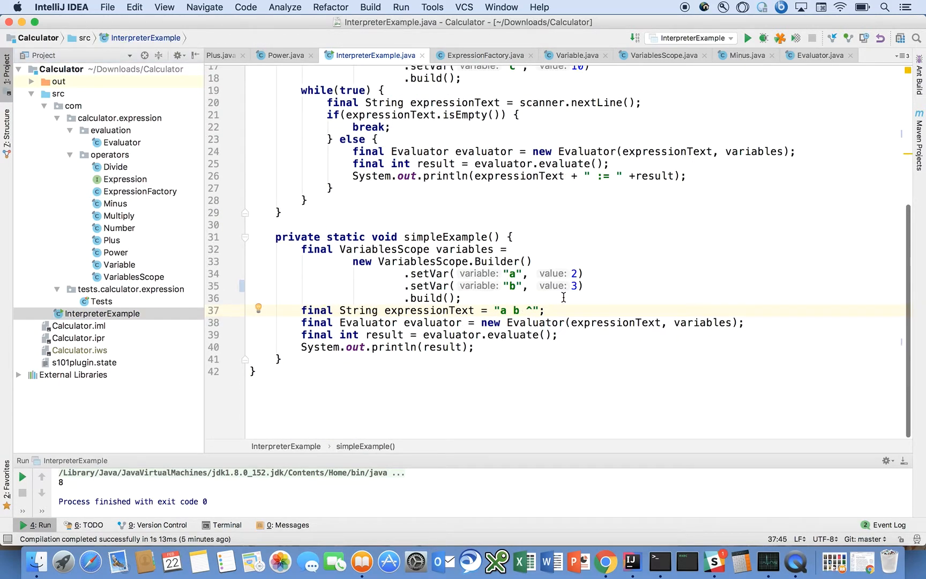
- From Evaluator's buildSyntaxTree, navigate to the createExpression declaration in ExpressionFactory
{"action": "left_click", "coordinate": [818, 55]}
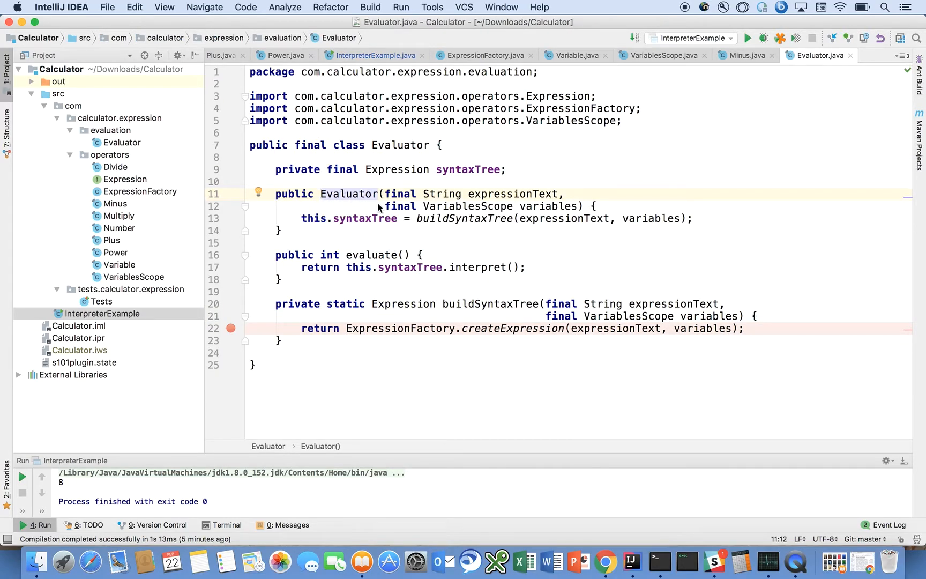
{"action": "left_click", "coordinate": [464, 218]}
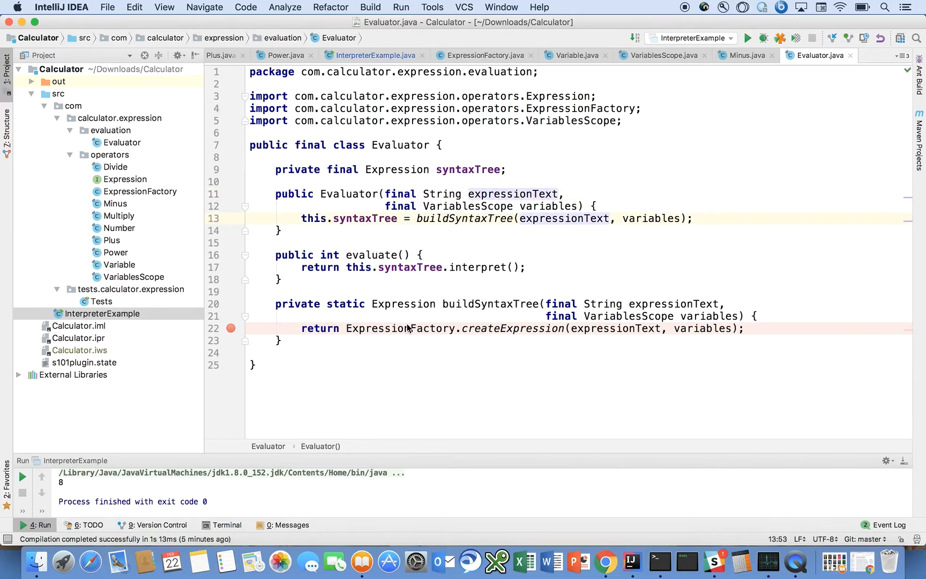
{"action": "left_click", "coordinate": [507, 304]}
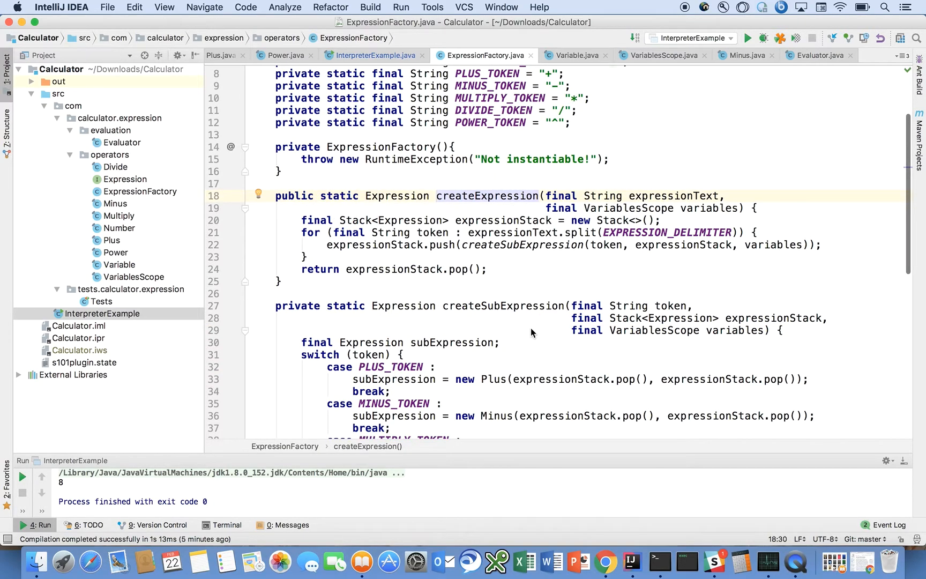
{"action": "mouse_move", "coordinate": [466, 261]}
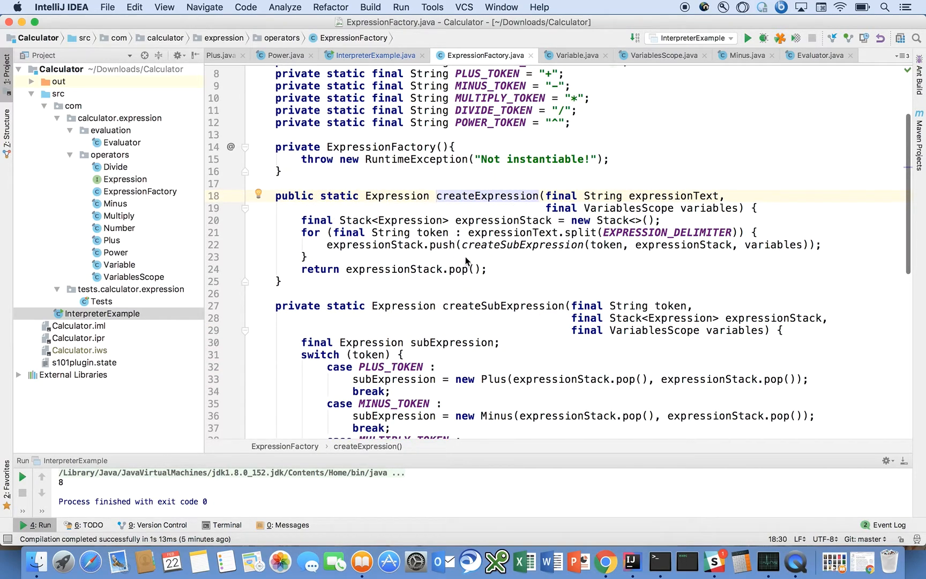
- Mark the createExpression line that returns the final popped expression from the stack
{"action": "left_click", "coordinate": [494, 269]}
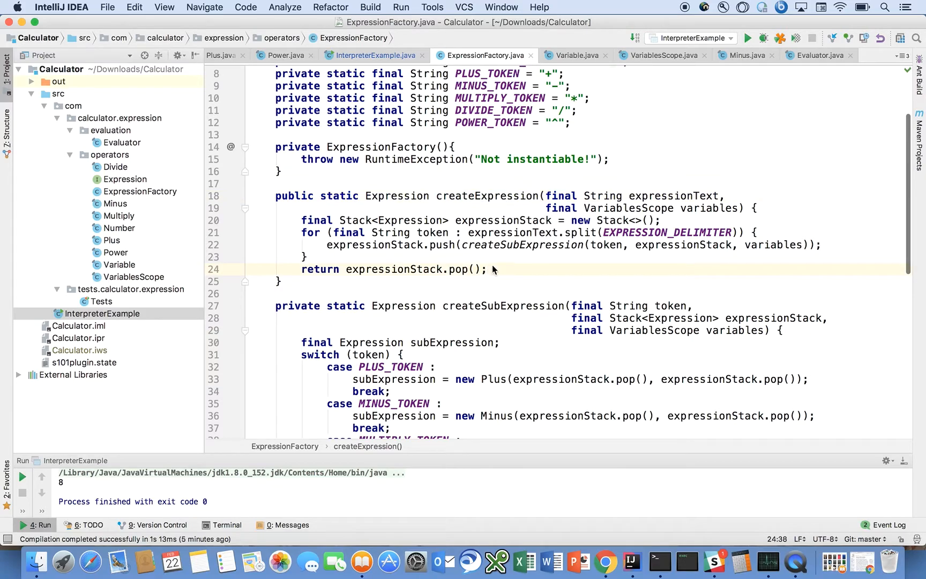
{"action": "mouse_move", "coordinate": [605, 558]}
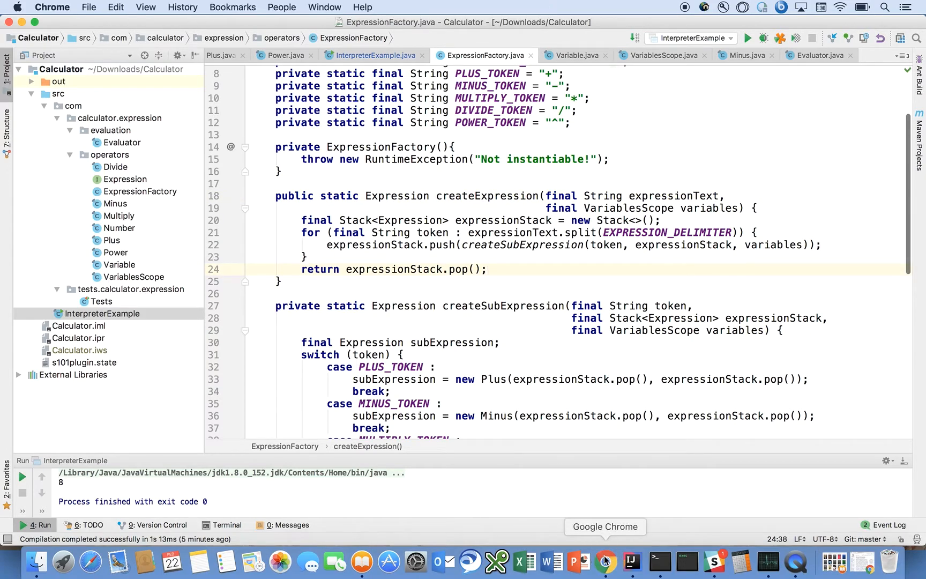
- Show the Reverse Polish notation article's stack-based postfix evaluation algorithm in Chrome
{"action": "left_click", "coordinate": [604, 558]}
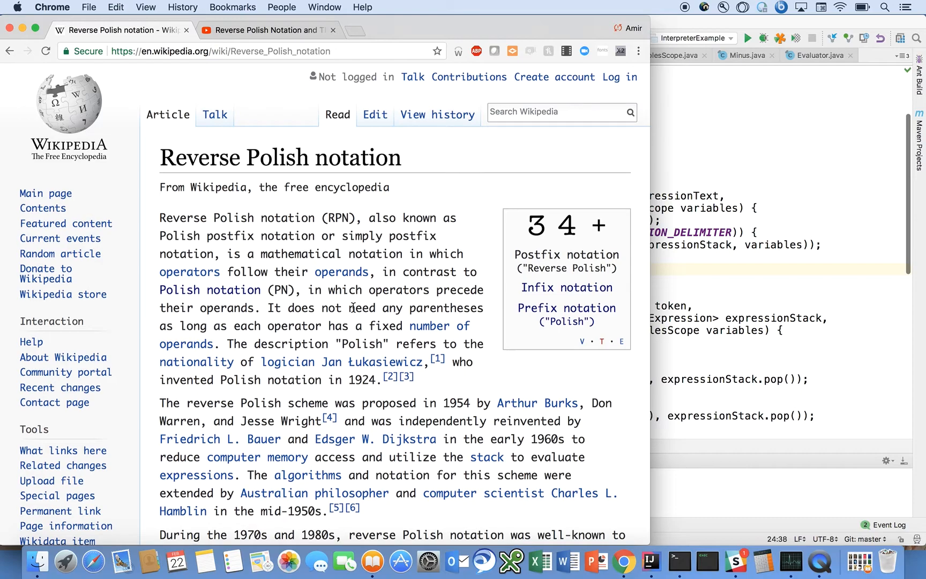
{"action": "scroll", "scroll_direction": "down", "scroll_amount": 3}
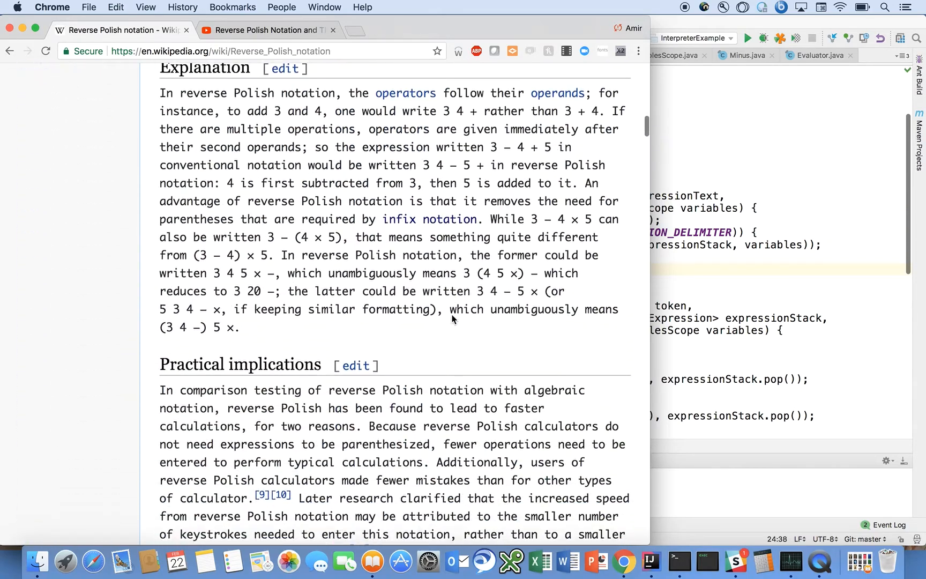
{"action": "scroll", "scroll_direction": "down", "scroll_amount": 3}
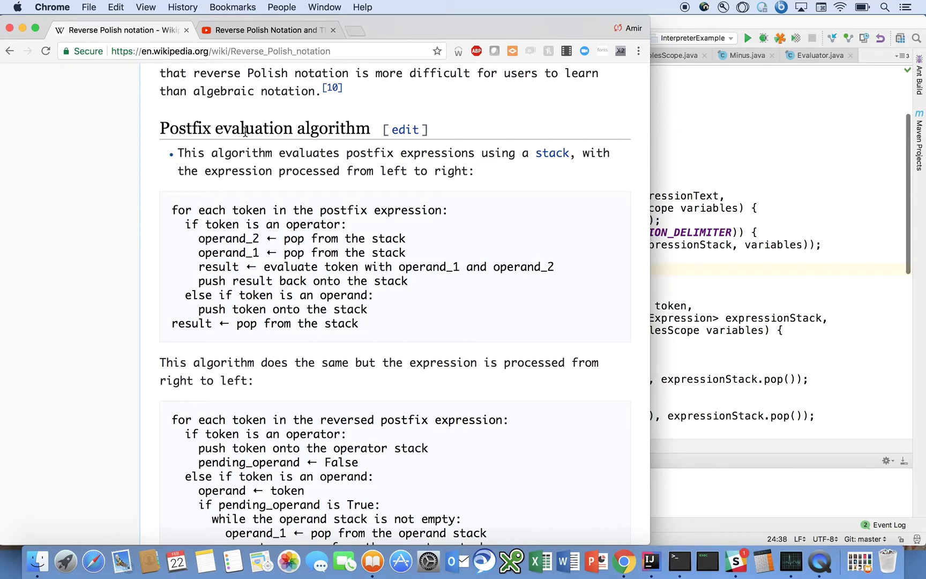
{"action": "mouse_move", "coordinate": [269, 211]}
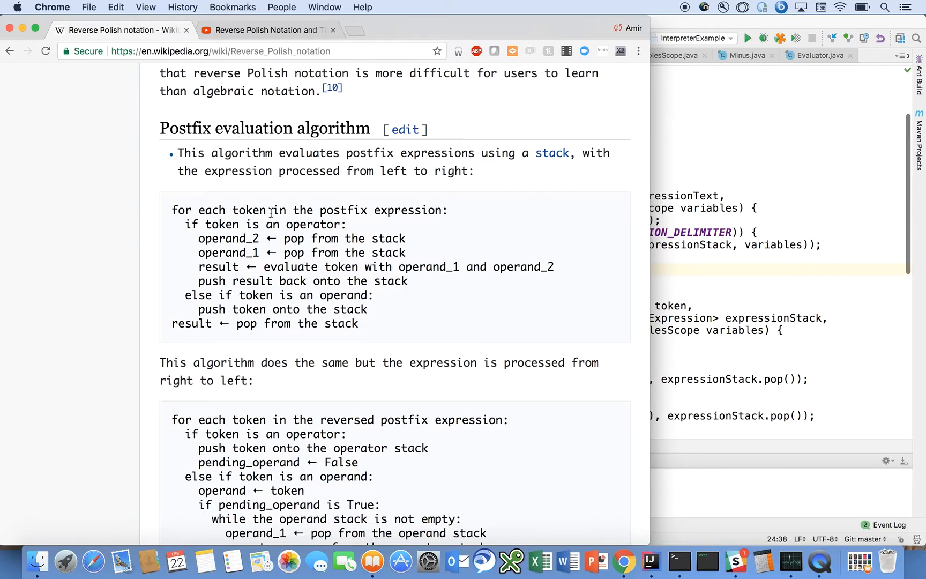
{"action": "mouse_move", "coordinate": [333, 207]}
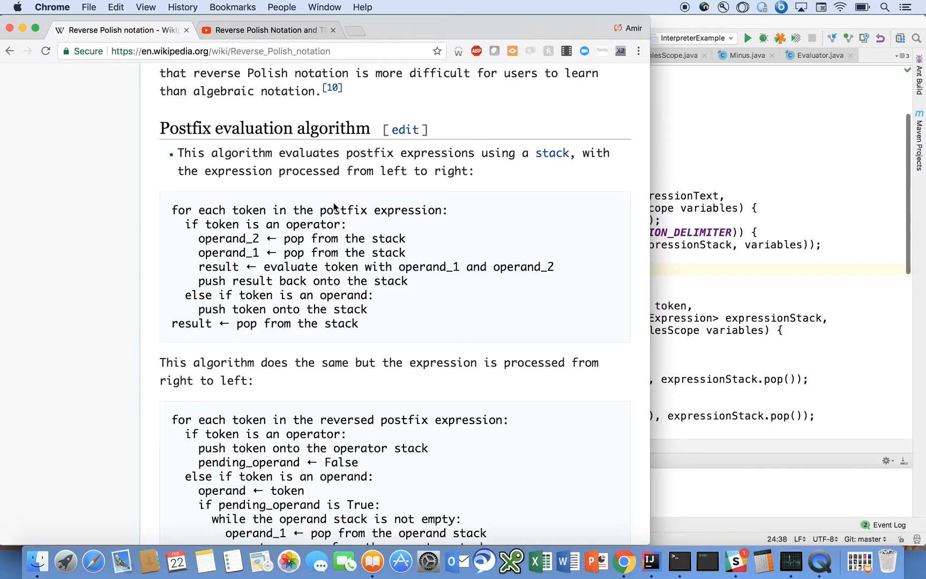
{"action": "mouse_move", "coordinate": [317, 246]}
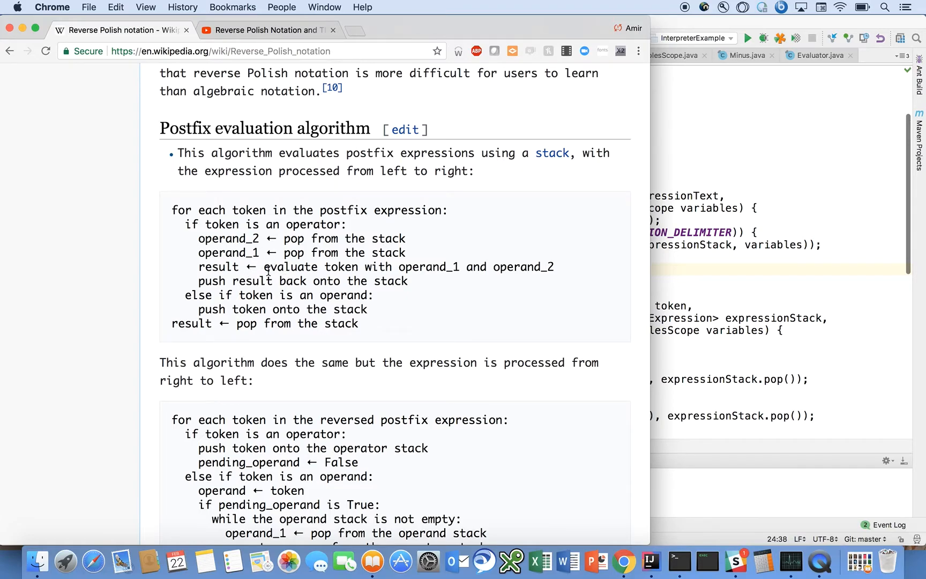
{"action": "mouse_move", "coordinate": [219, 304]}
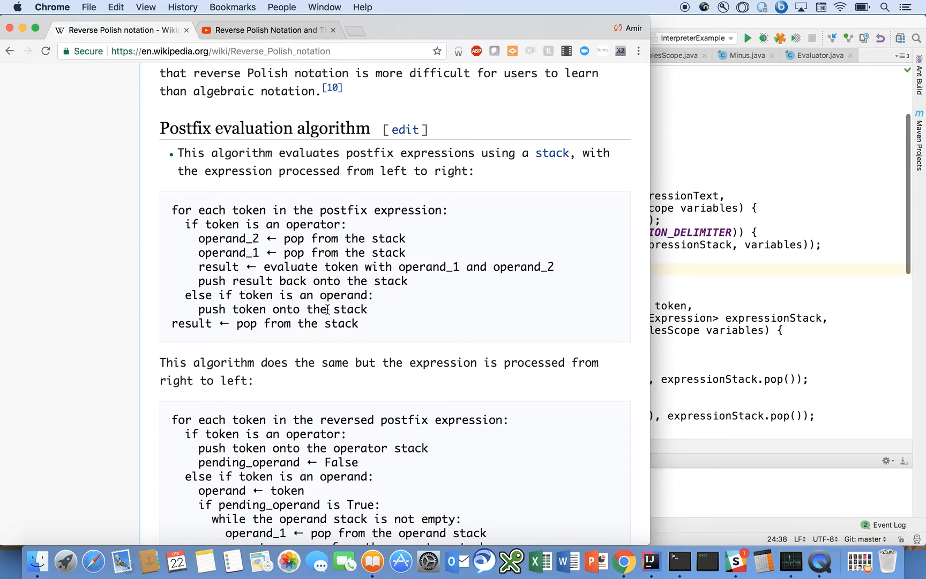
{"action": "mouse_move", "coordinate": [217, 323]}
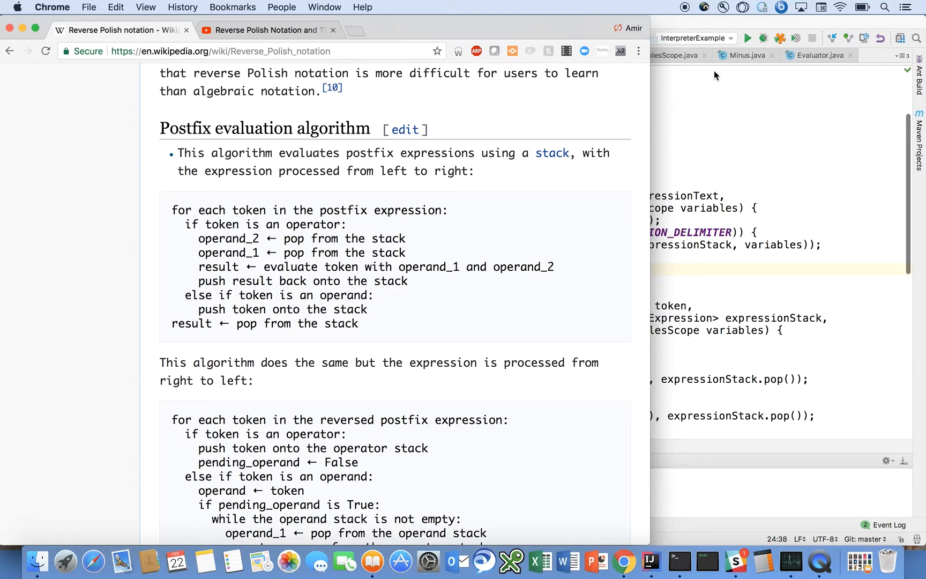
- Point out createExpression's token splitting and the push of each token's subexpression onto the stack
{"action": "left_click", "coordinate": [624, 560]}
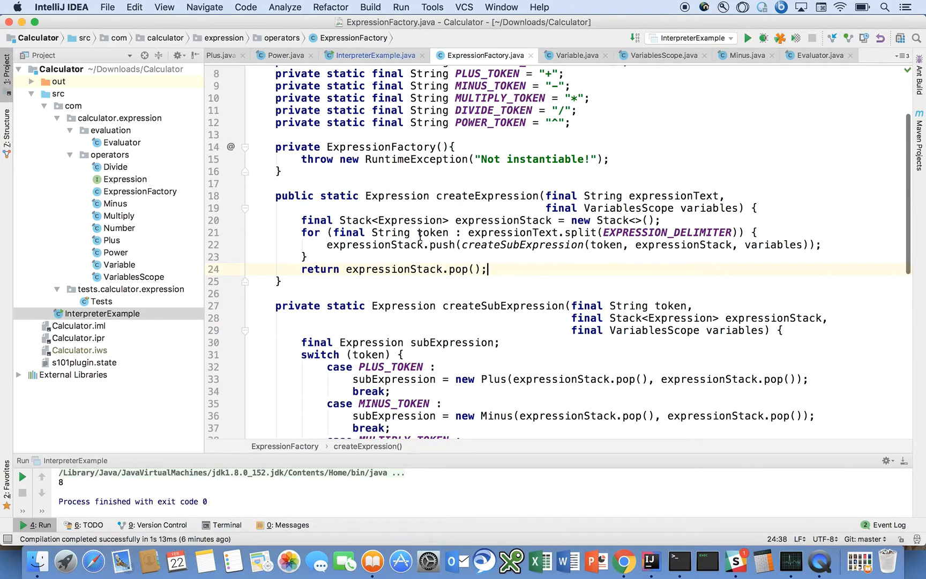
{"action": "mouse_move", "coordinate": [602, 229]}
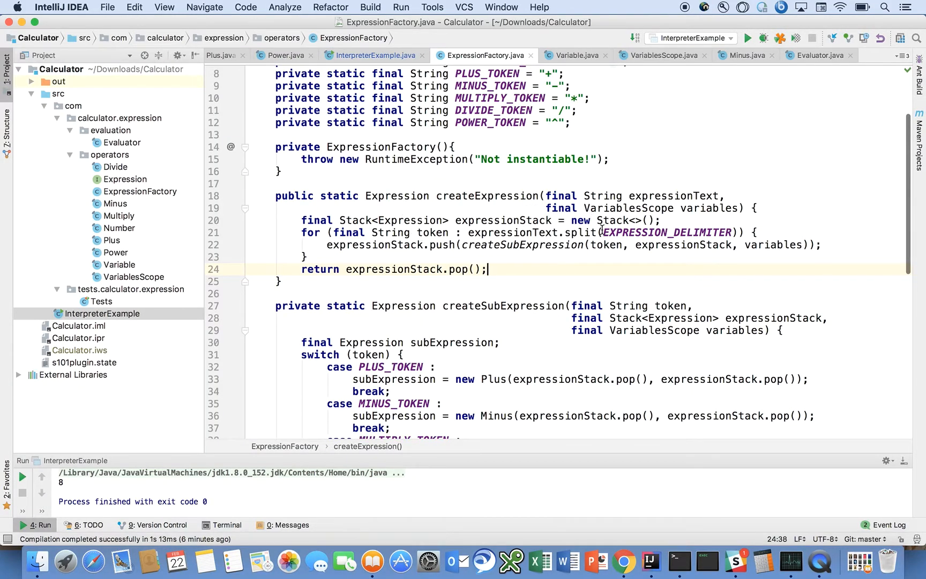
{"action": "left_click", "coordinate": [650, 233]}
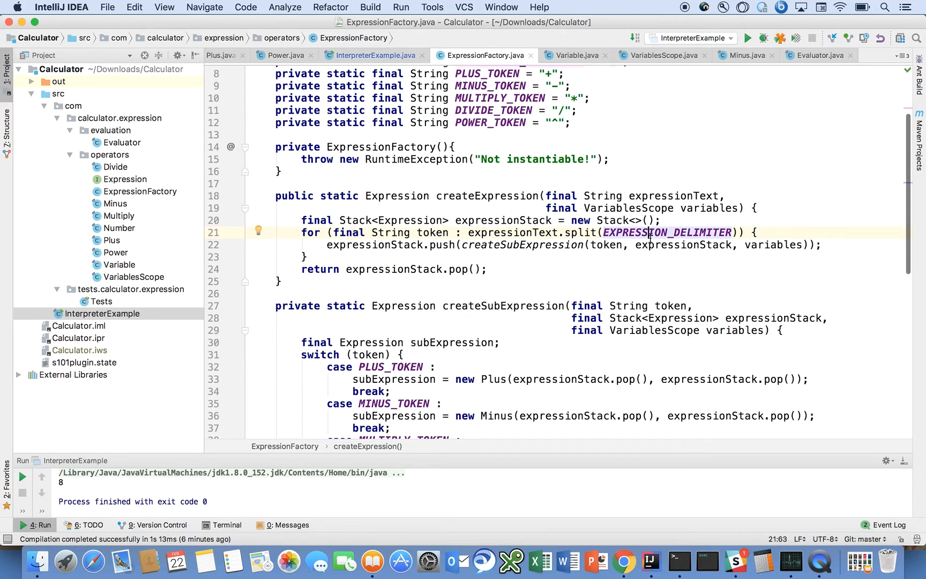
{"action": "mouse_move", "coordinate": [697, 216]}
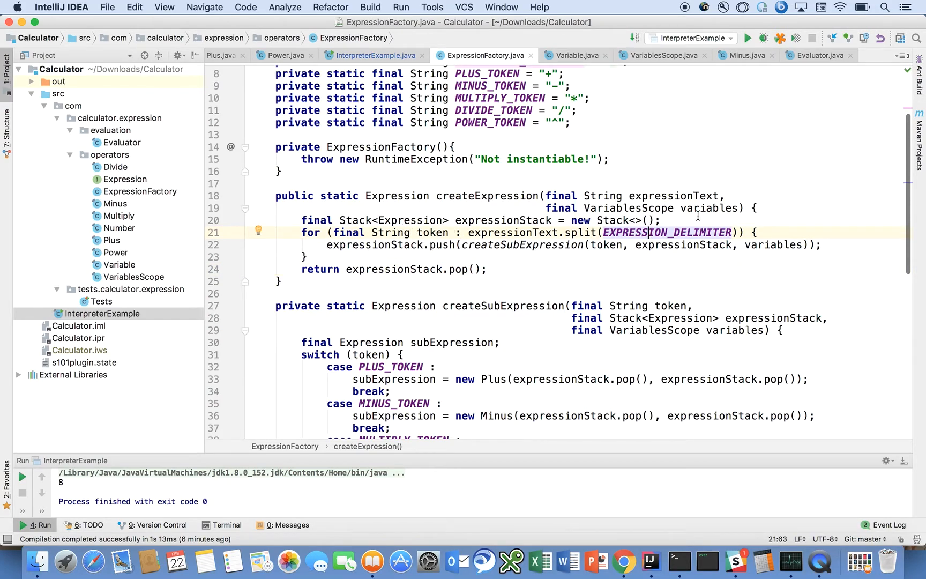
{"action": "mouse_move", "coordinate": [634, 239]}
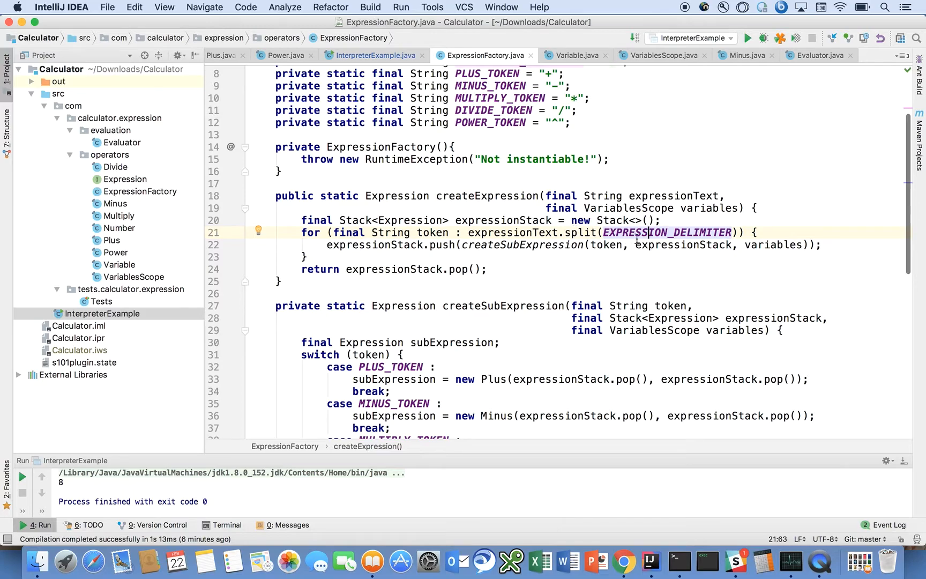
{"action": "mouse_move", "coordinate": [668, 233]}
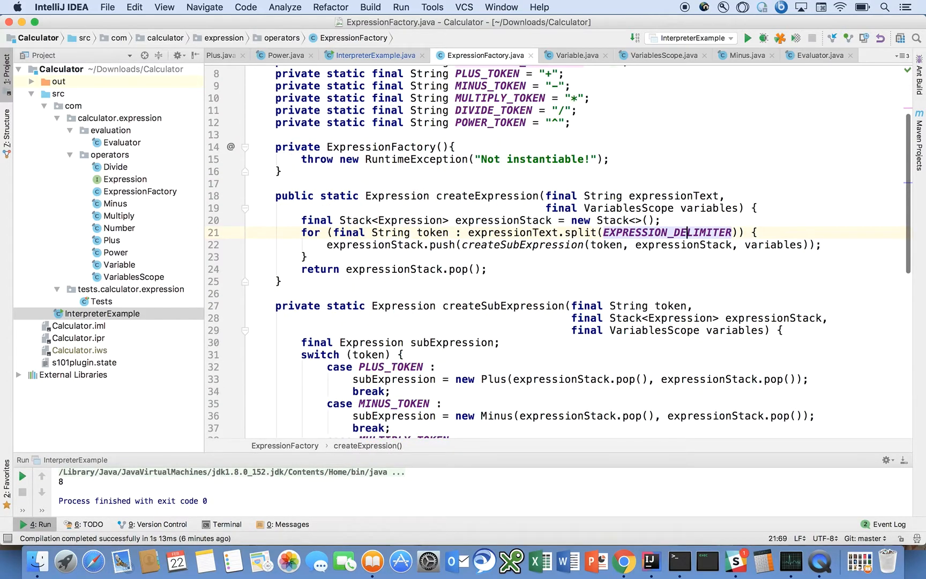
{"action": "mouse_move", "coordinate": [517, 239]}
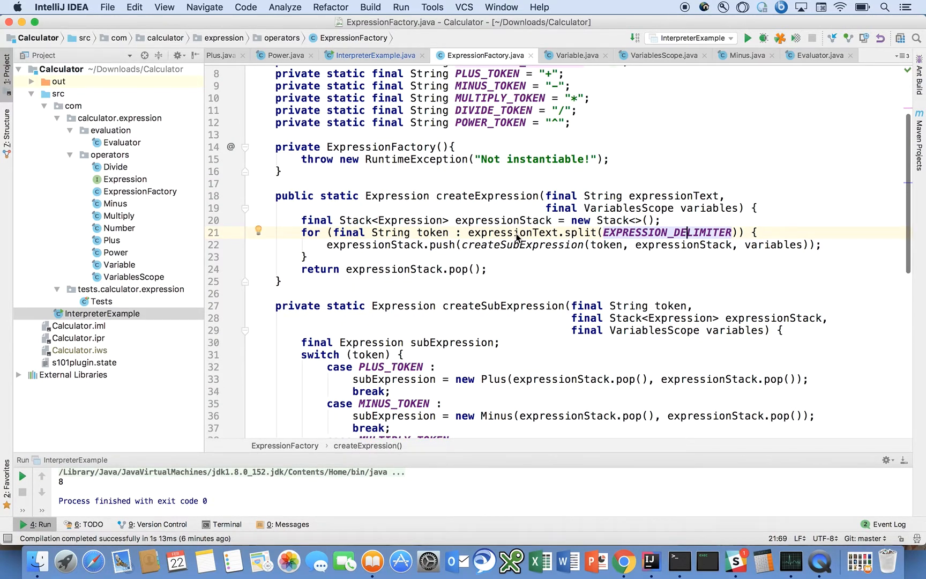
{"action": "mouse_move", "coordinate": [422, 254]}
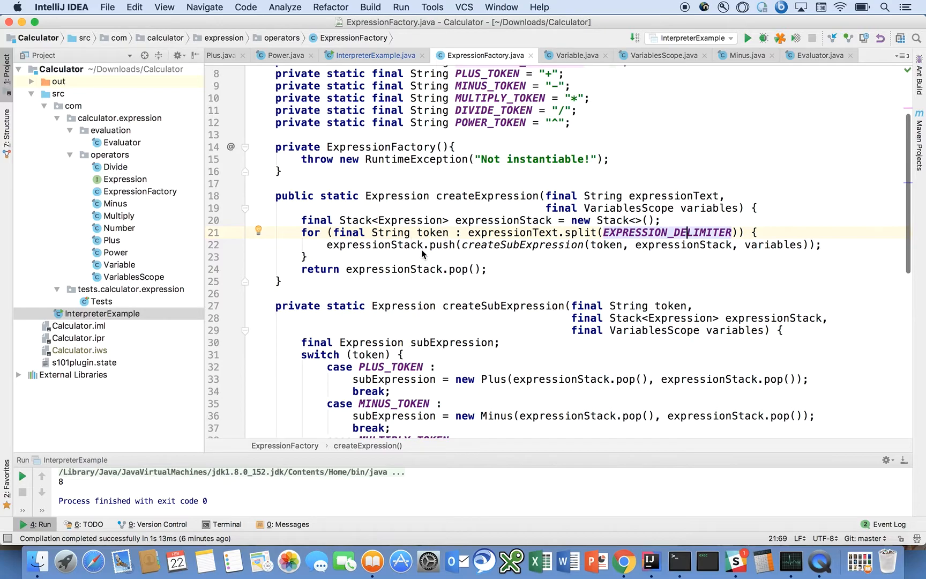
{"action": "left_click", "coordinate": [432, 244]}
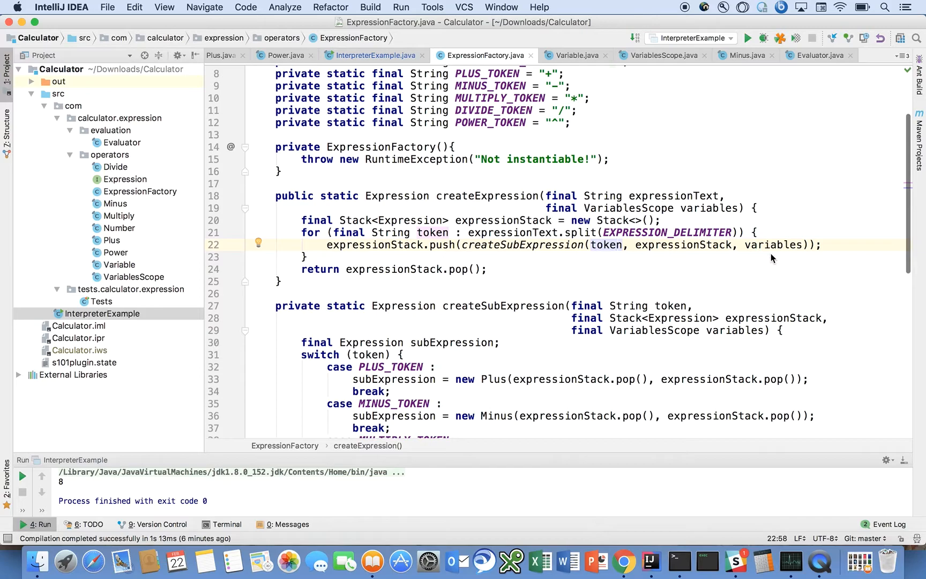
{"action": "scroll", "scroll_direction": "down", "scroll_amount": 3}
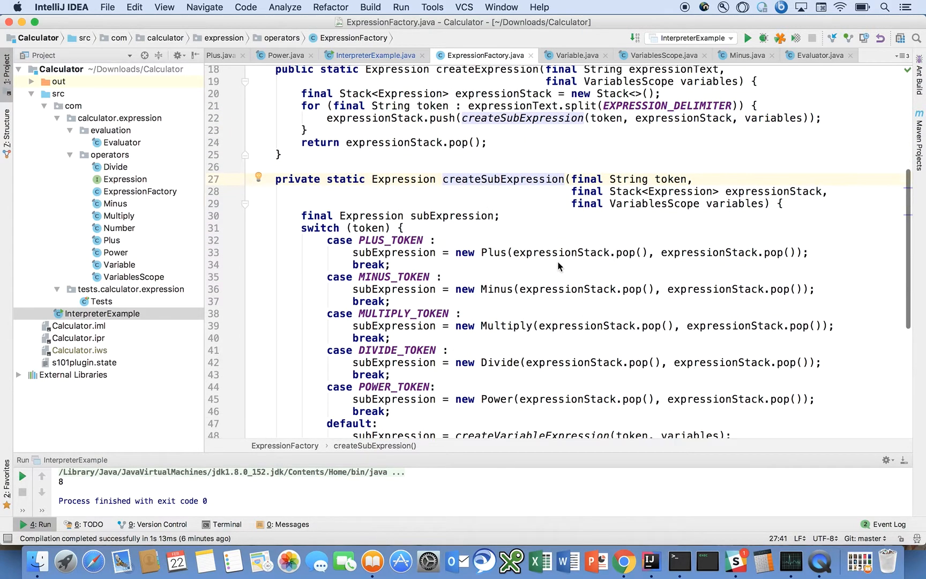
{"action": "scroll", "scroll_direction": "down", "scroll_amount": 3}
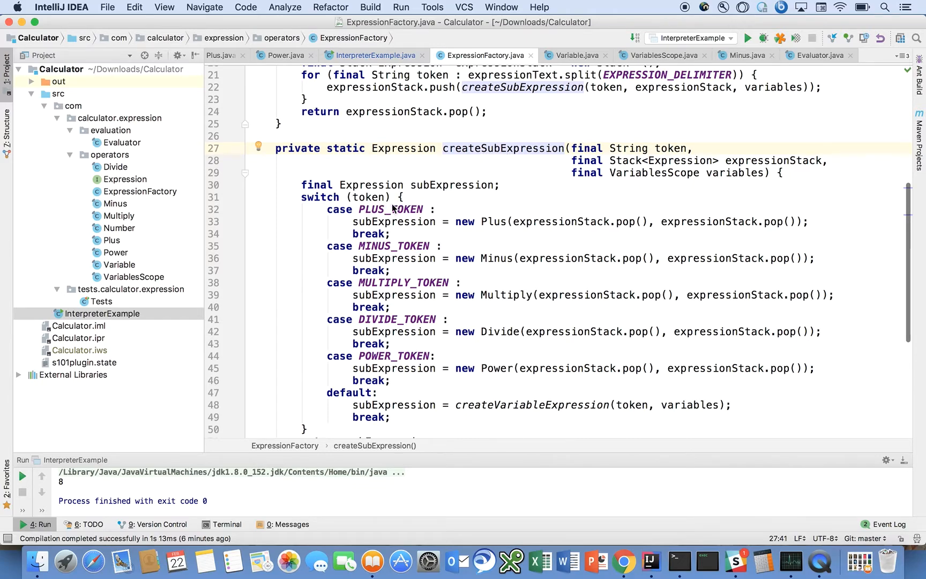
{"action": "mouse_move", "coordinate": [786, 232]}
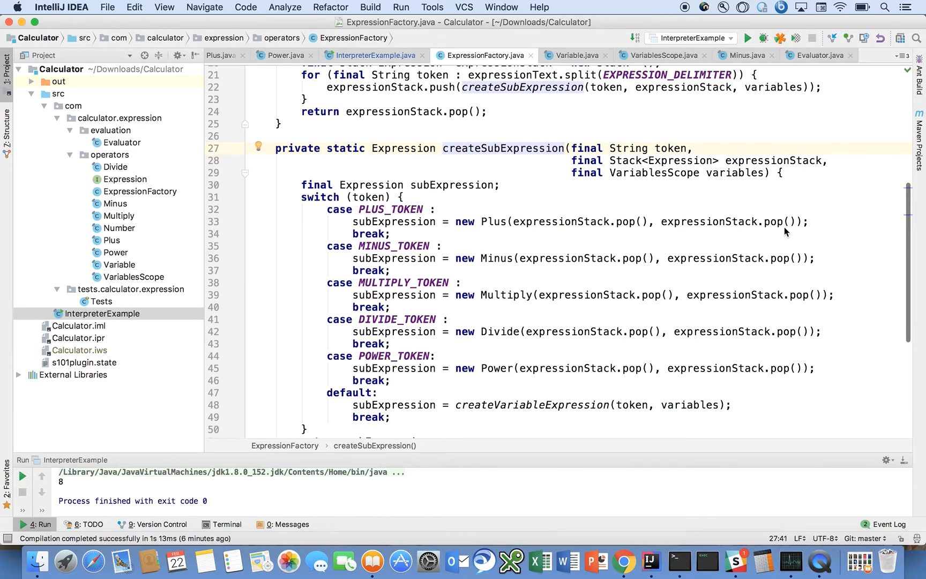
{"action": "mouse_move", "coordinate": [501, 224]}
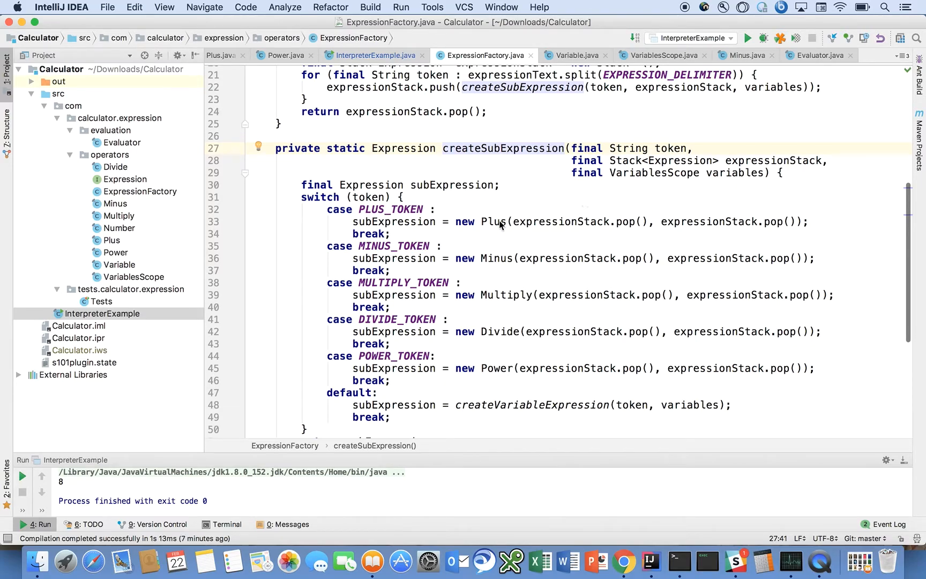
{"action": "left_click", "coordinate": [500, 222]}
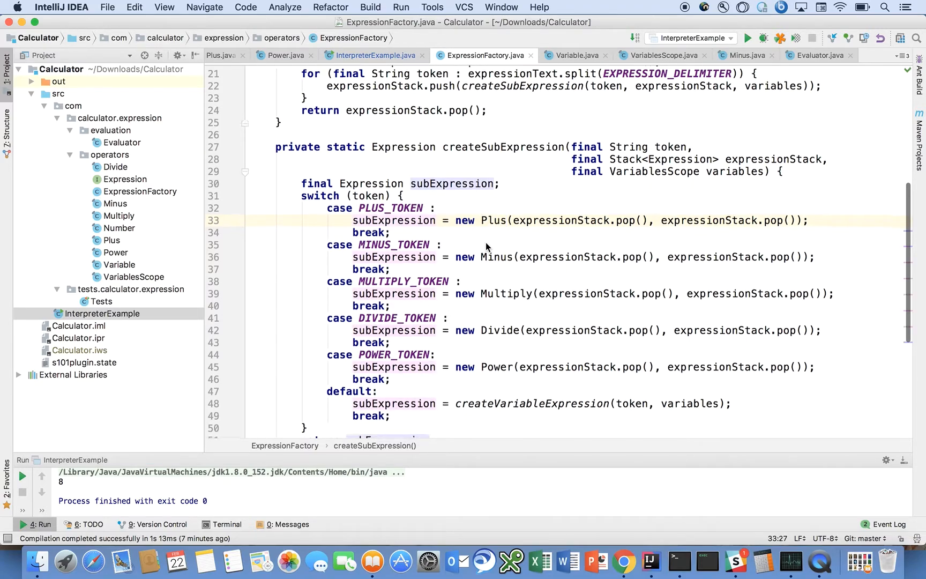
{"action": "scroll", "scroll_direction": "down", "scroll_amount": 3}
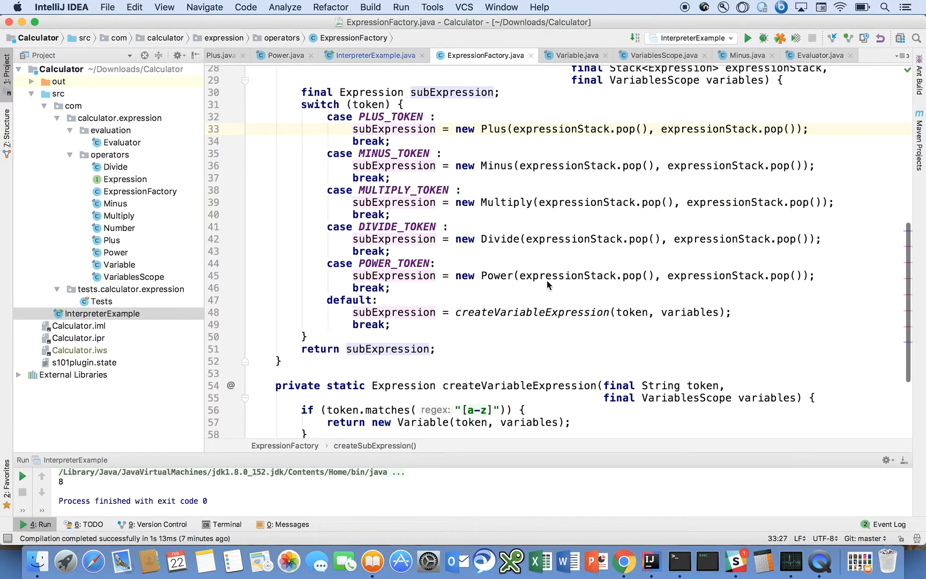
{"action": "scroll", "scroll_direction": "up", "scroll_amount": 3}
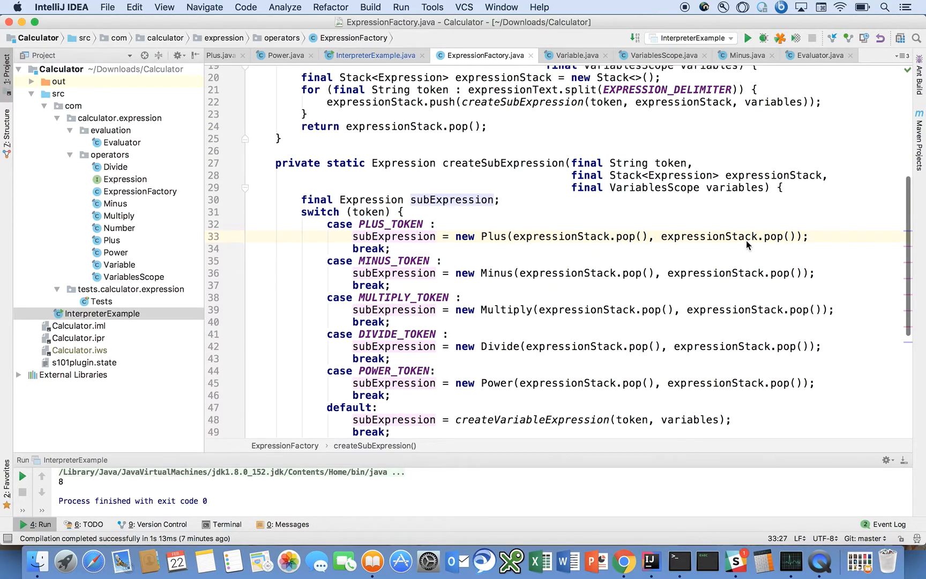
{"action": "scroll", "scroll_direction": "up", "scroll_amount": 3}
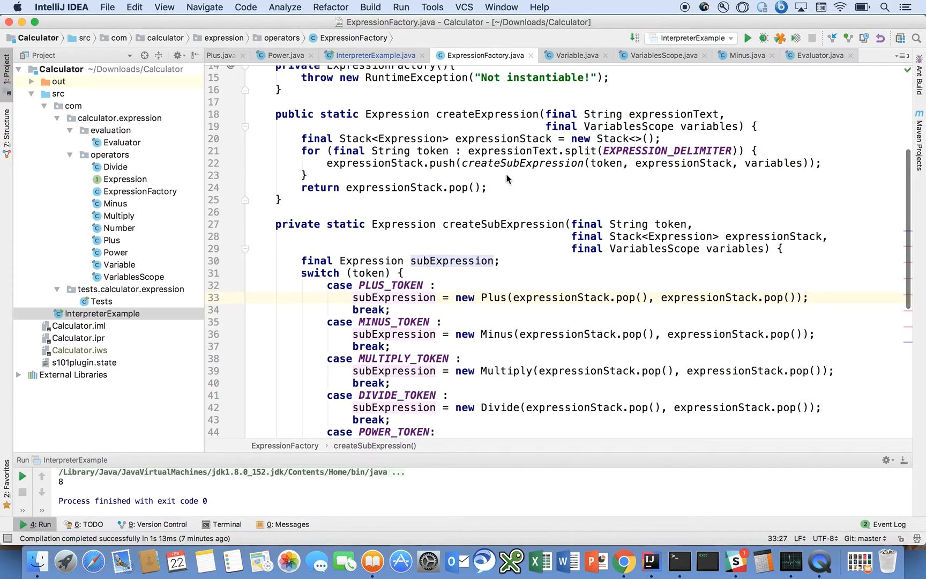
{"action": "left_click", "coordinate": [448, 164]}
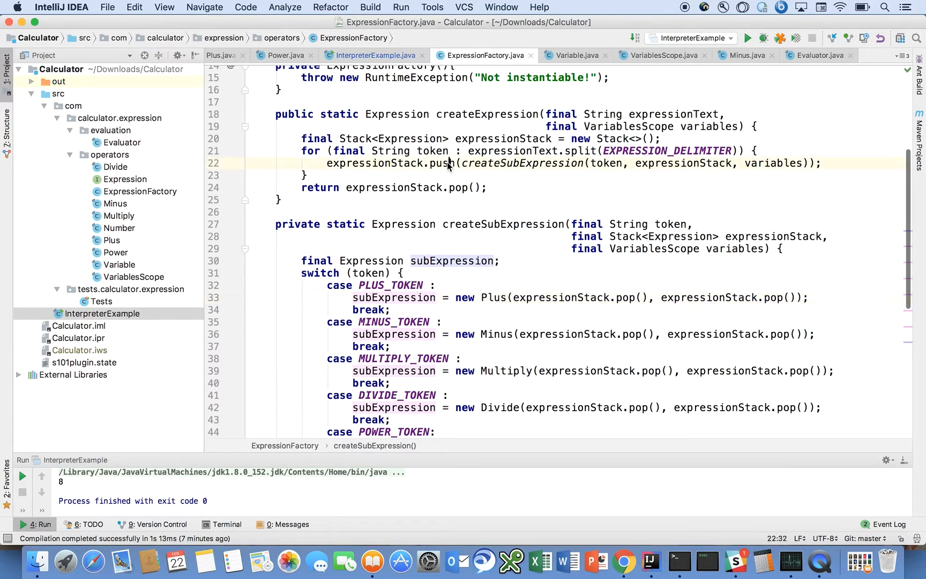
{"action": "mouse_move", "coordinate": [623, 558]}
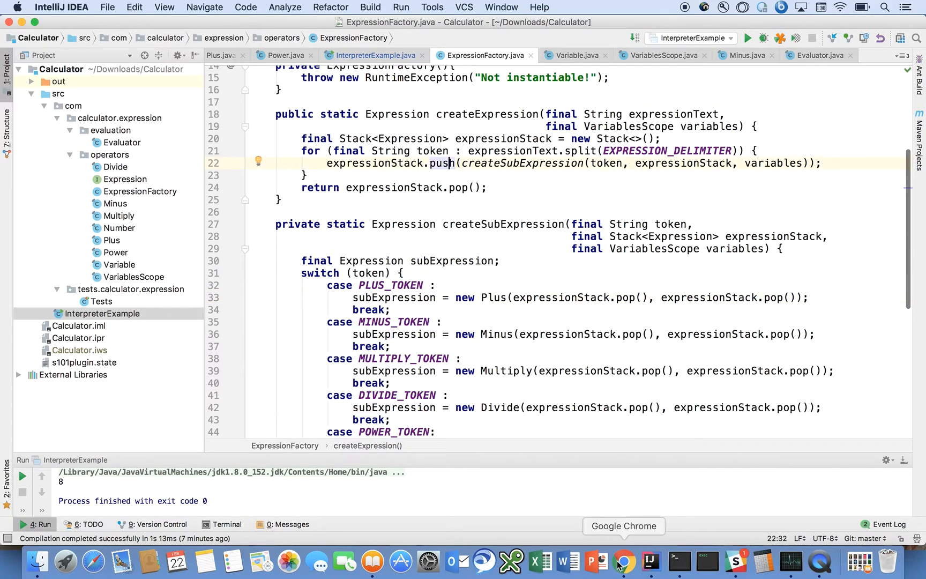
{"action": "left_click", "coordinate": [623, 561]}
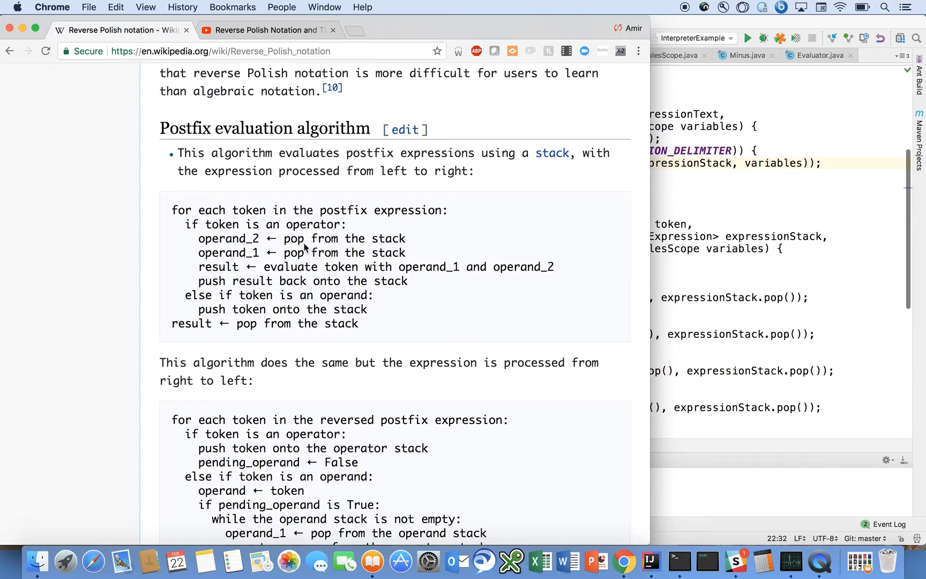
{"action": "mouse_move", "coordinate": [242, 263]}
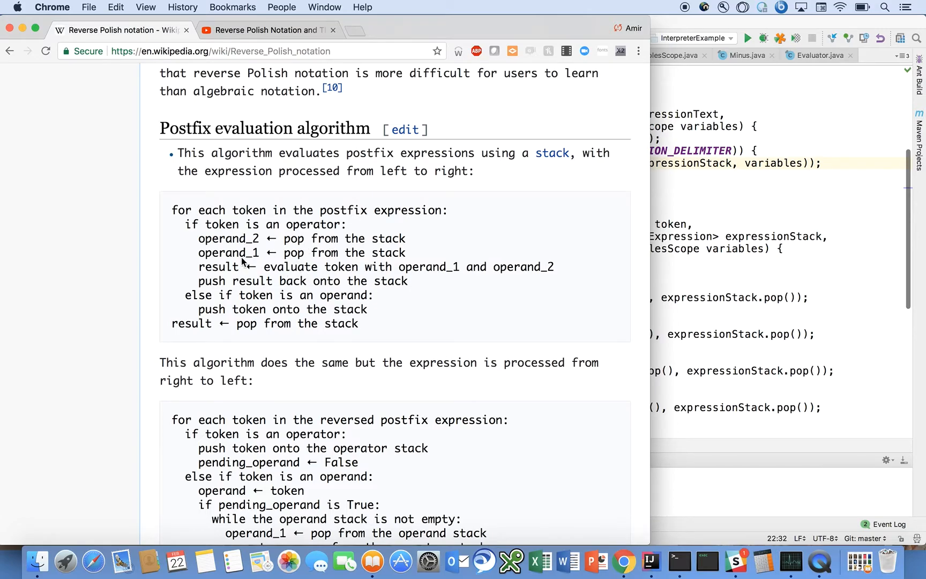
{"action": "mouse_move", "coordinate": [445, 302]}
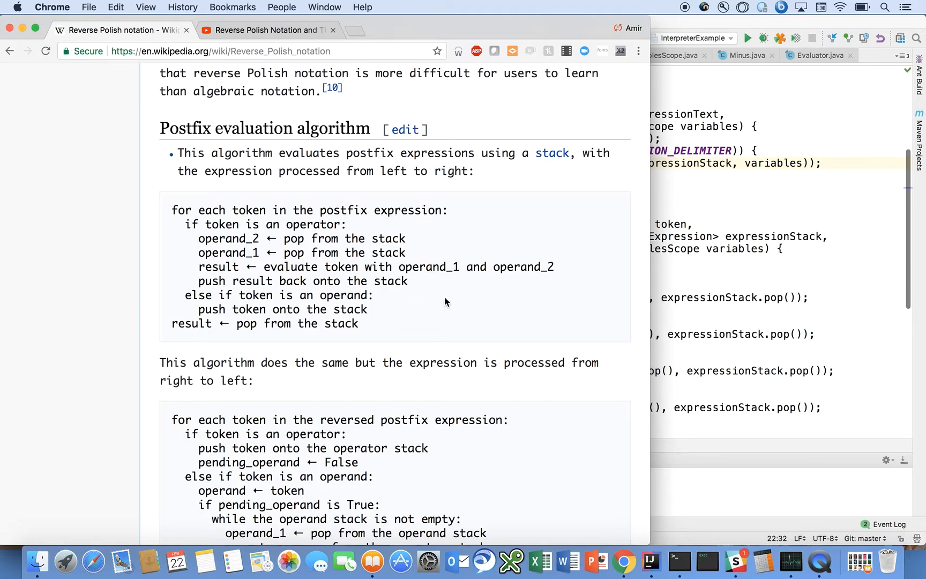
{"action": "left_click", "coordinate": [650, 559]}
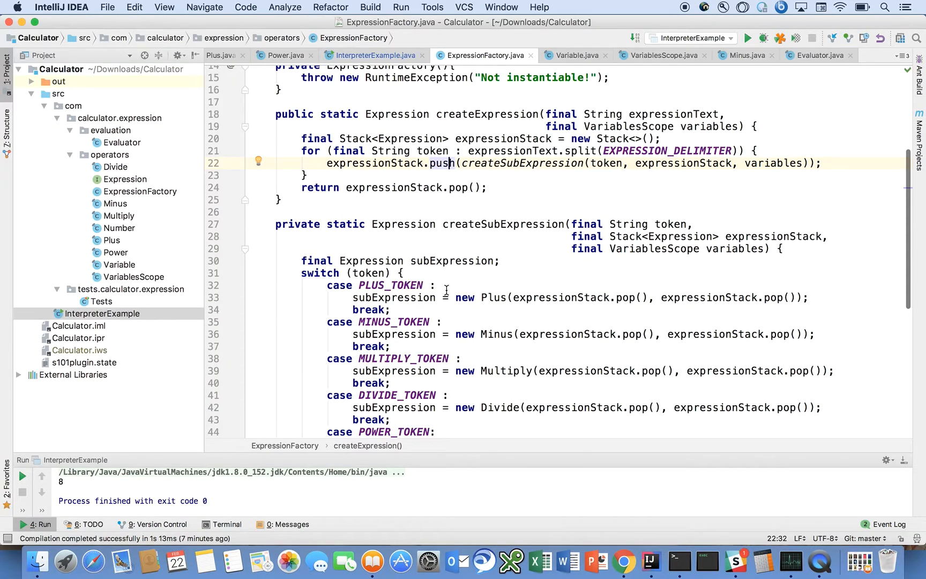
{"action": "left_click", "coordinate": [452, 188]}
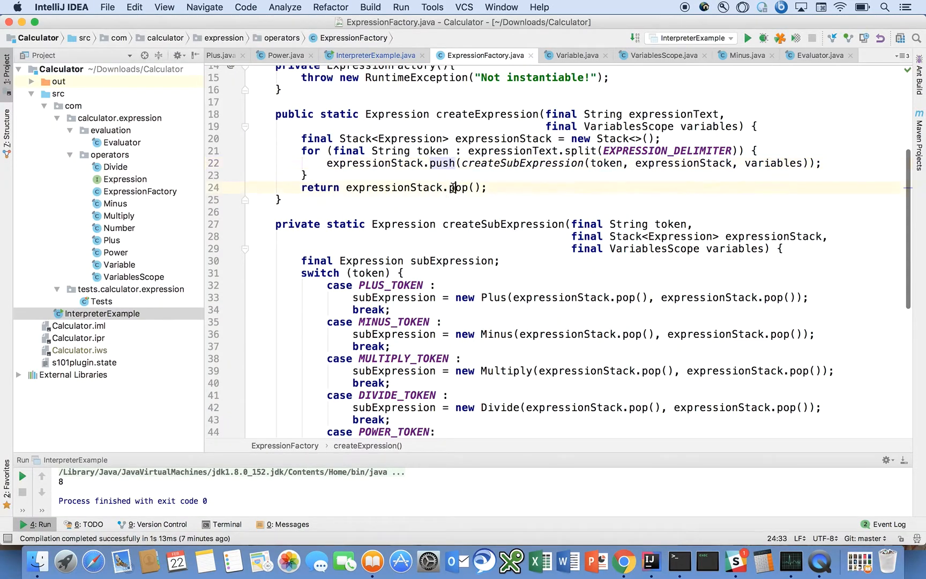
{"action": "scroll", "scroll_direction": "up", "scroll_amount": 3}
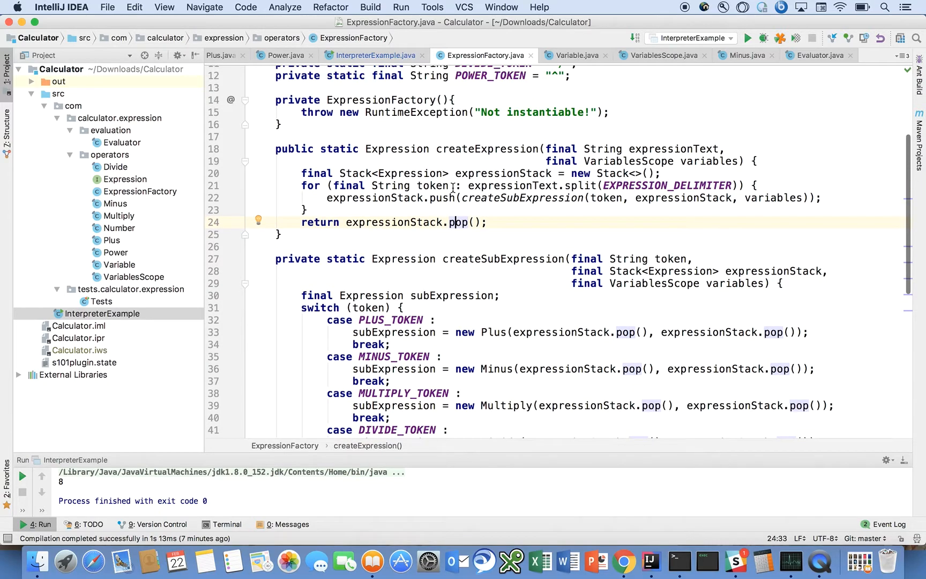
{"action": "scroll", "scroll_direction": "down", "scroll_amount": 3}
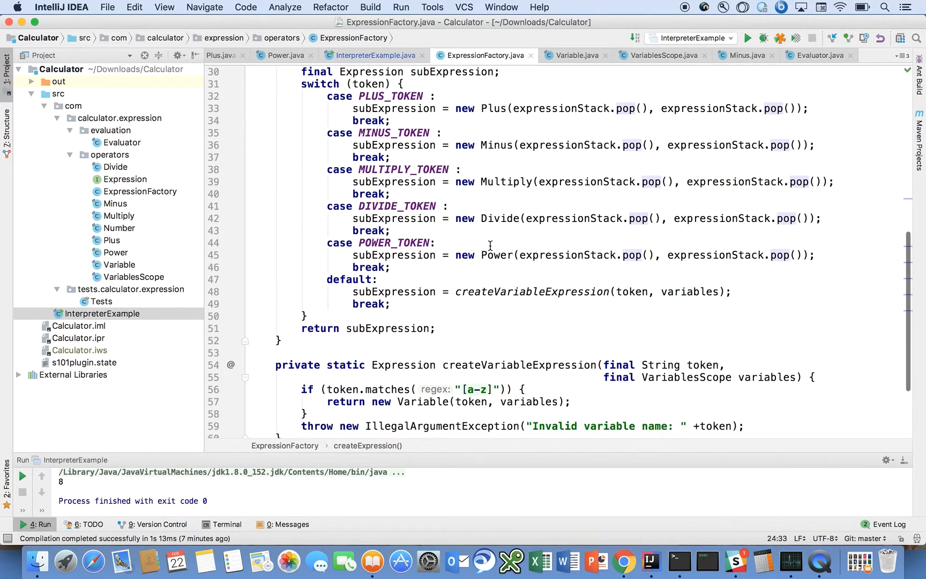
{"action": "scroll", "scroll_direction": "down", "scroll_amount": 3}
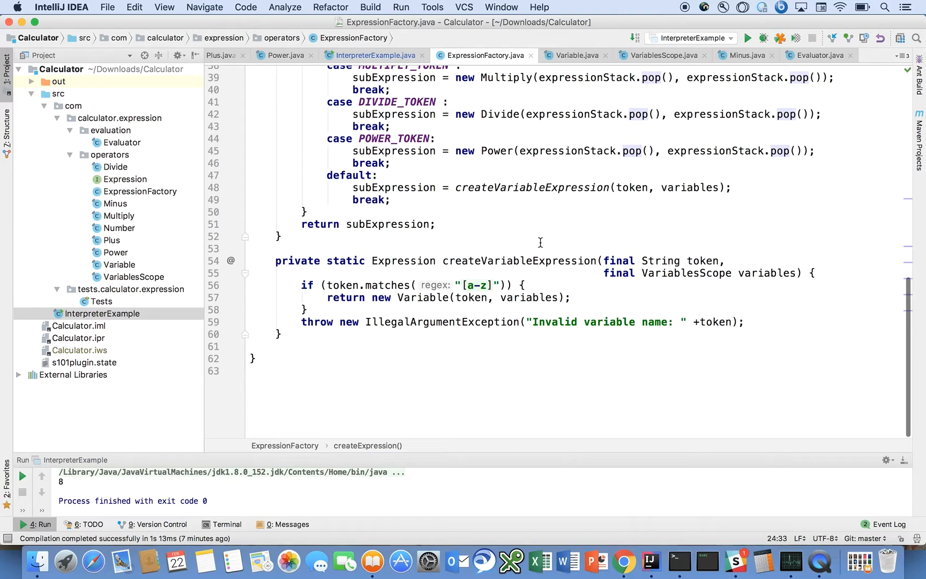
{"action": "scroll", "scroll_direction": "up", "scroll_amount": 3}
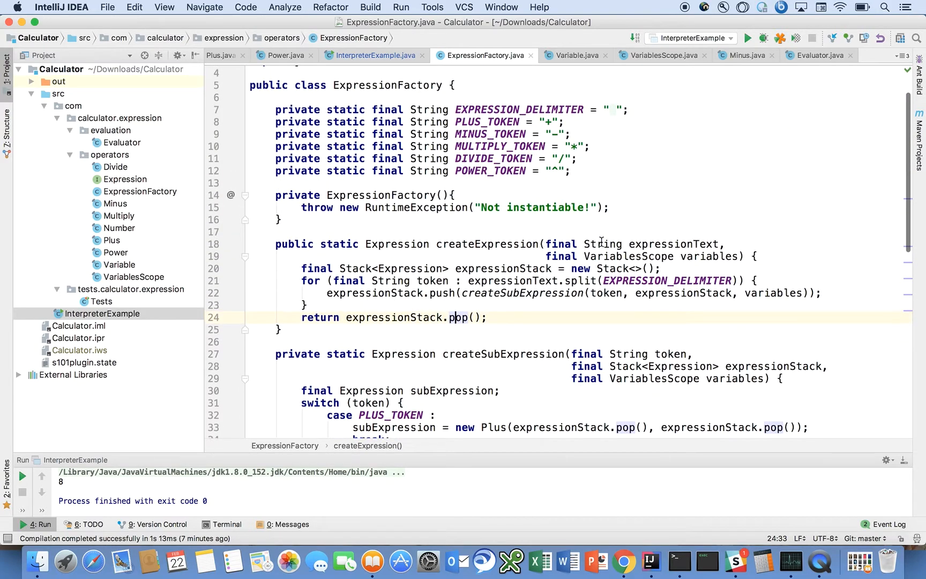
{"action": "scroll", "scroll_direction": "down", "scroll_amount": 3}
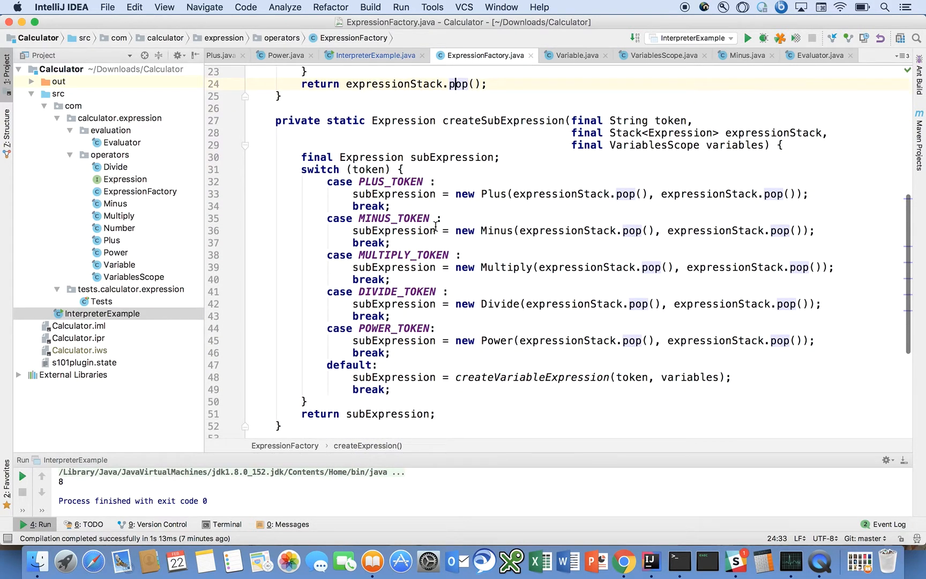
{"action": "left_click", "coordinate": [308, 169]}
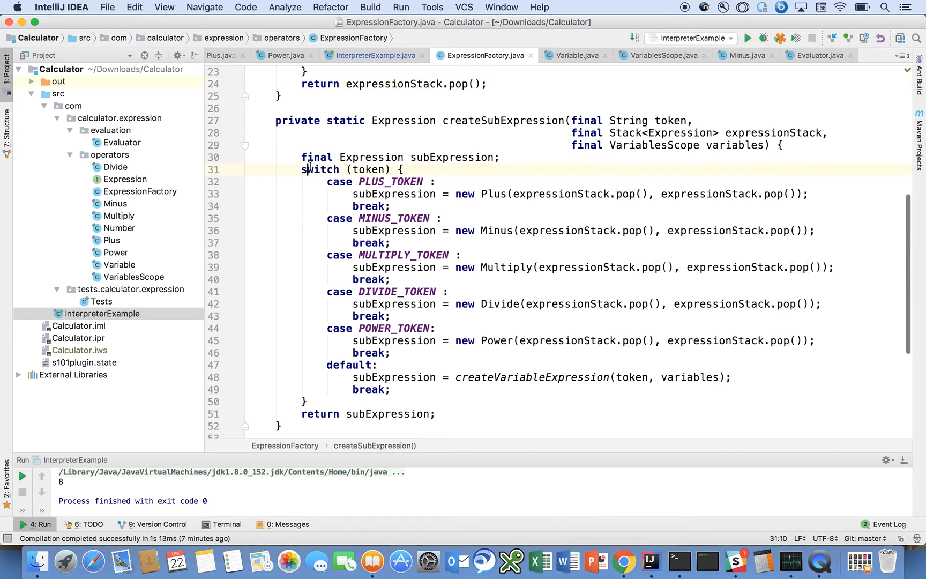
{"action": "left_click", "coordinate": [366, 169]}
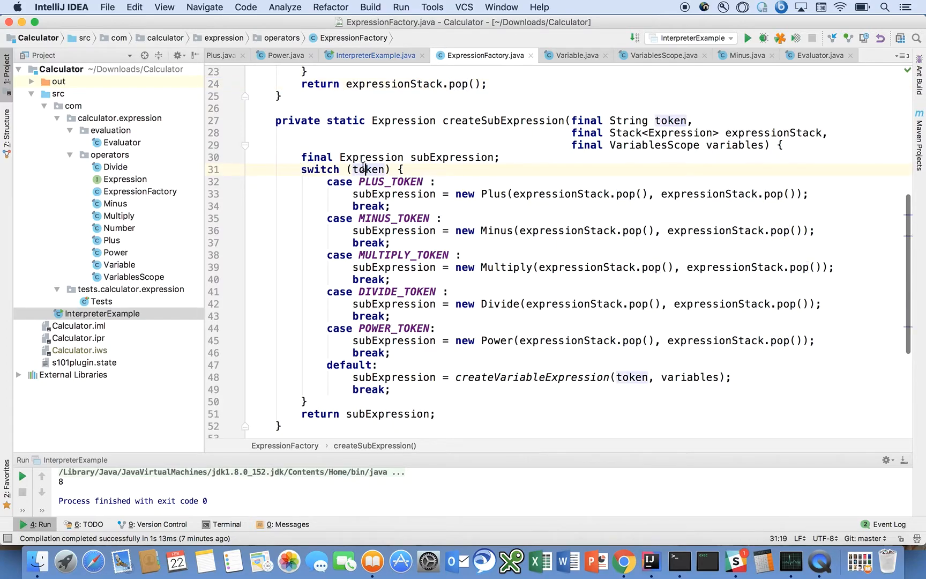
{"action": "mouse_move", "coordinate": [502, 210]}
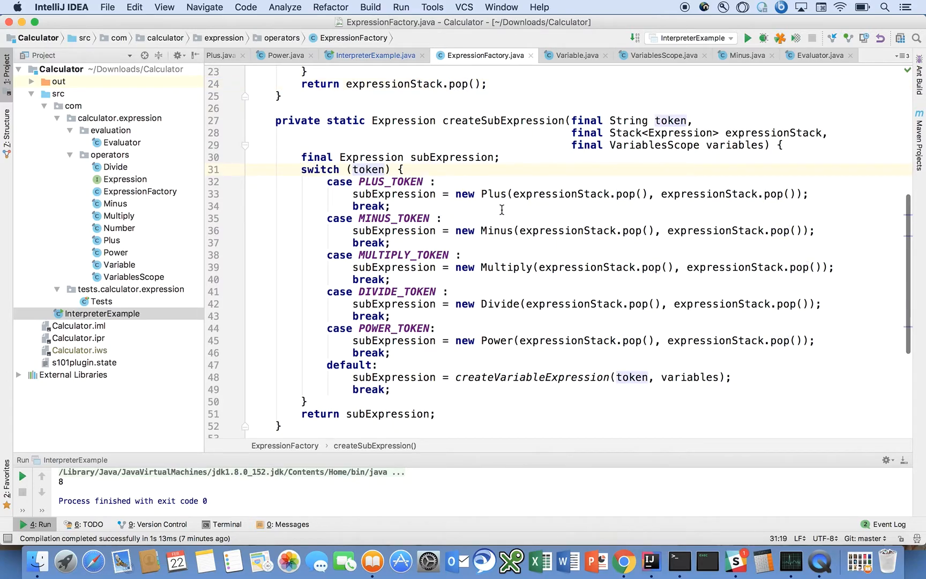
{"action": "left_click", "coordinate": [493, 194]}
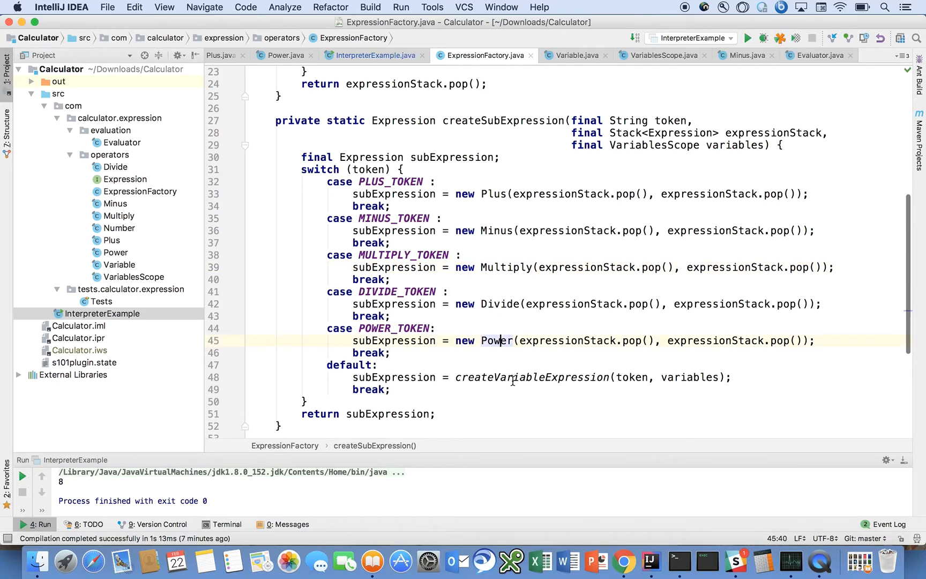
{"action": "scroll", "scroll_direction": "down", "scroll_amount": 3}
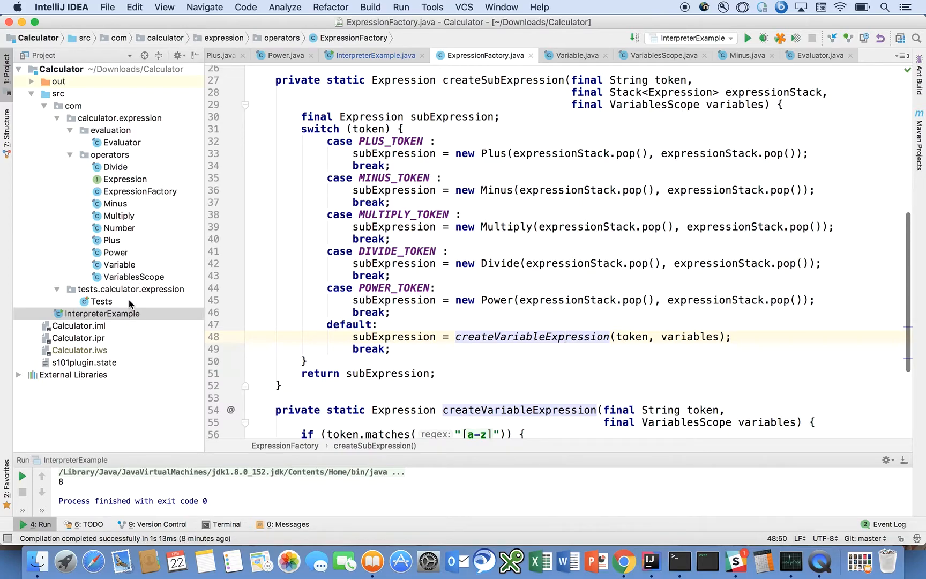
{"action": "mouse_move", "coordinate": [138, 138]}
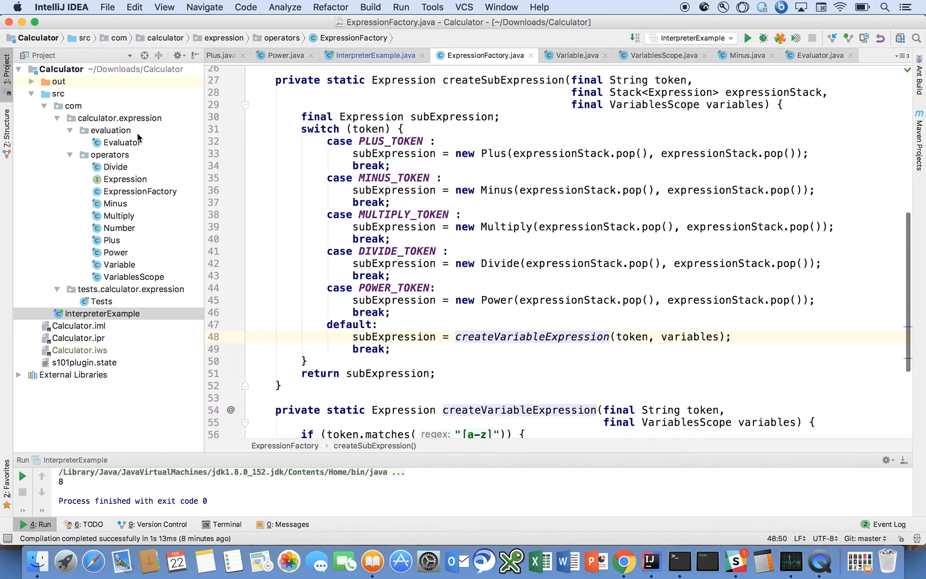
{"action": "mouse_move", "coordinate": [131, 187]}
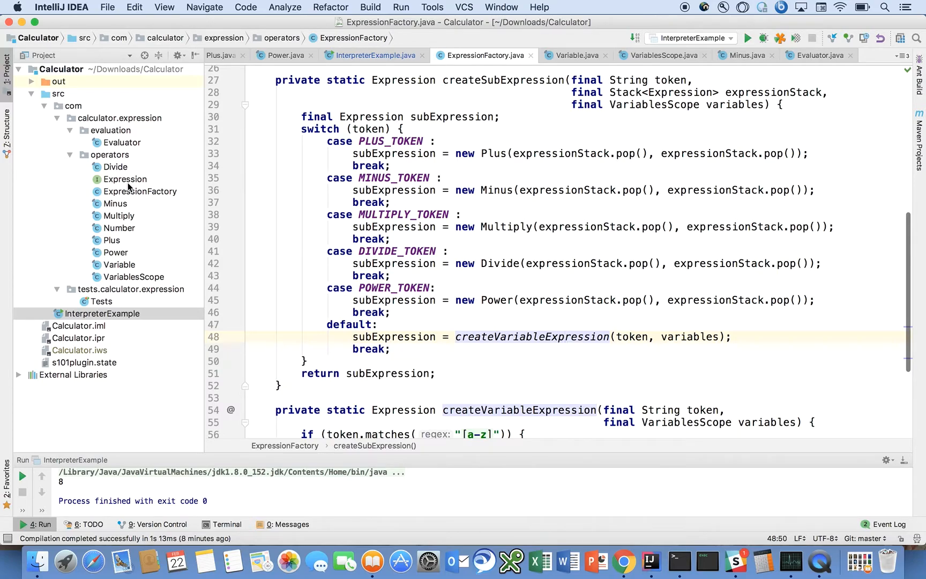
{"action": "mouse_move", "coordinate": [481, 455]}
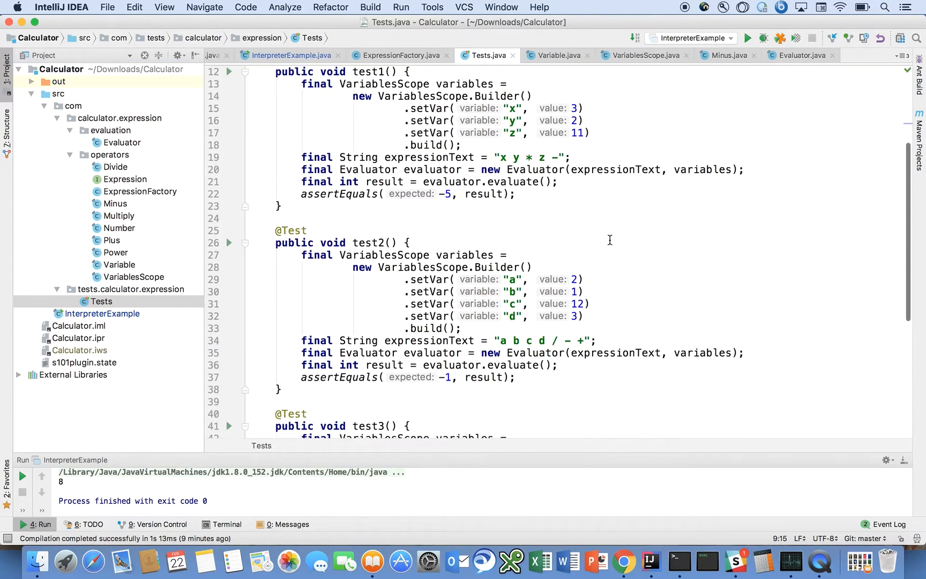
- Finish scanning the evaluator tests and return to InterpreterExample with its commandLine loop
{"action": "scroll", "scroll_direction": "down", "scroll_amount": 3}
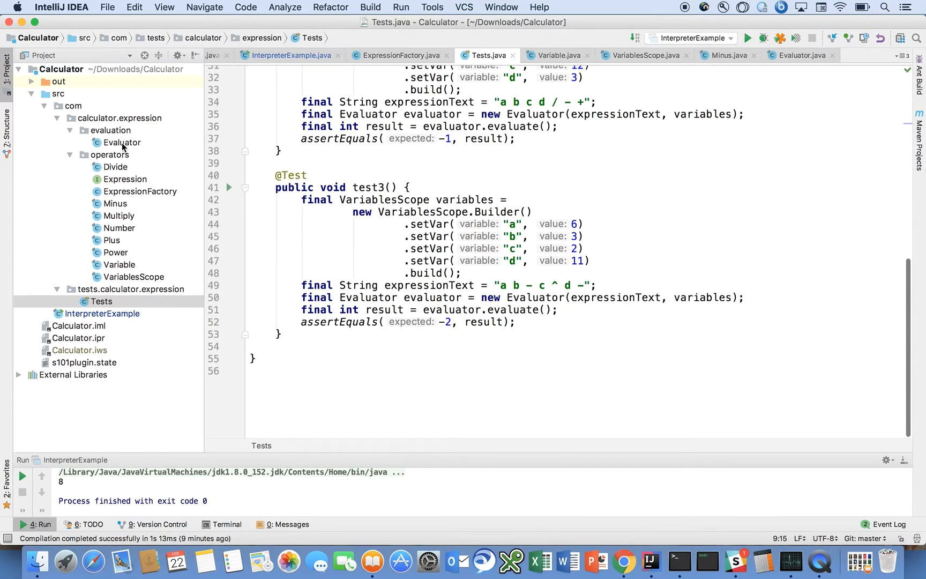
{"action": "mouse_move", "coordinate": [117, 332]}
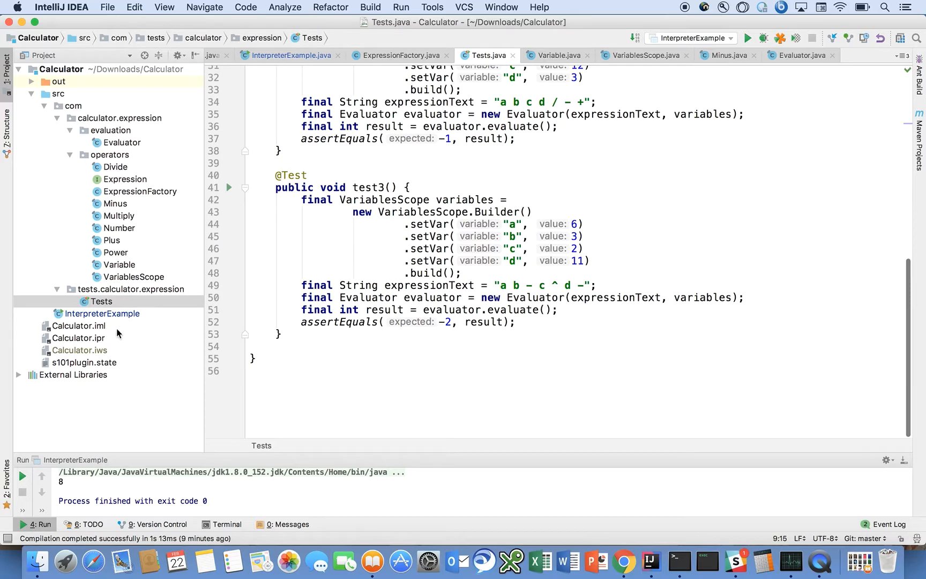
{"action": "left_click", "coordinate": [289, 55]}
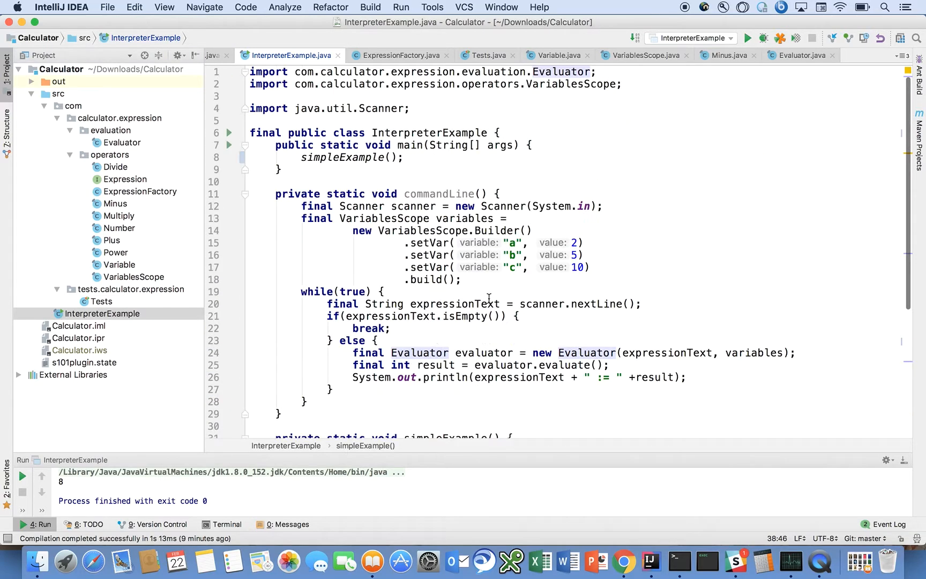
{"action": "mouse_move", "coordinate": [664, 231]}
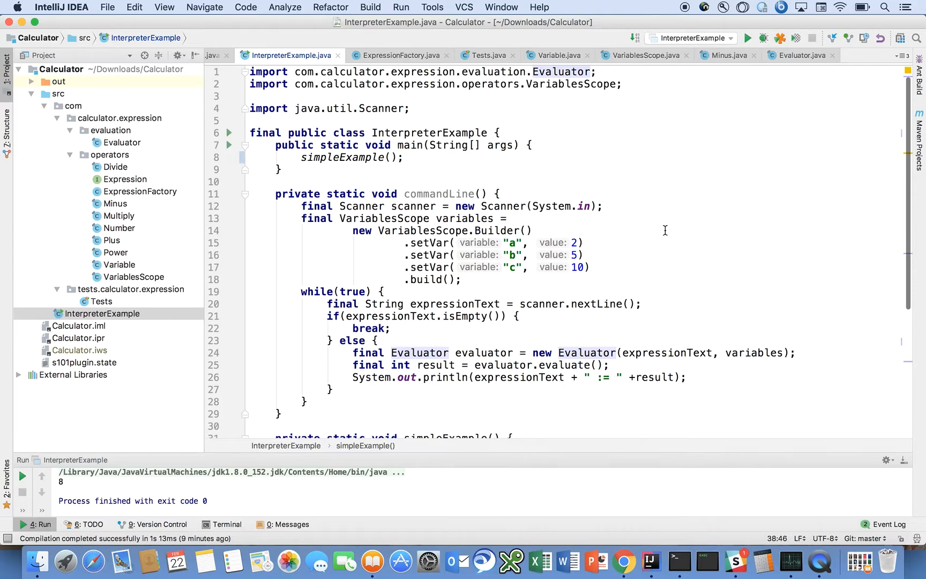